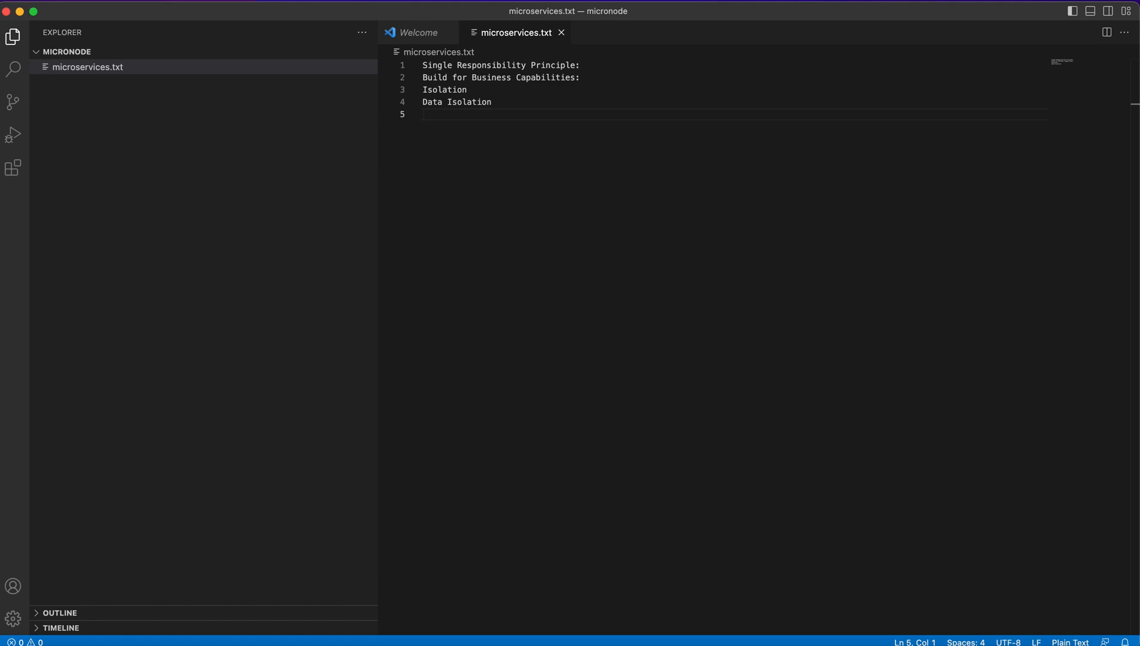
mouse_move(828, 208)
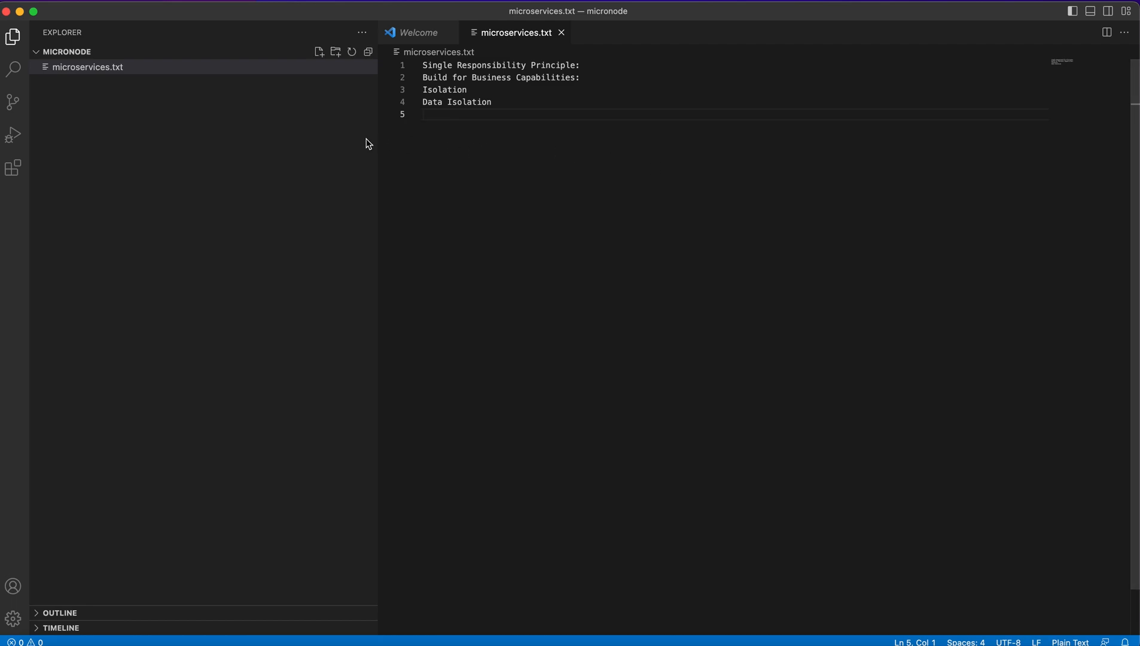
- Create empty UserService.js and ProductService.js files in the micronode project
right_click(88, 66)
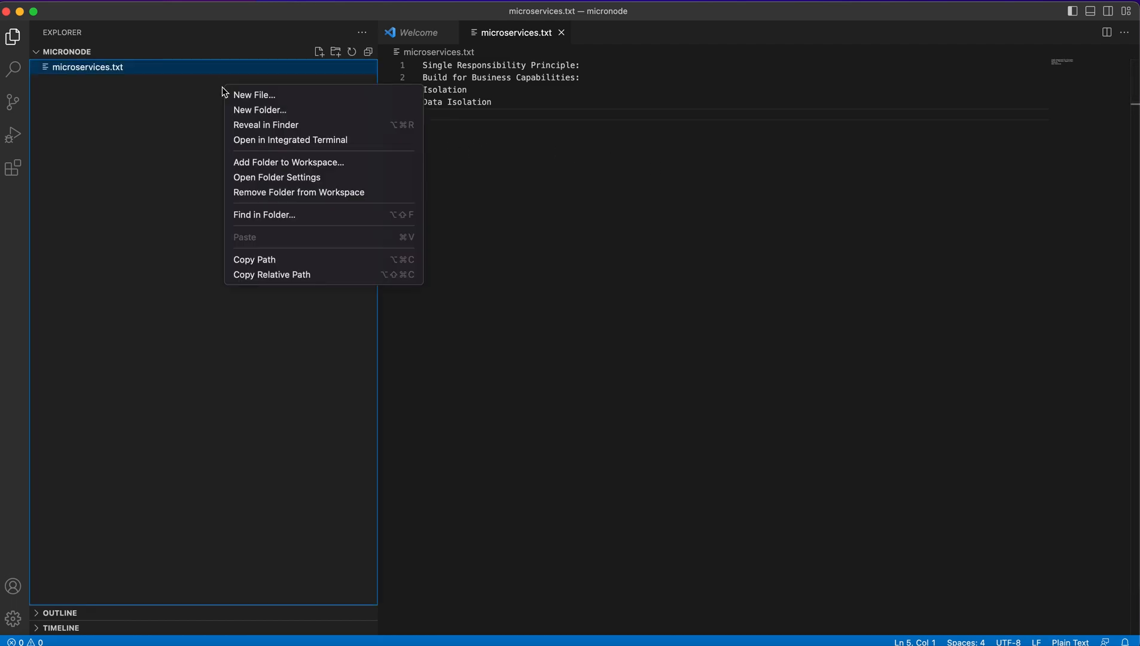
mouse_move(254, 95)
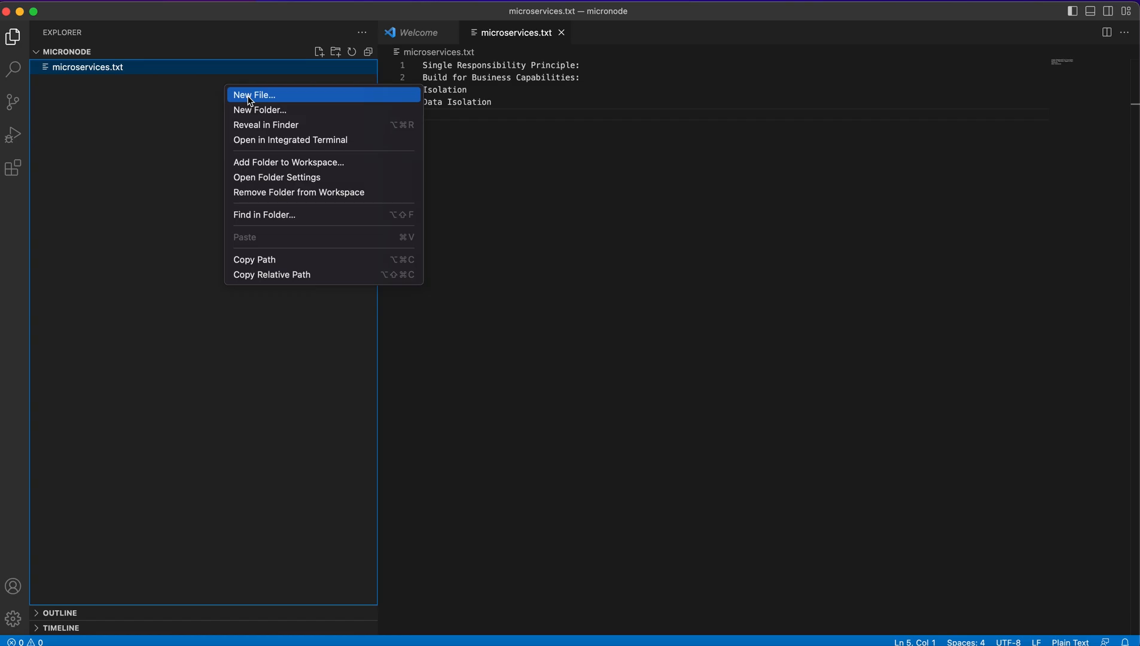
click(254, 94)
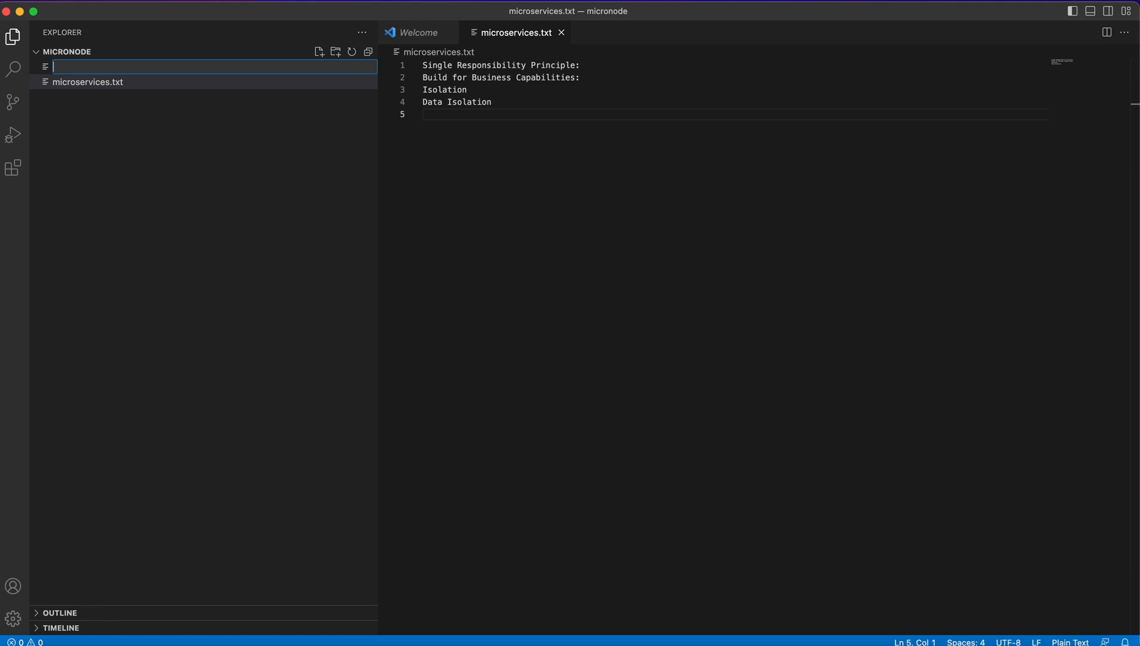
text(u)
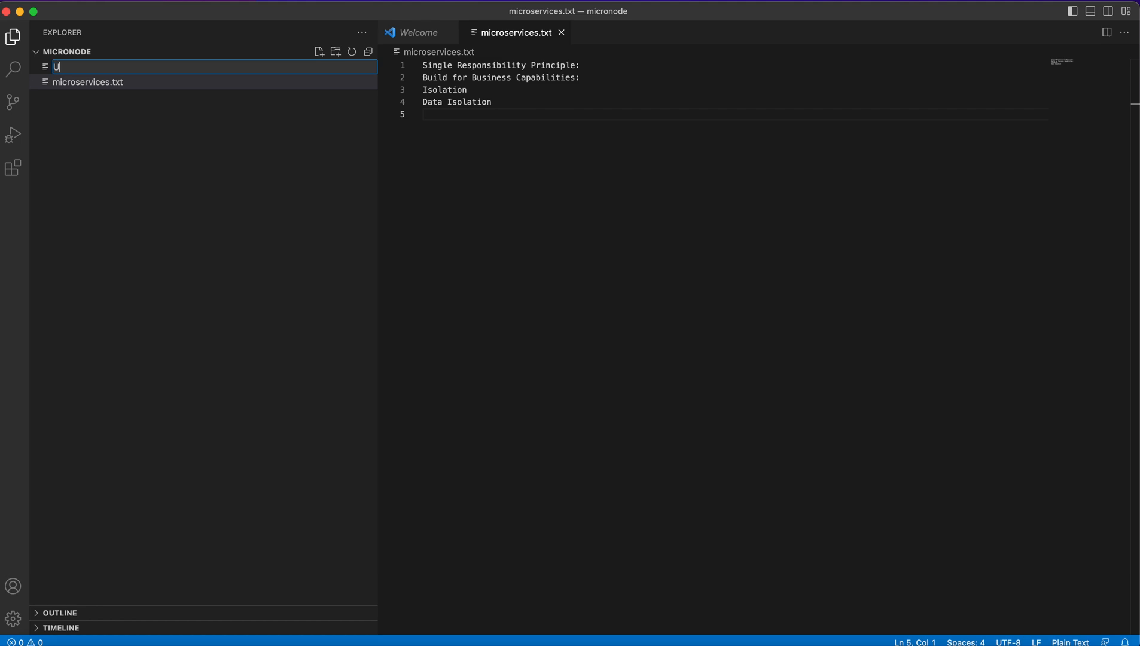
text(serSe)
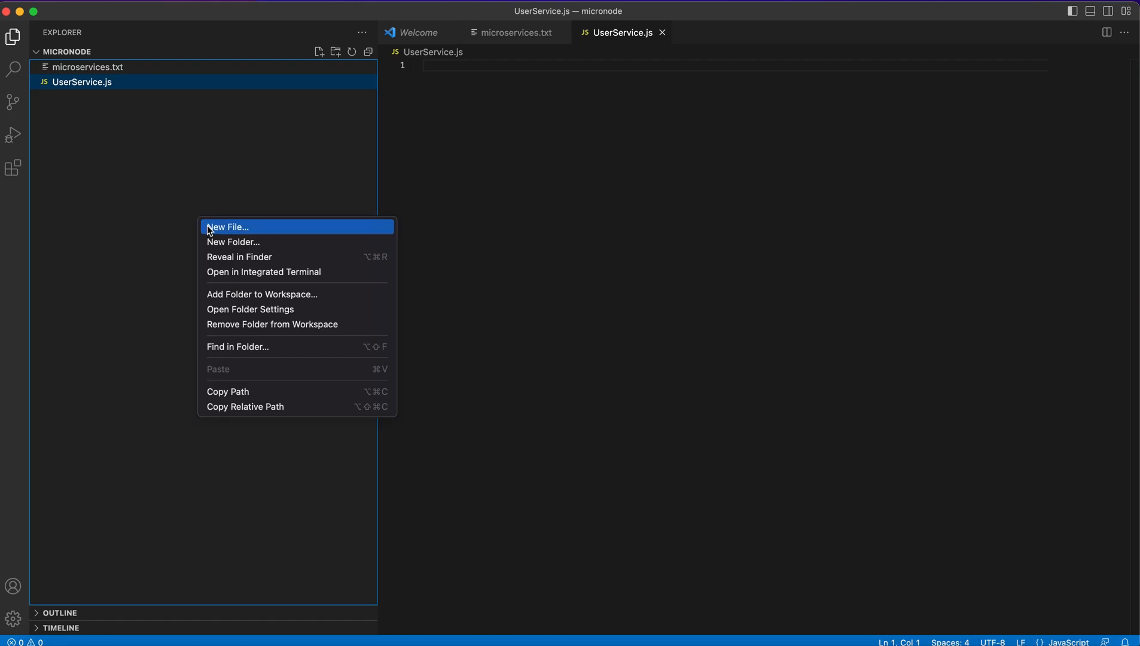
click(226, 226)
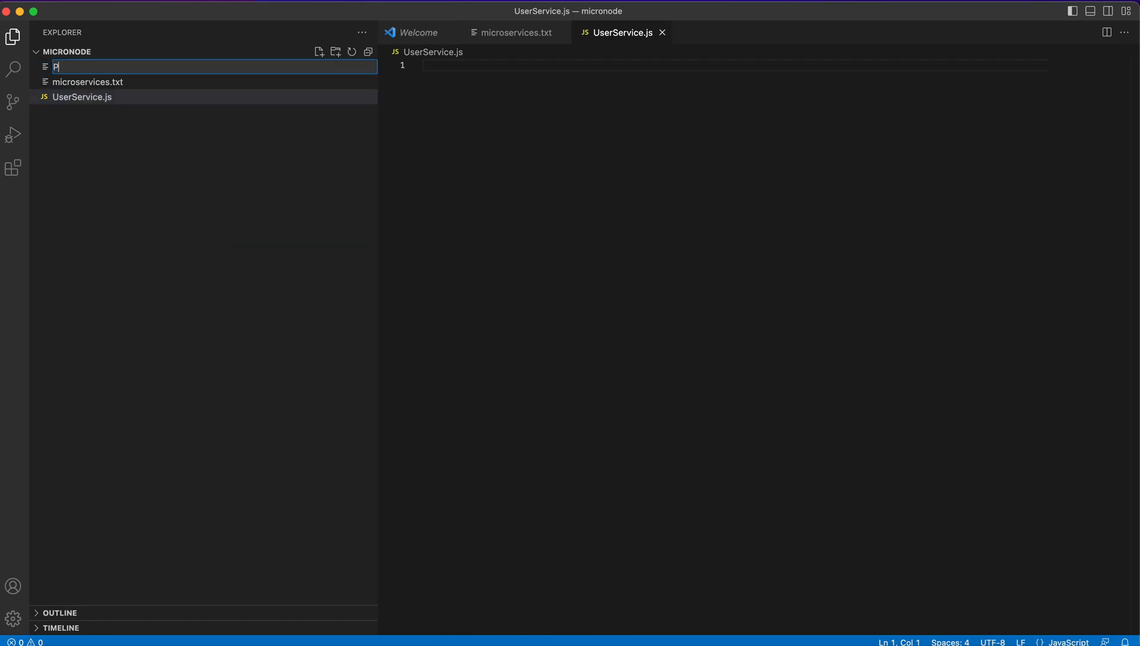
text(roductService.js)
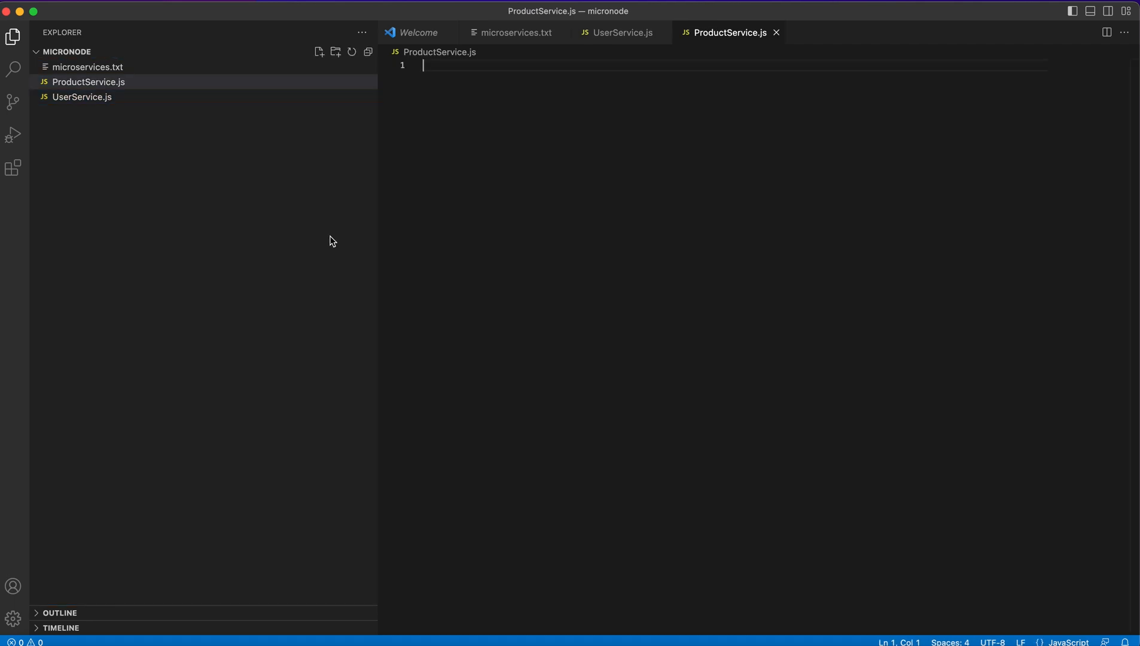
- Run npm init -y and npm install express in the integrated terminal
key(Ctrl+`)
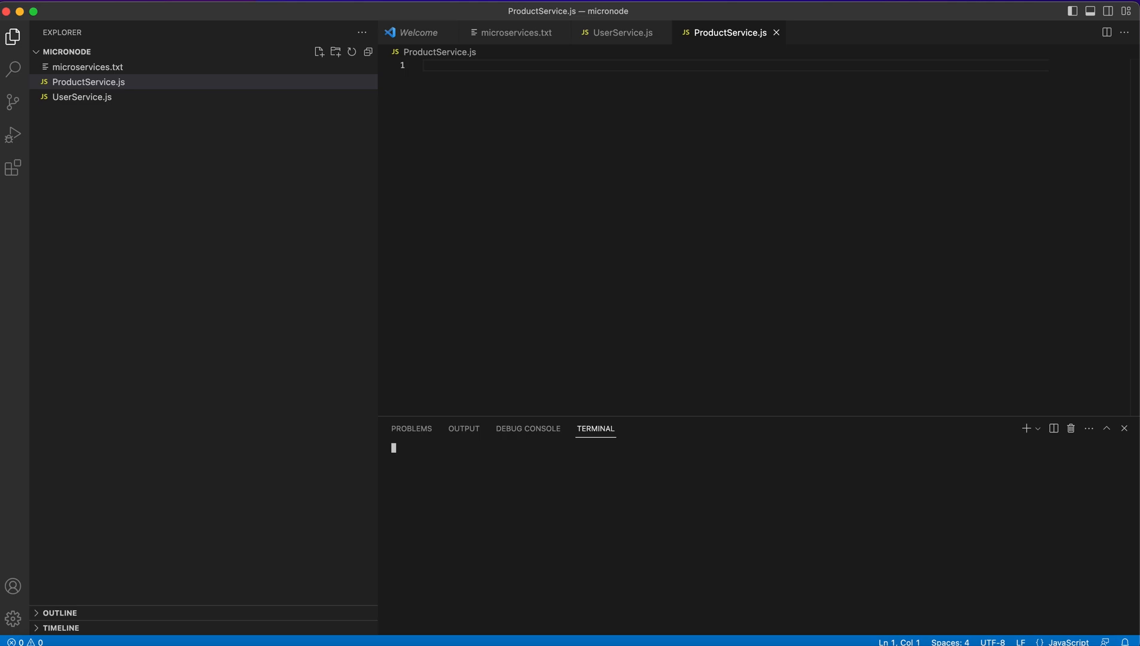
text(npm init -y)
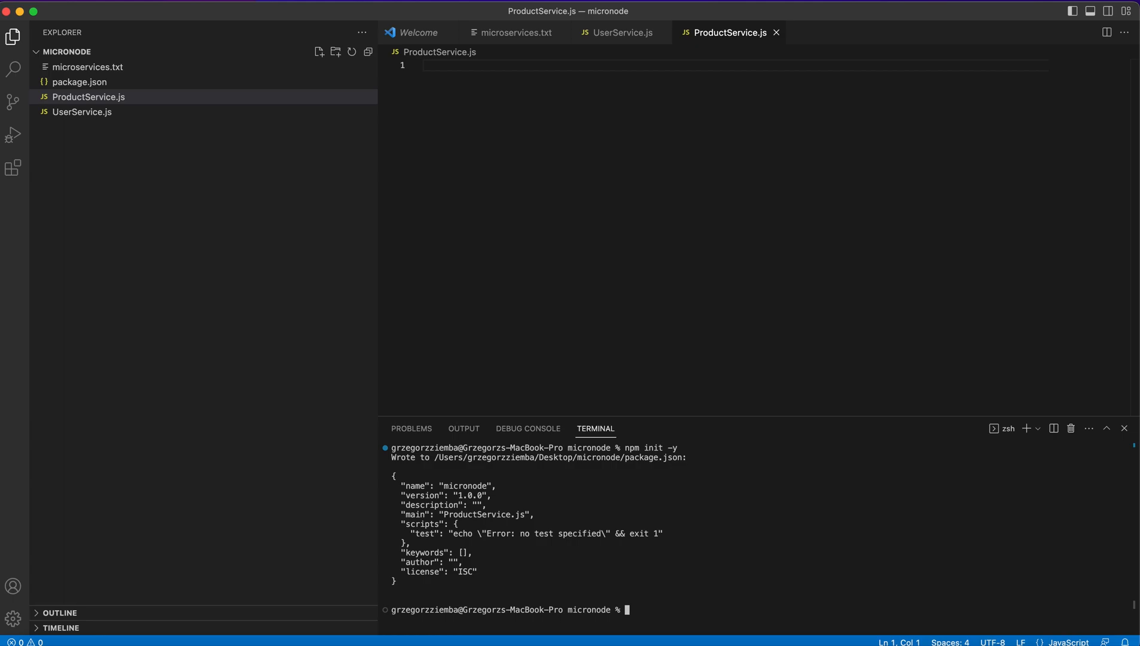
text(npm)
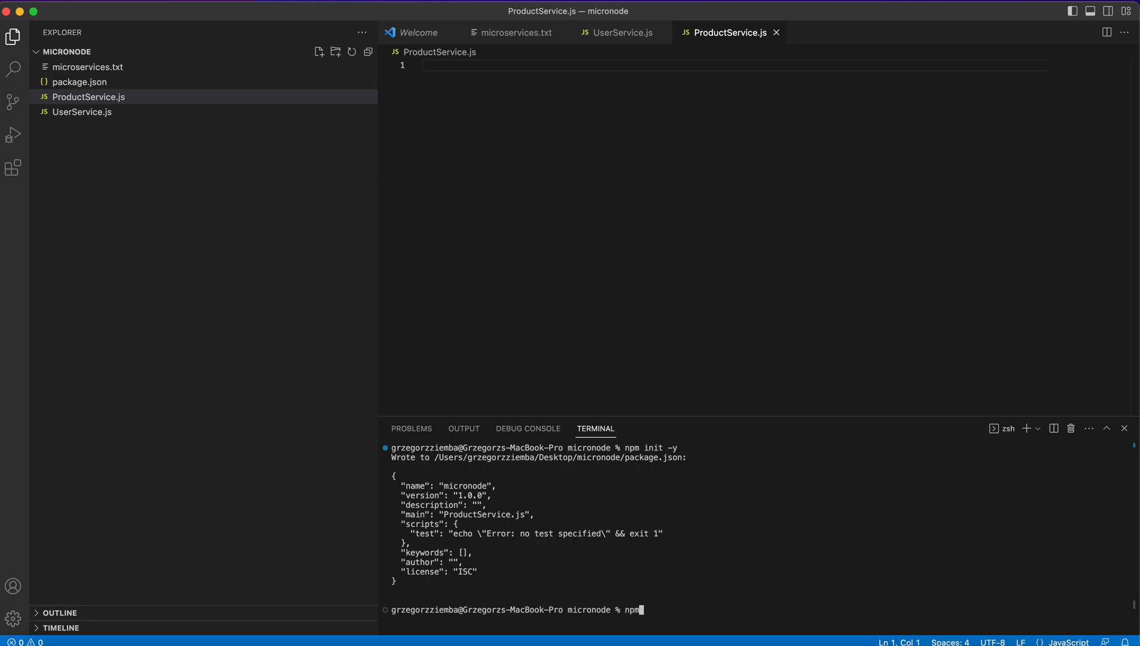
text(install express)
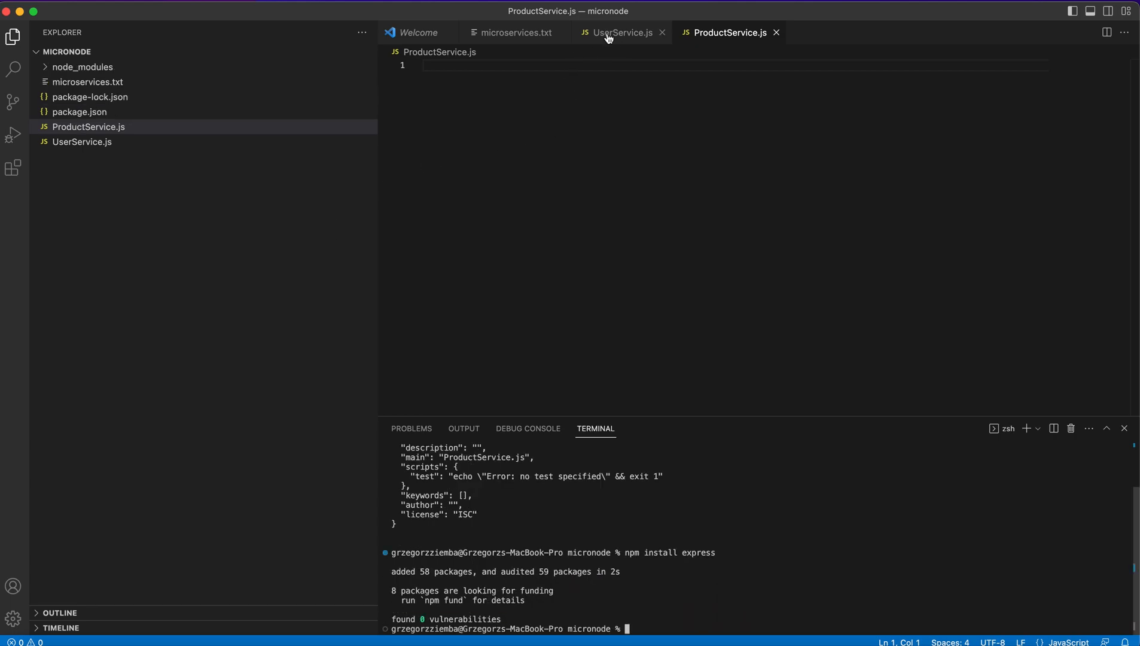
mouse_move(623, 32)
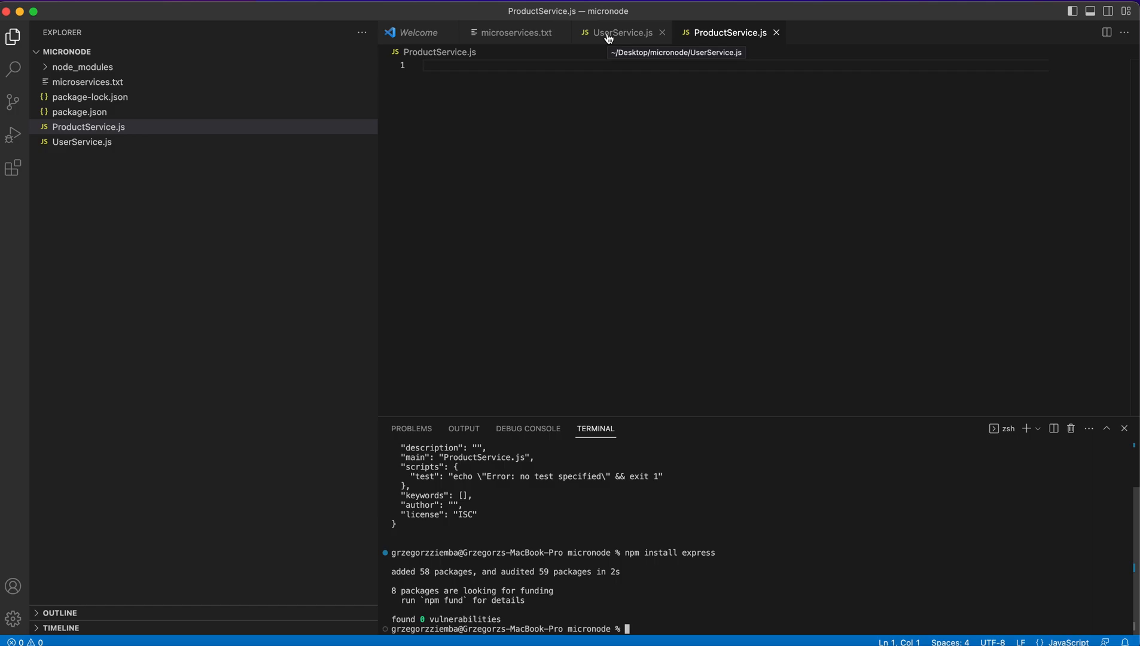
- In UserService.js, require Express, create const app = express() and add app.use(express.json())
click(622, 33)
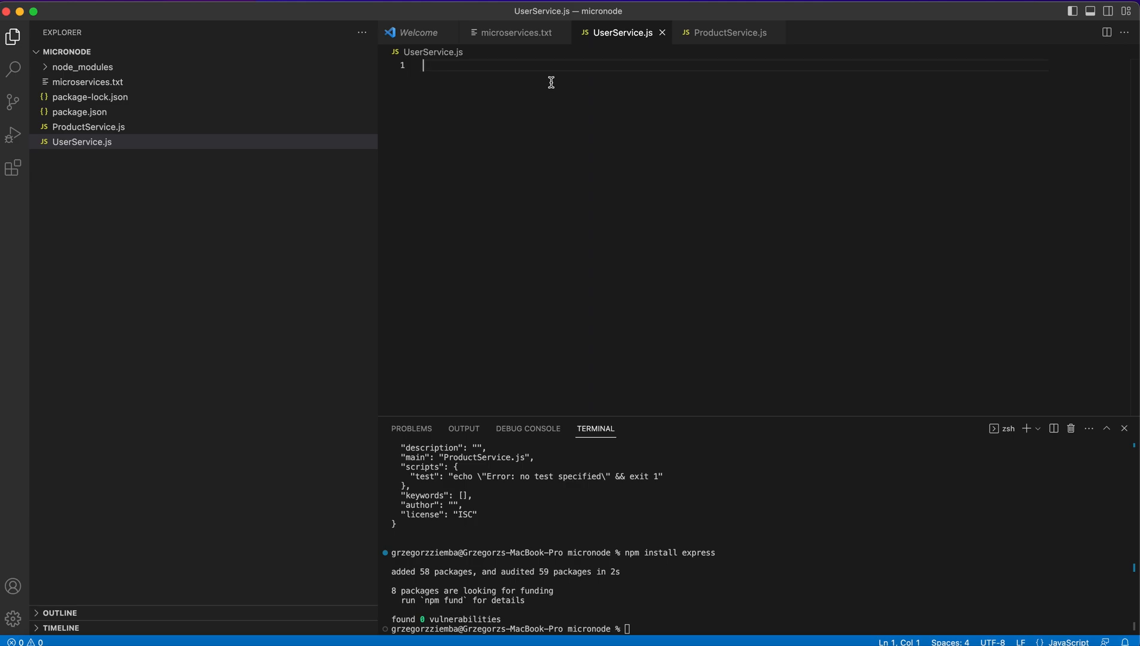
text(const express = require('express';)
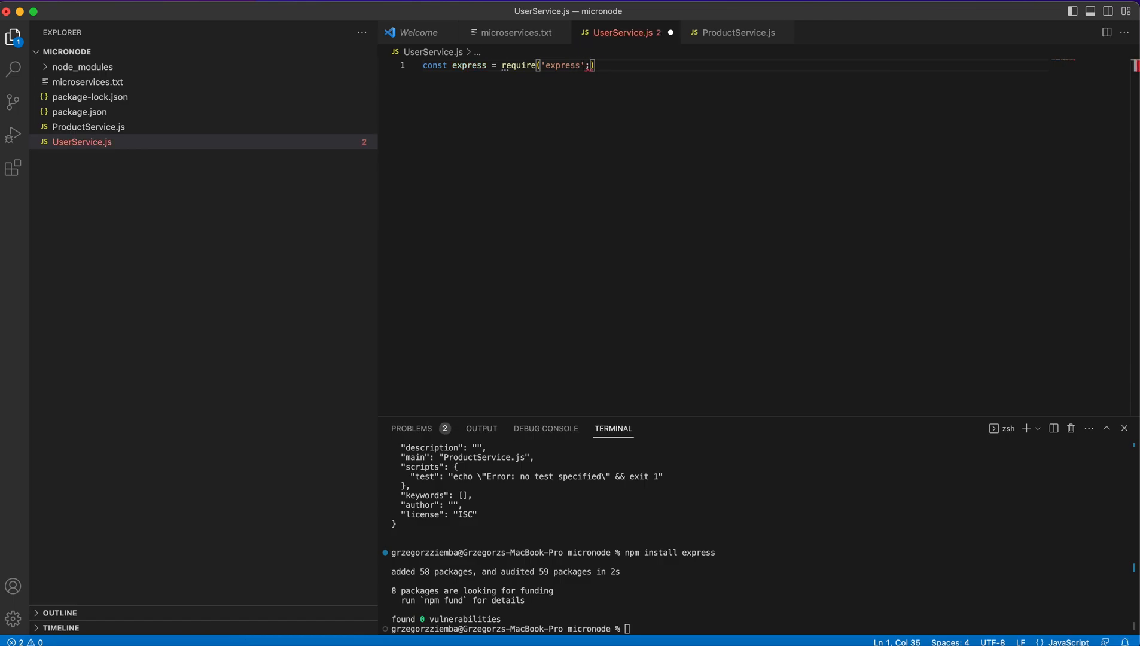
key(enter)
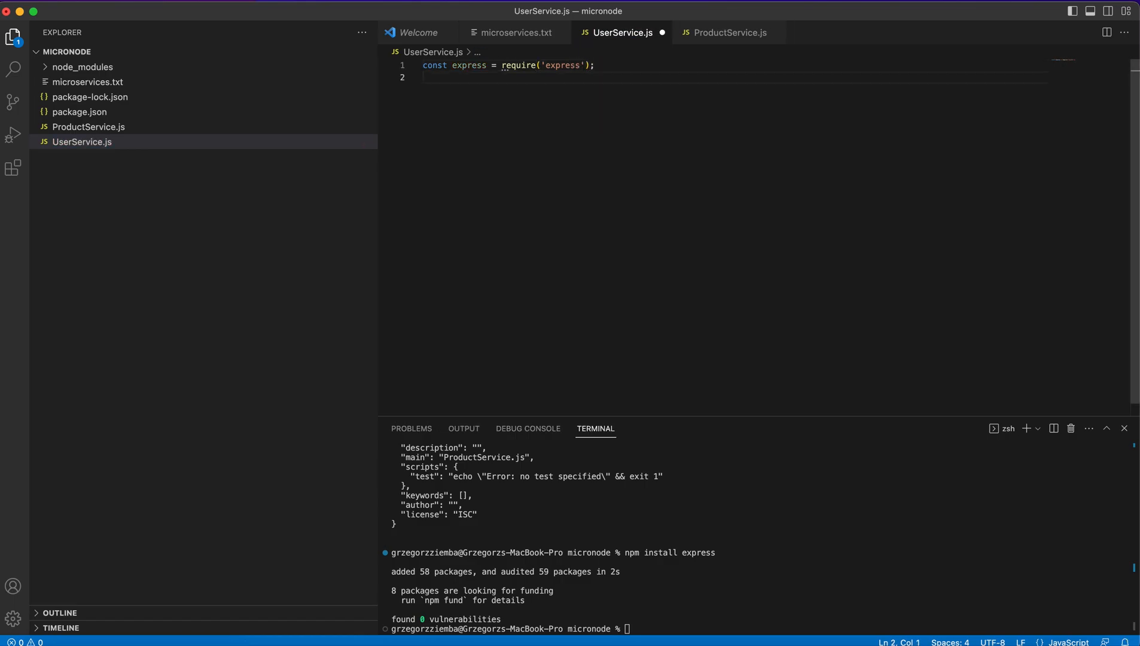
text(const app = express()
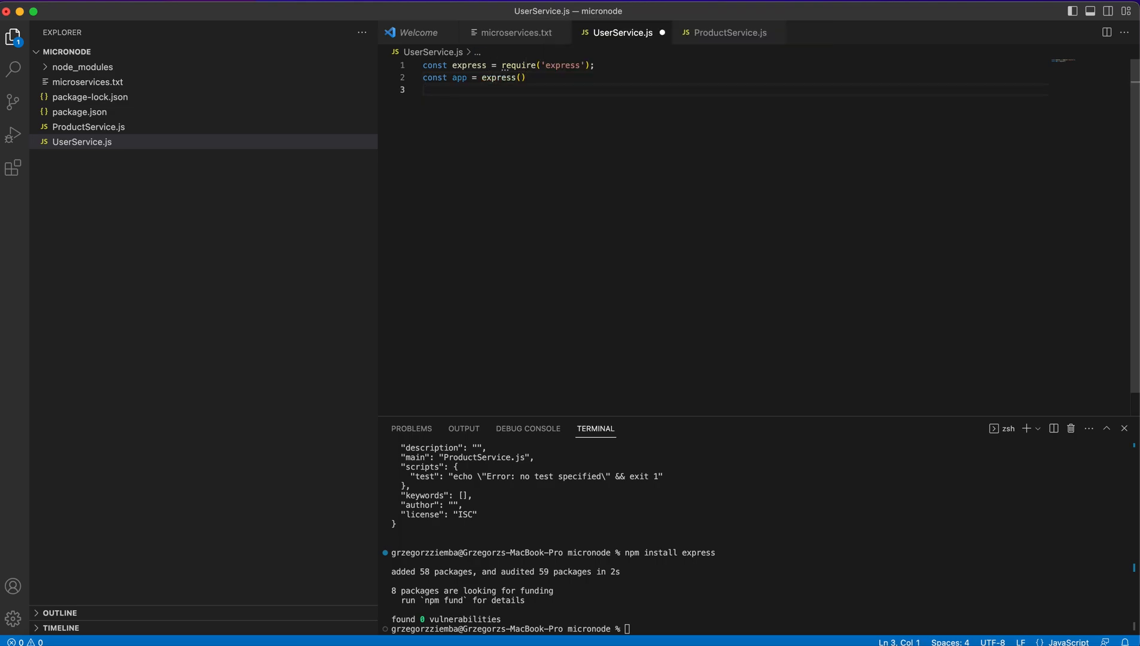
text(app.)
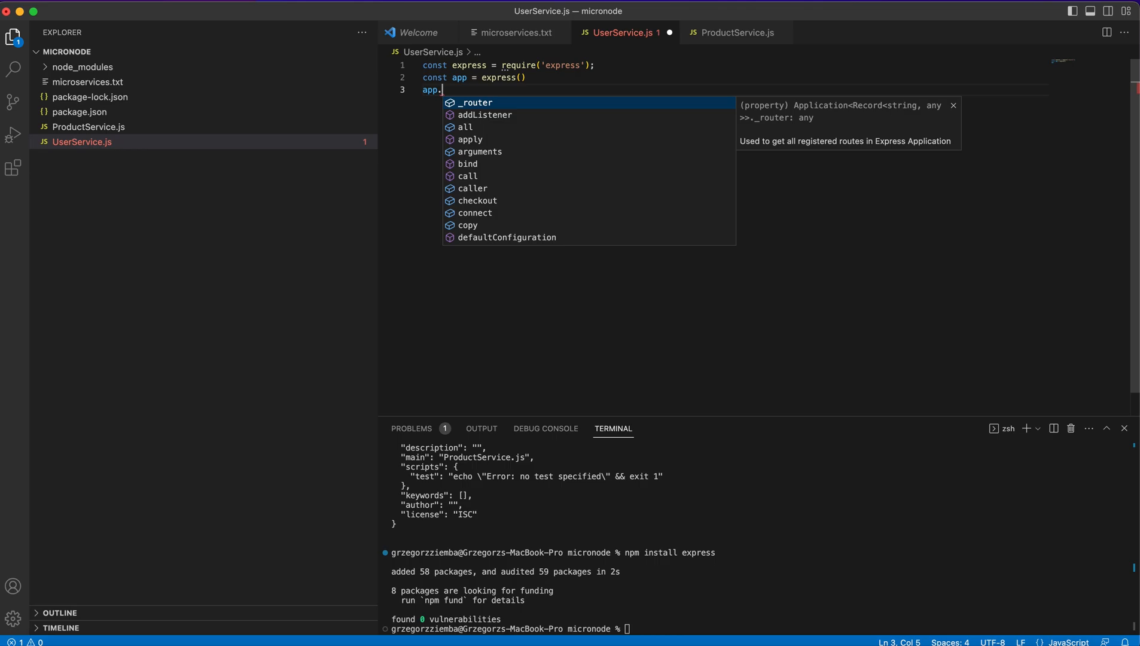
text(u)
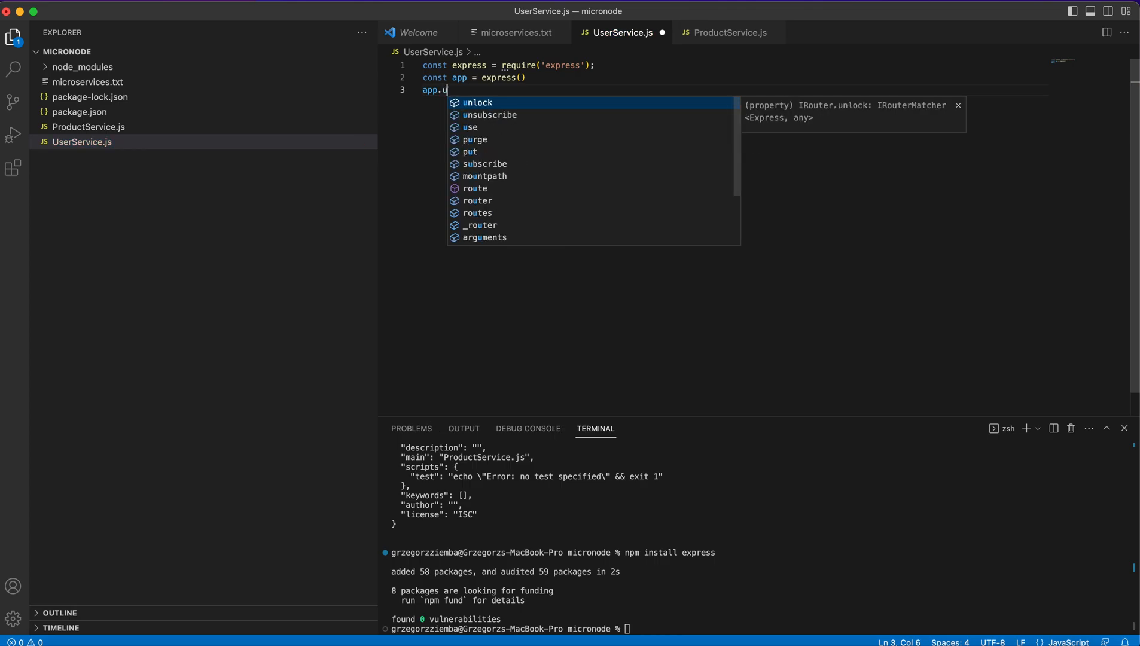
text(se())
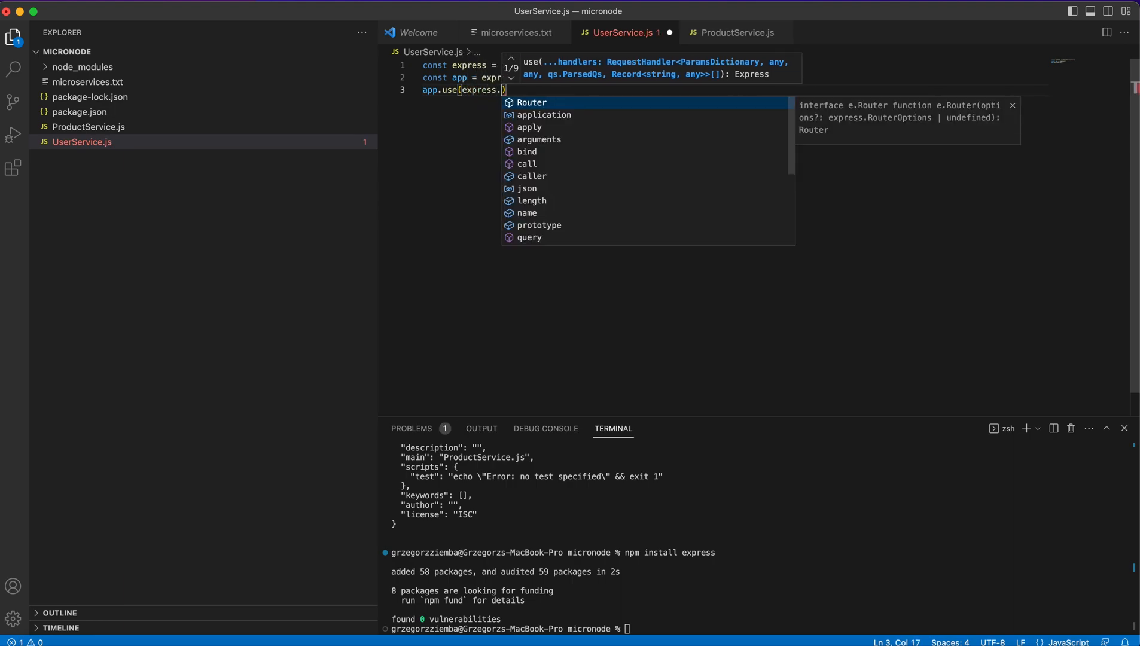
text(json()
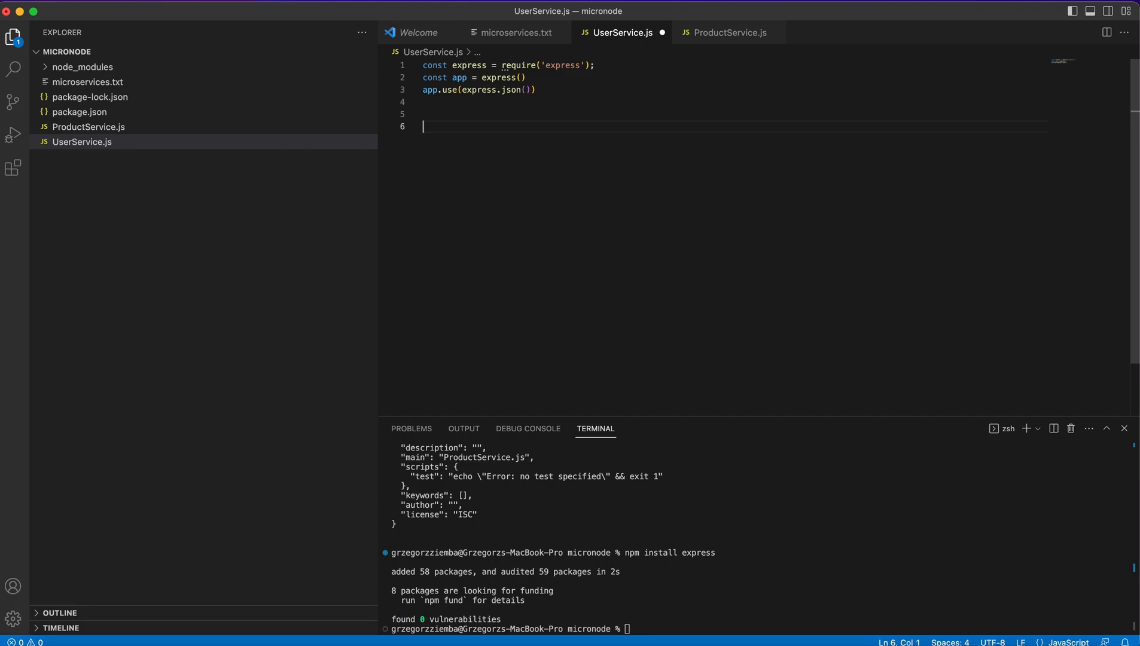
- Declare a users array holding John (id 1) and Brain (id 2)
text(const users =)
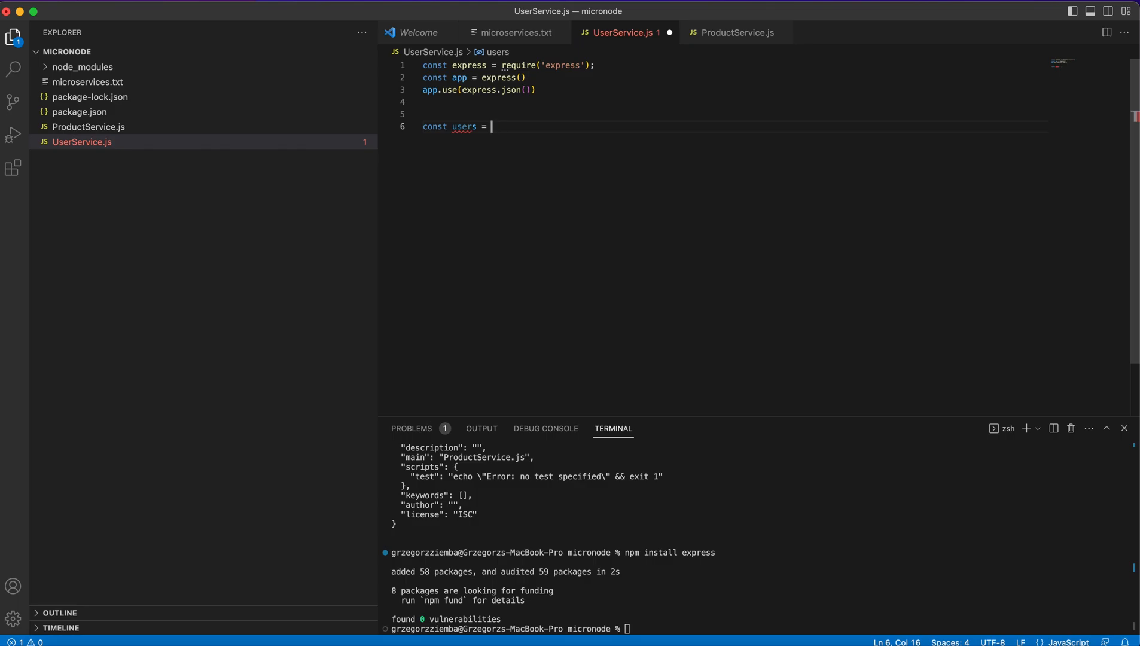
text([])
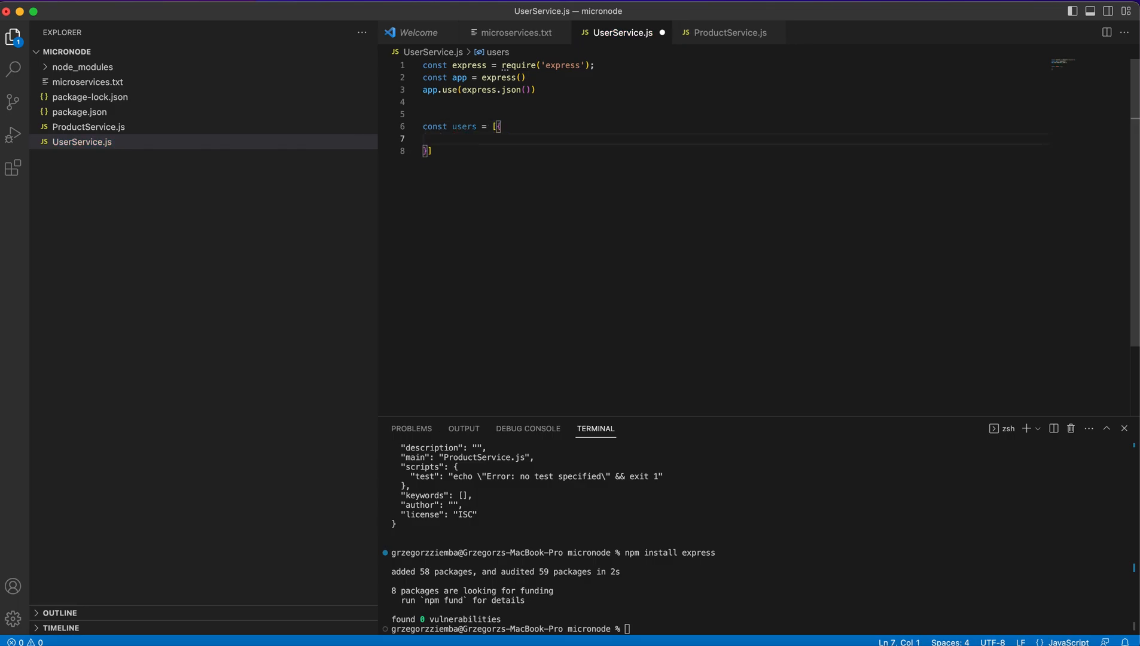
text({id: 1, name}])
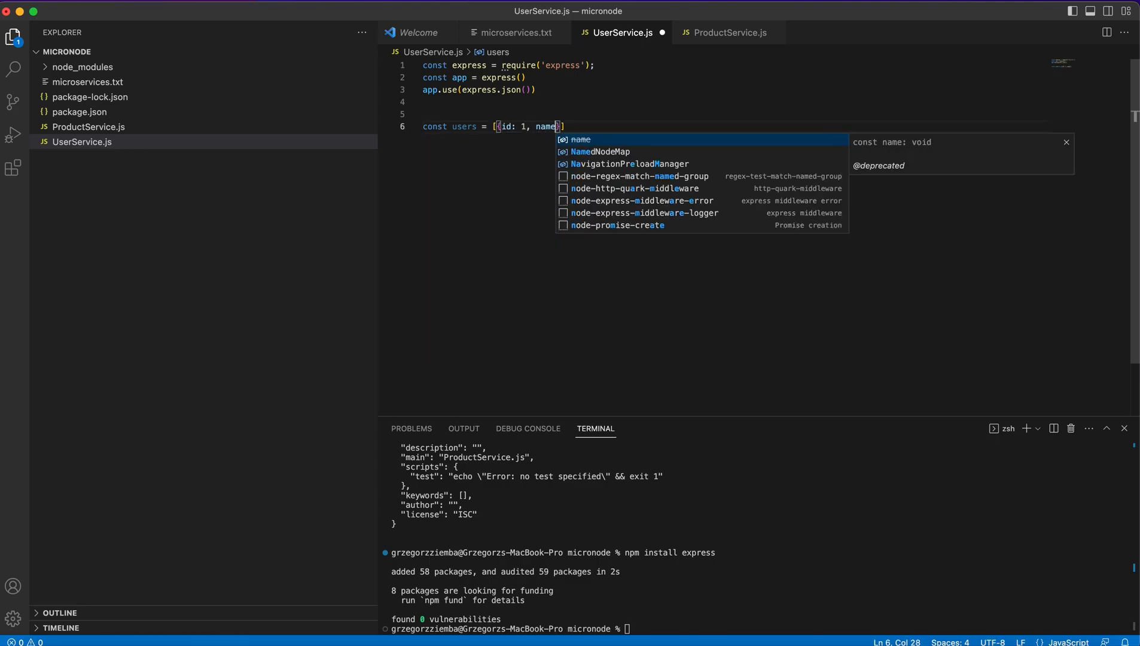
text(: "John")
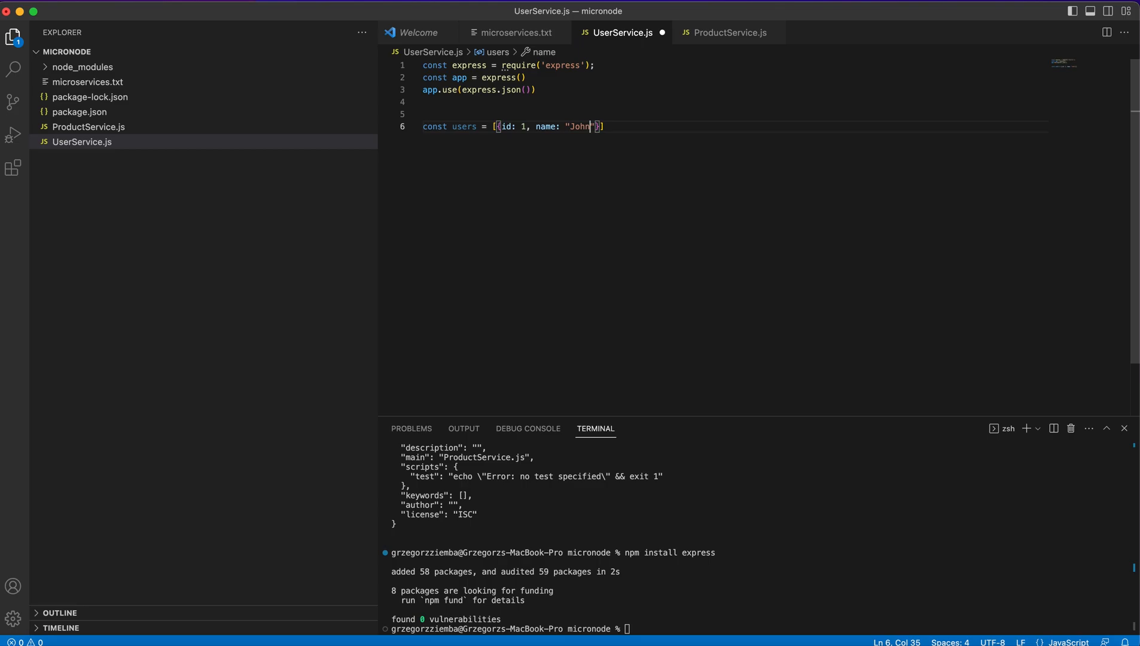
text(},)
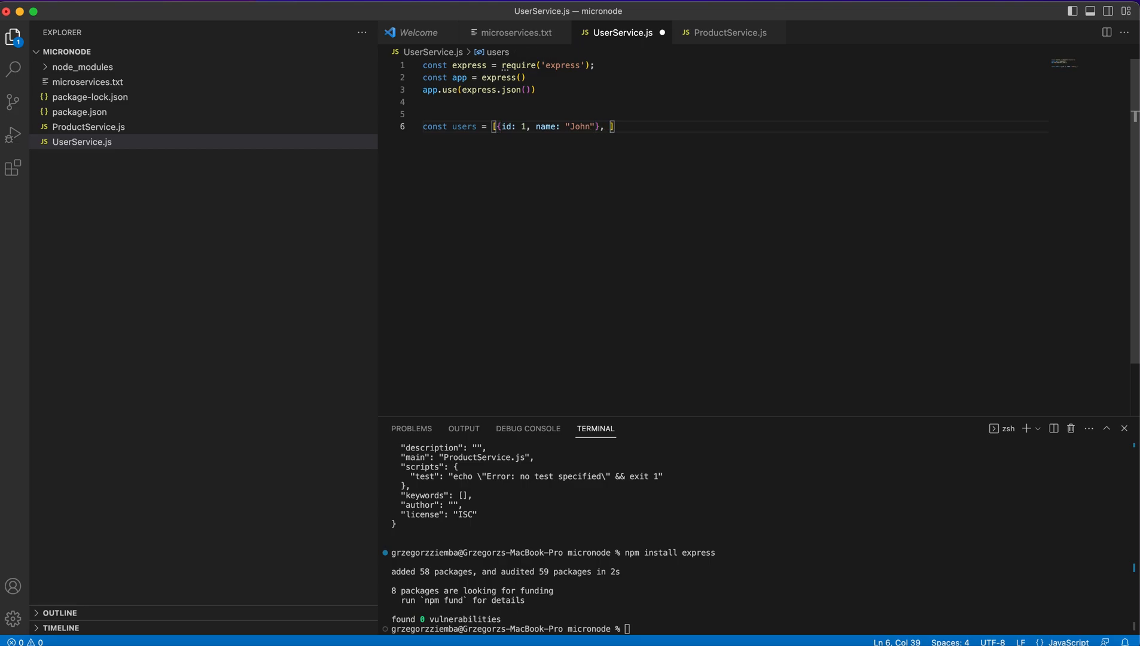
text([{id:)
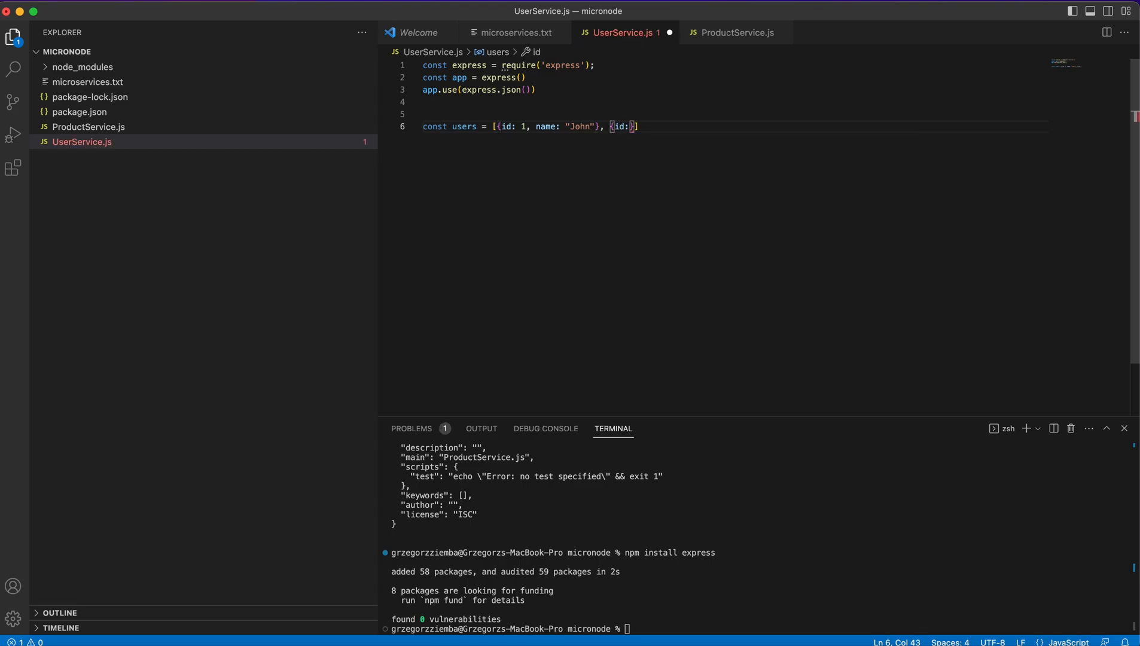
text(2, name: "Brain)
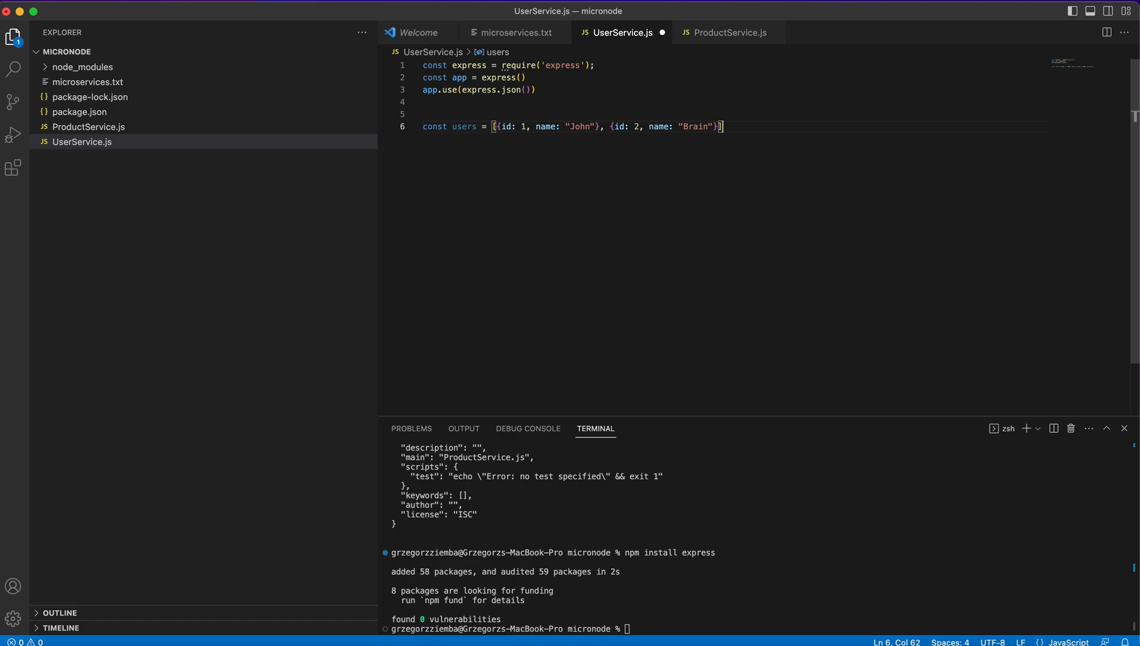
key(Enter)
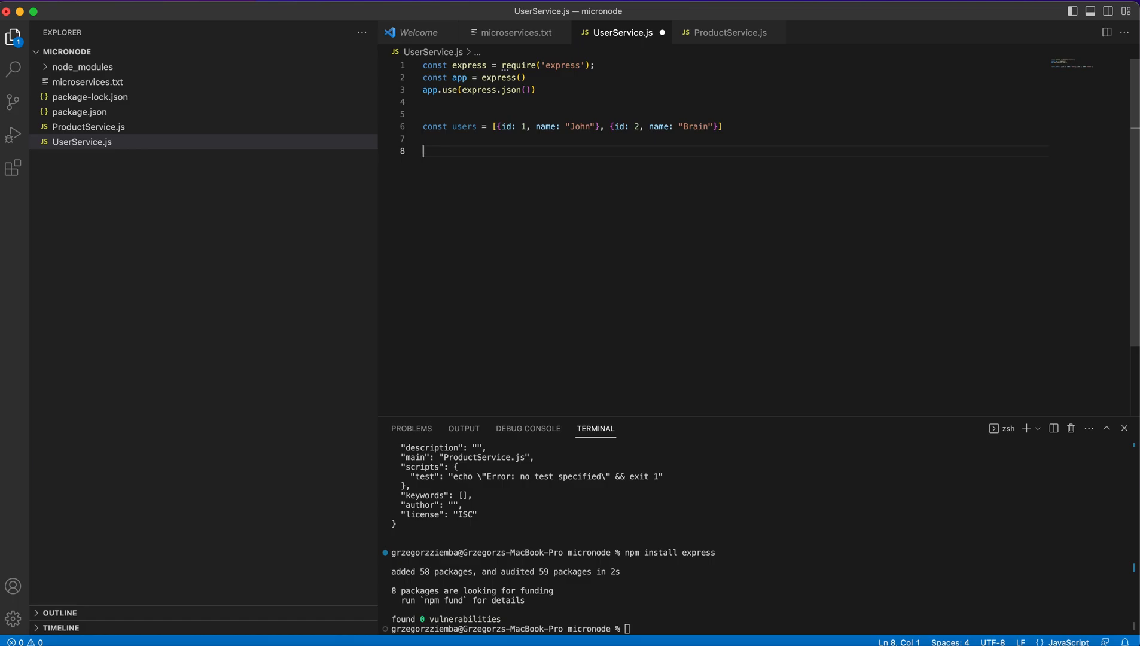
- Add a GET '/users' route that sends the users array
text(app.get()
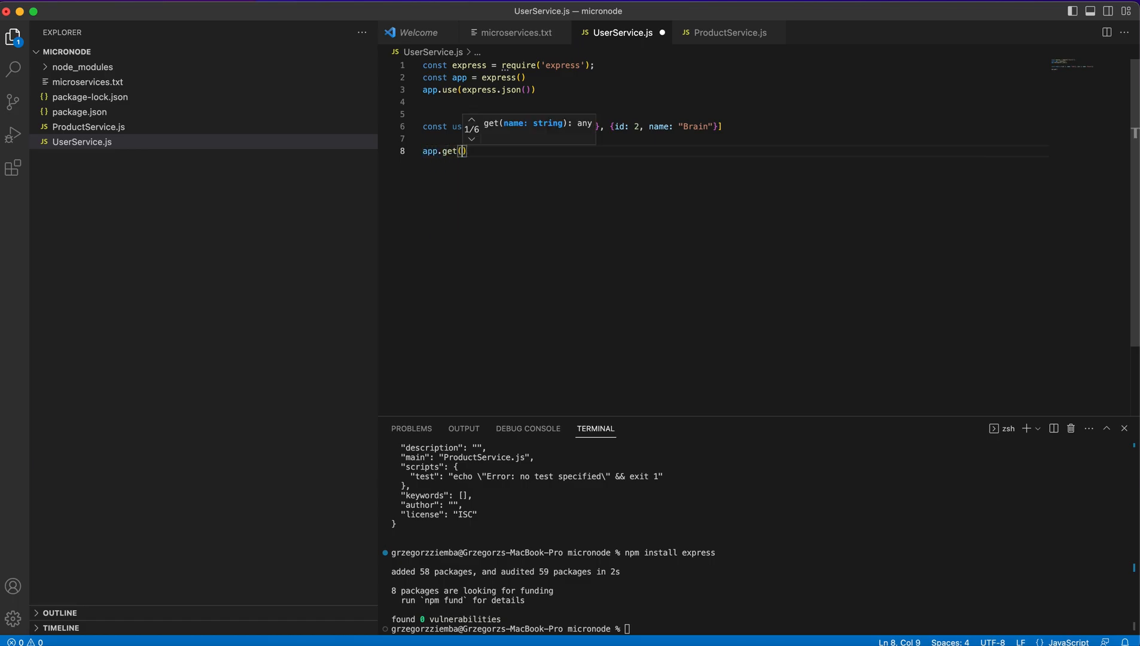
text('/users', (req,res)
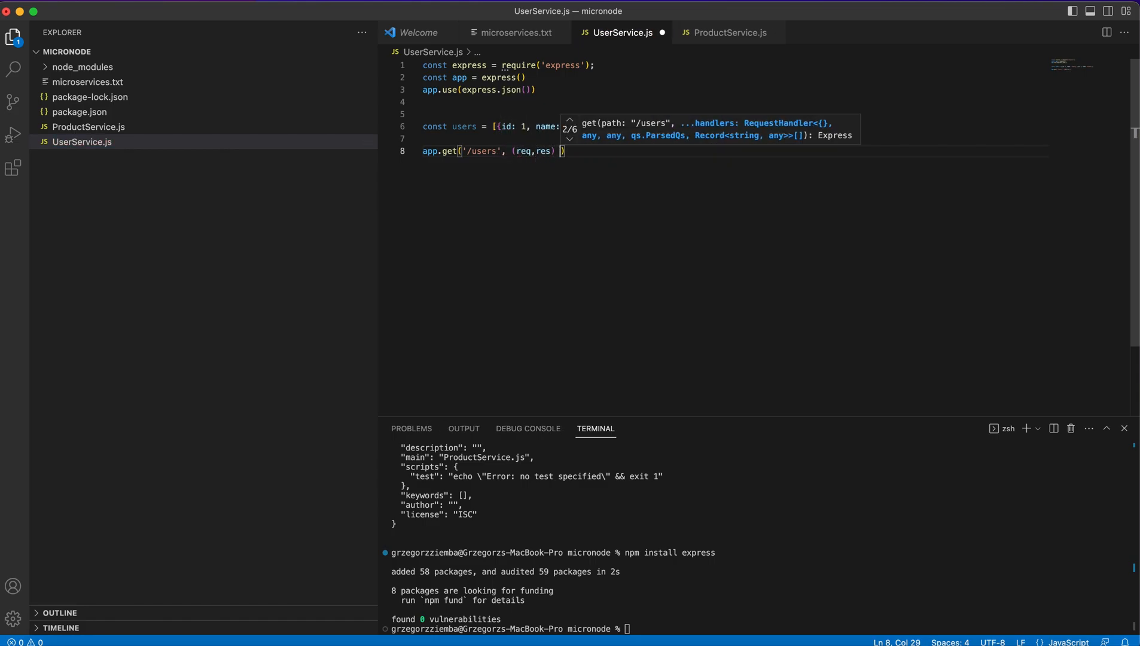
text(=> {)
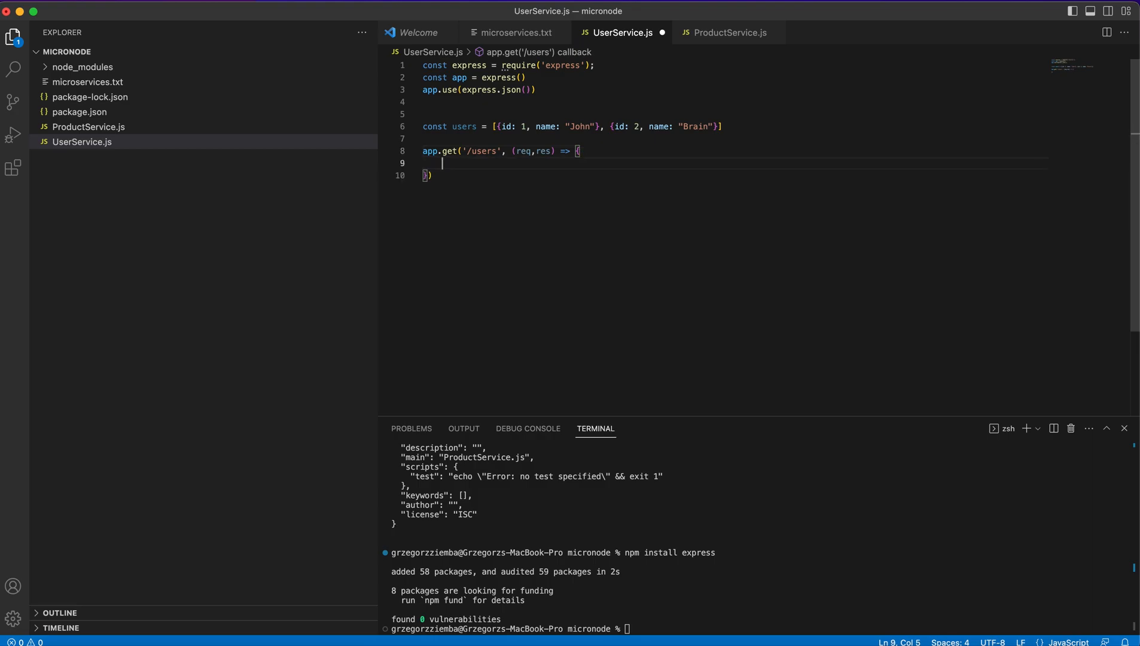
text(res.send)
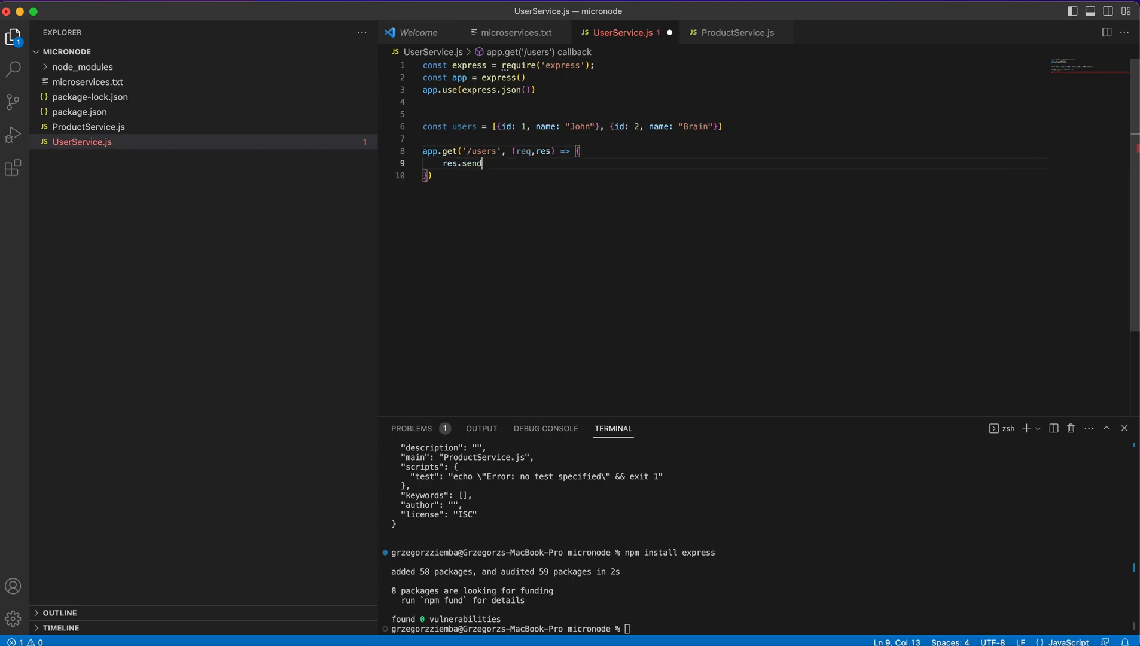
text((users)
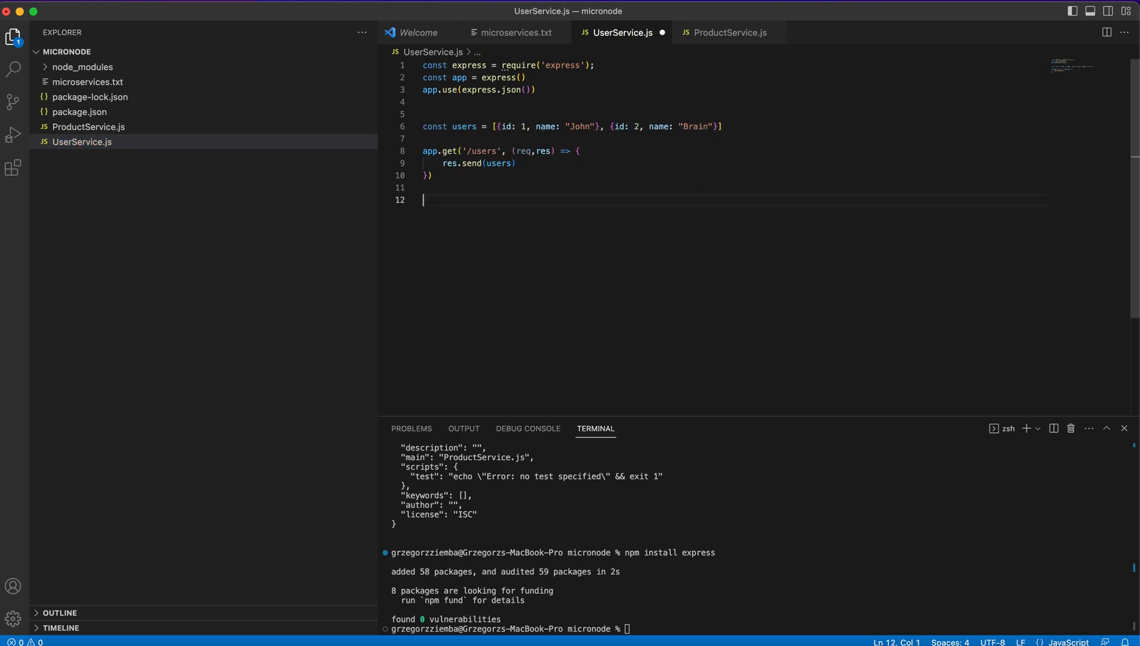
- Start an app.get('/users/:id') route
text(app)
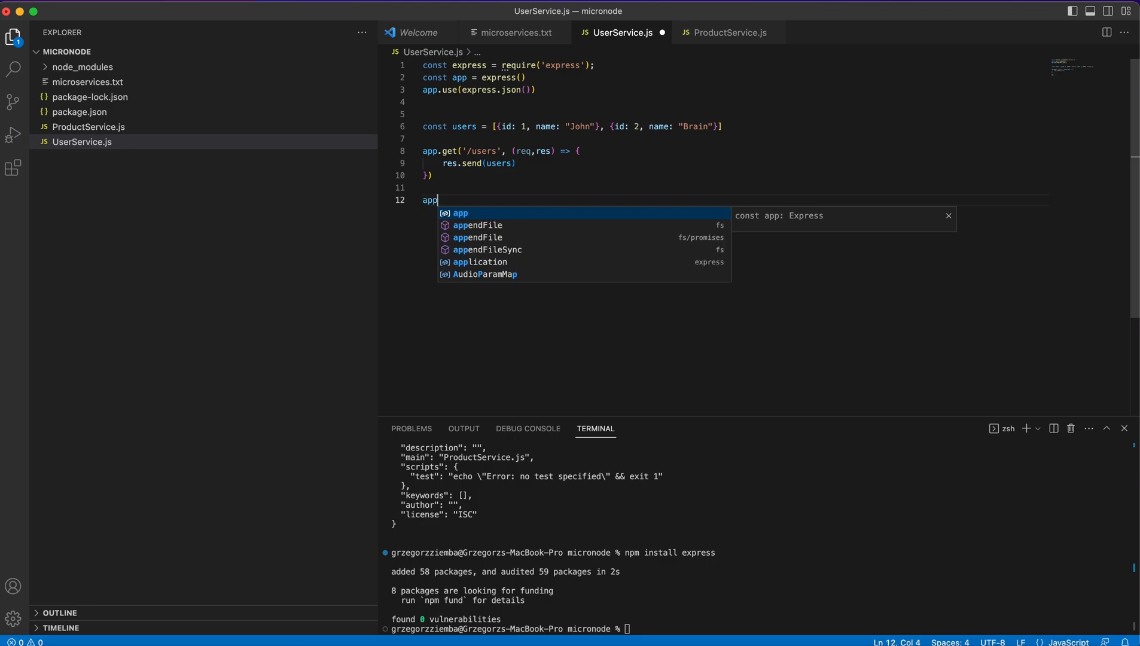
text(.)
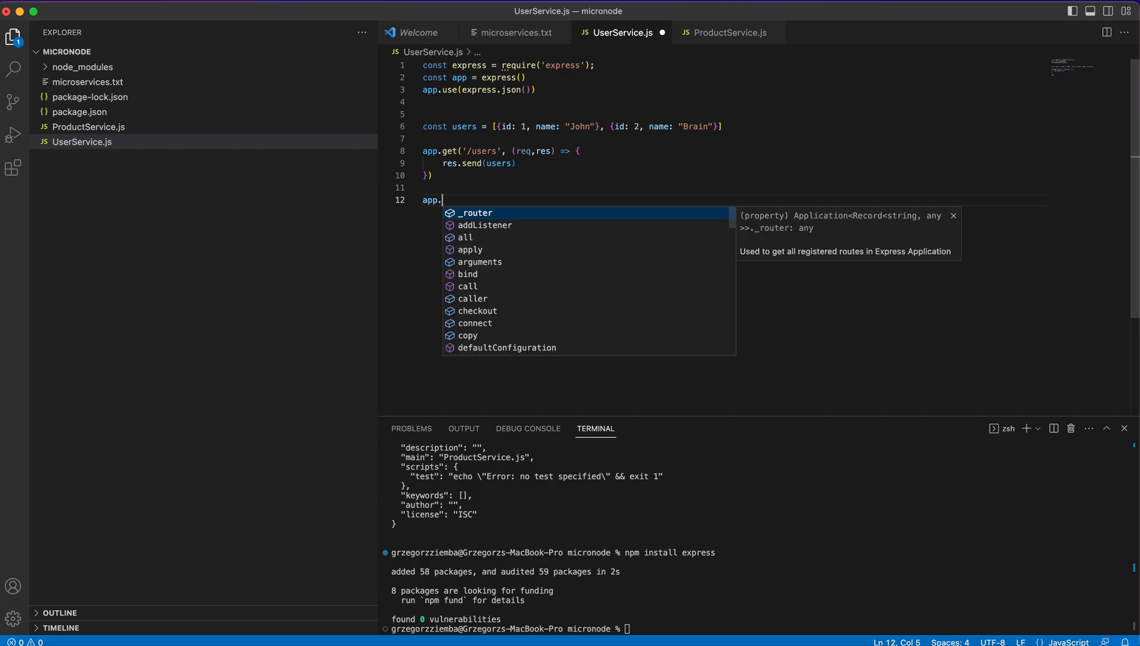
text(get(''))
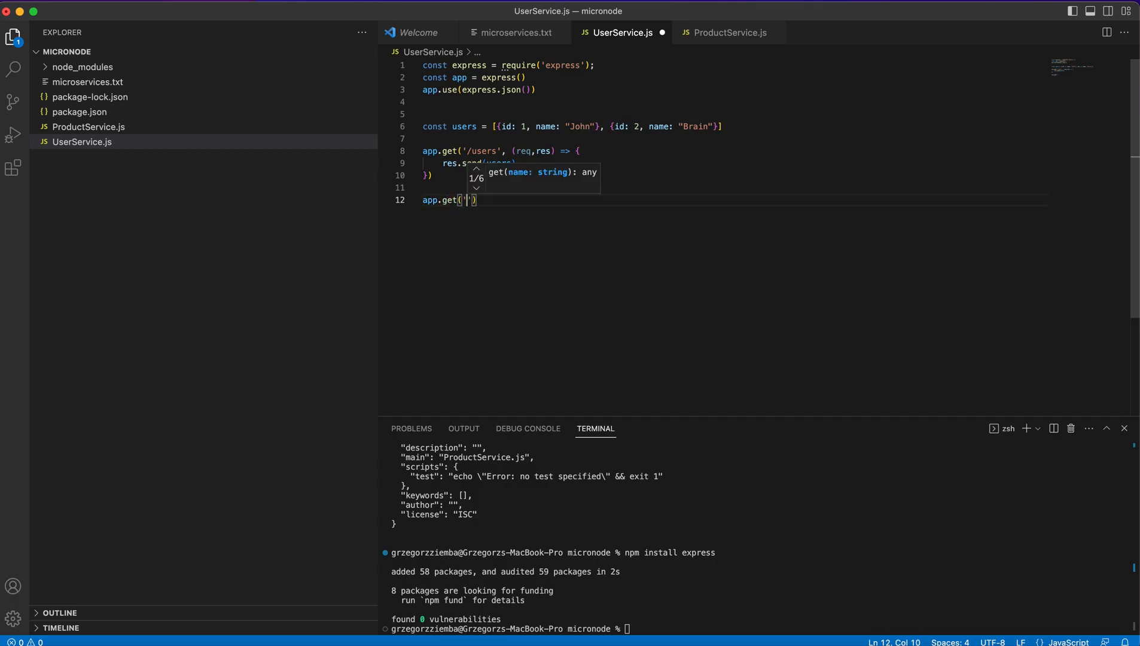
text(/users)
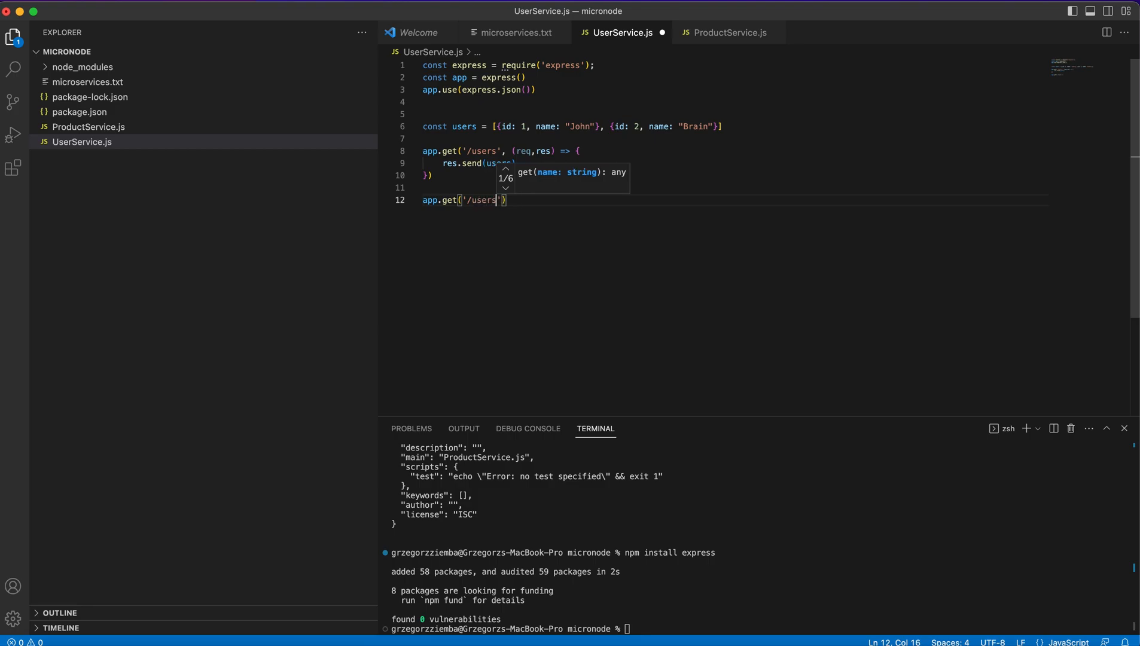
text(/:id)
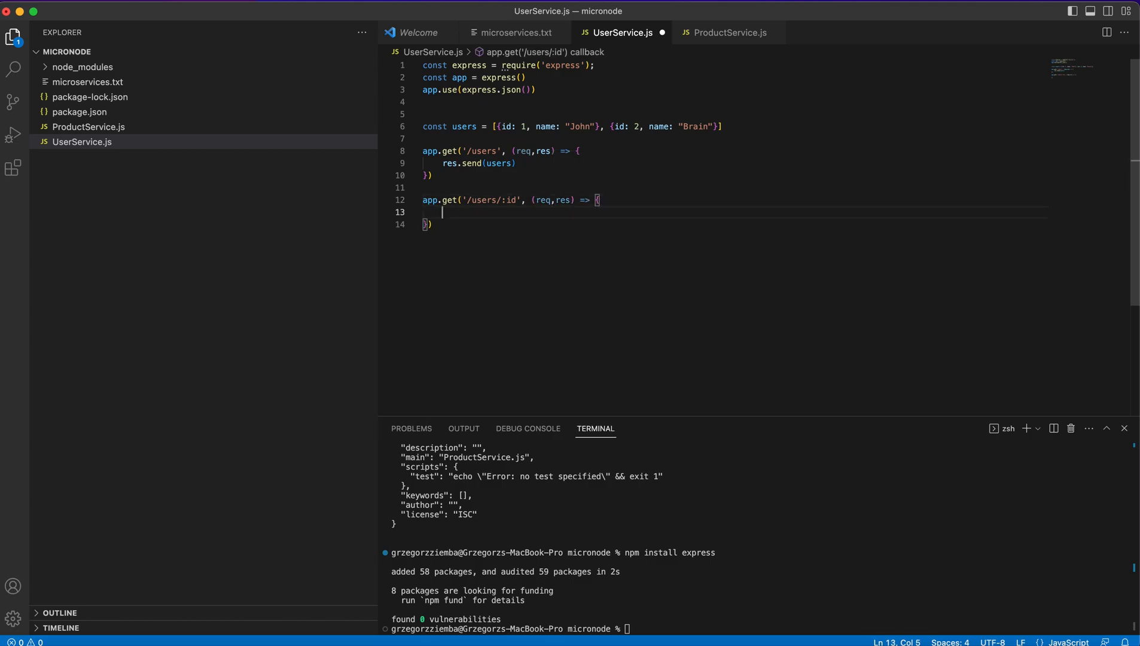
- Find the user with users.find(u => u.id === parseInt(req.params.id))
text(c)
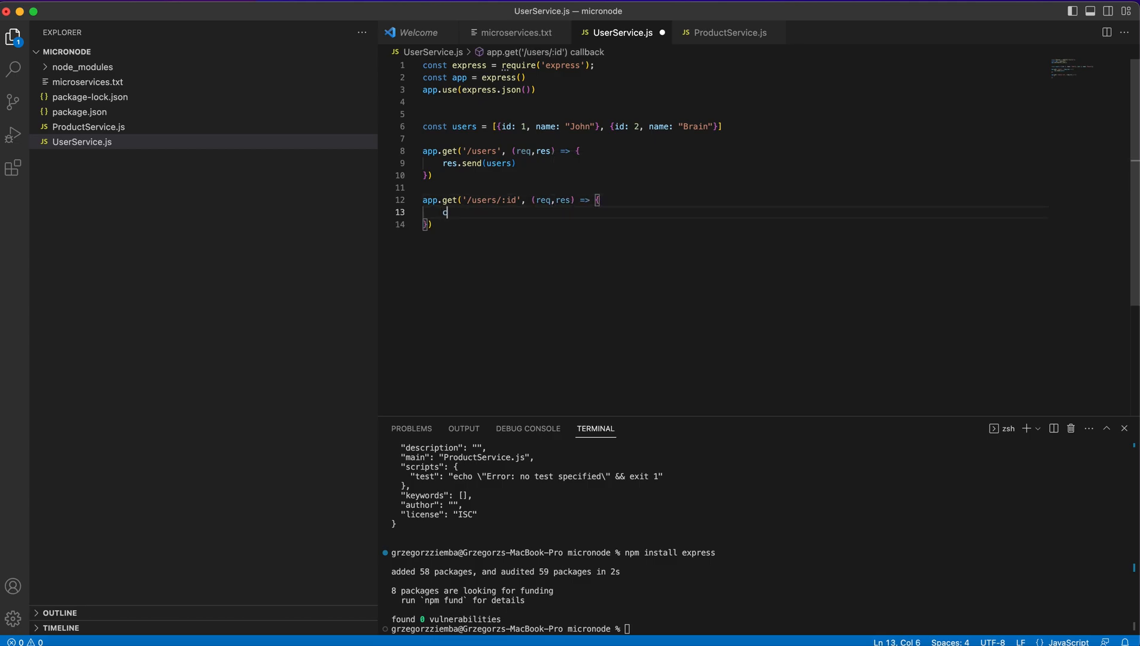
text(onst user =)
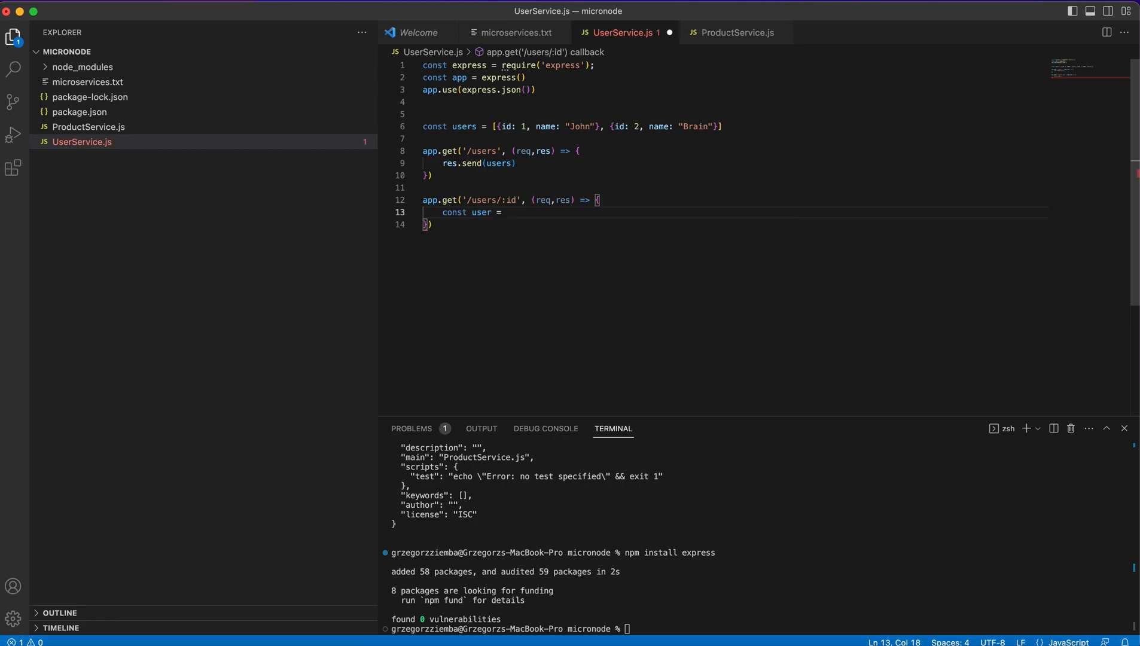
text(users.find())
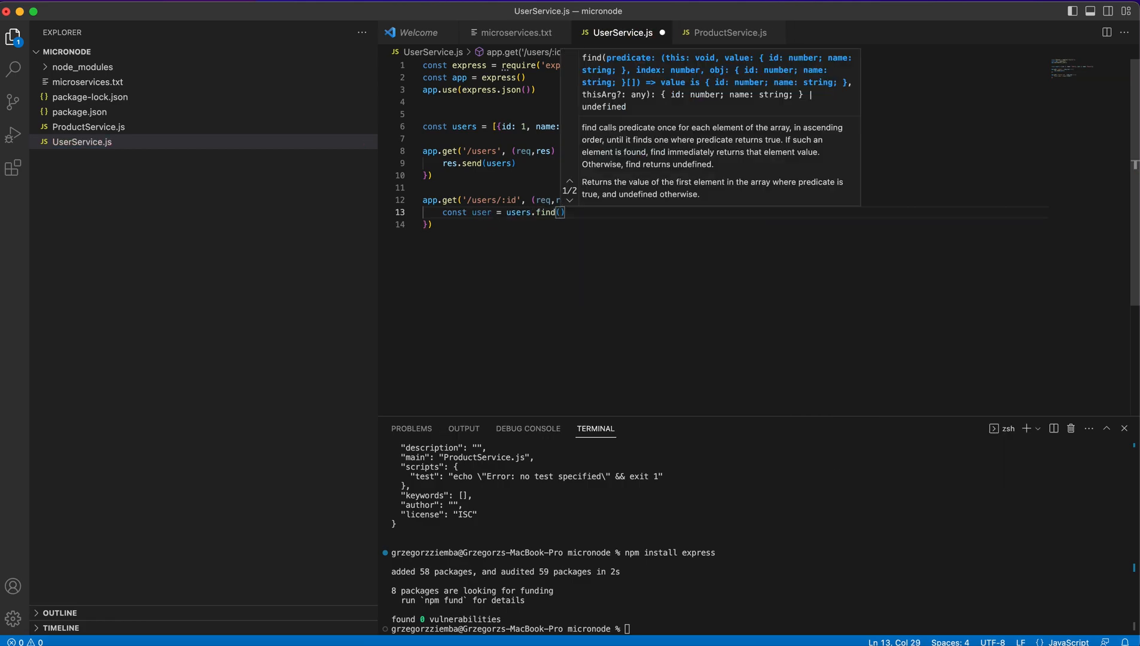
text(u =>)
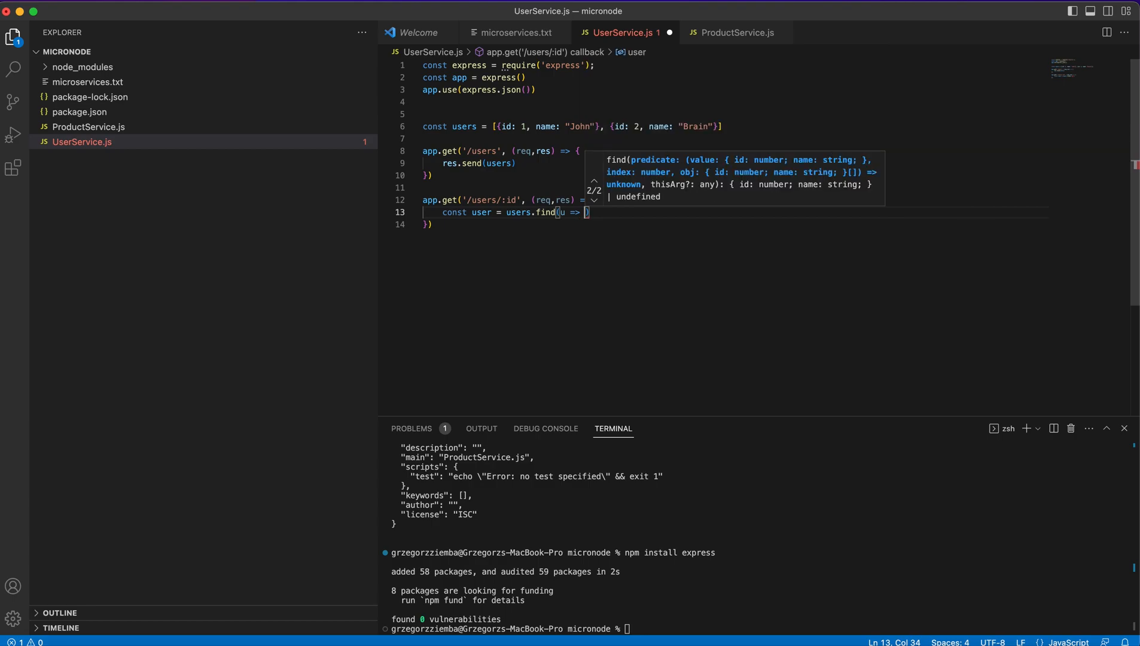
text(u)
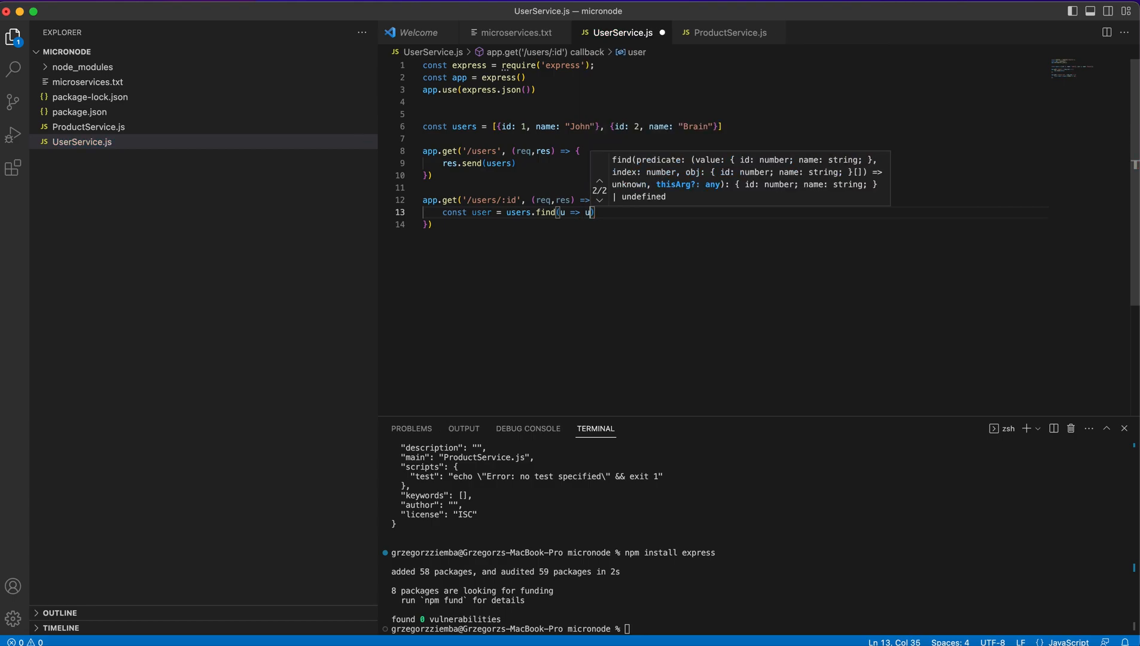
text(.id ===)
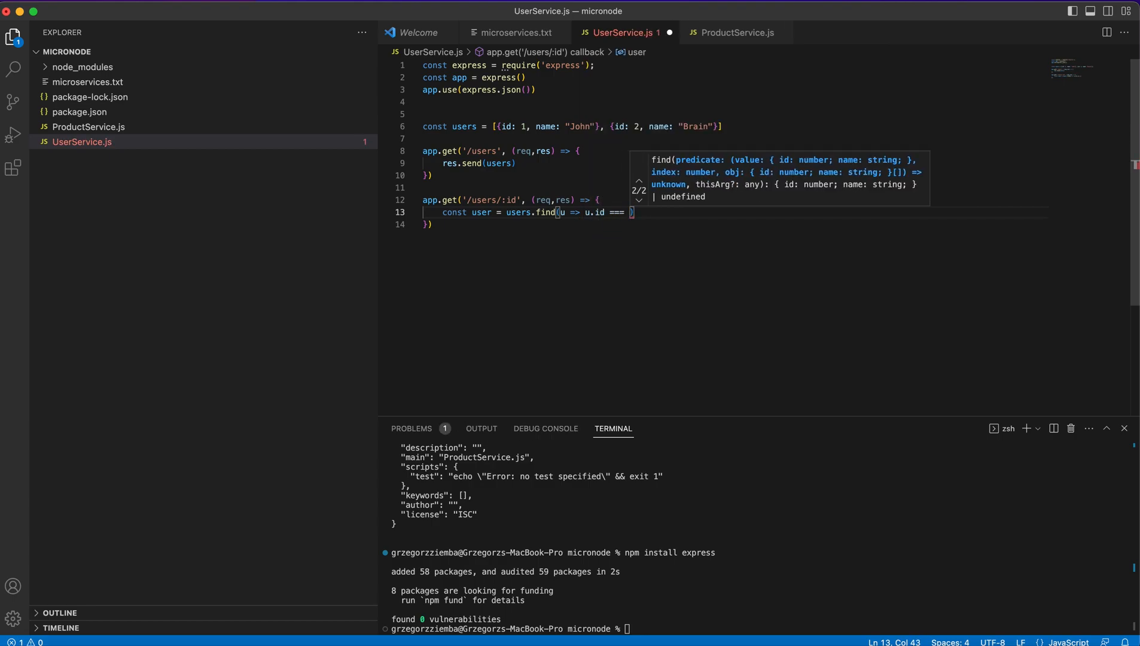
text(parseInt()
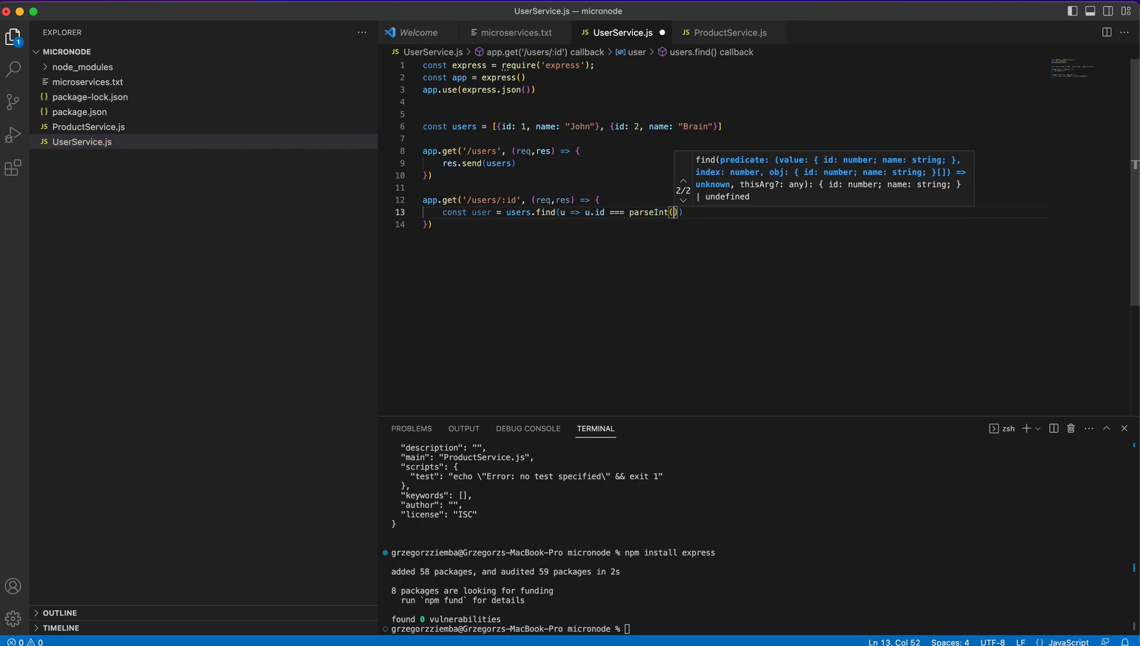
text(req.)
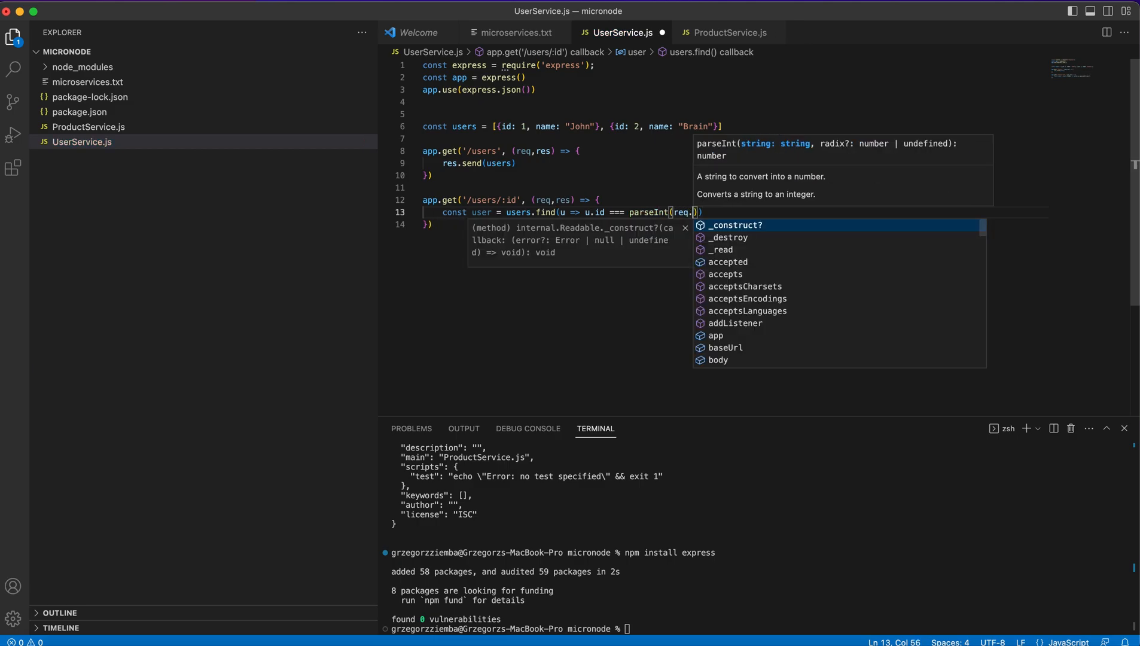
text(params.id)
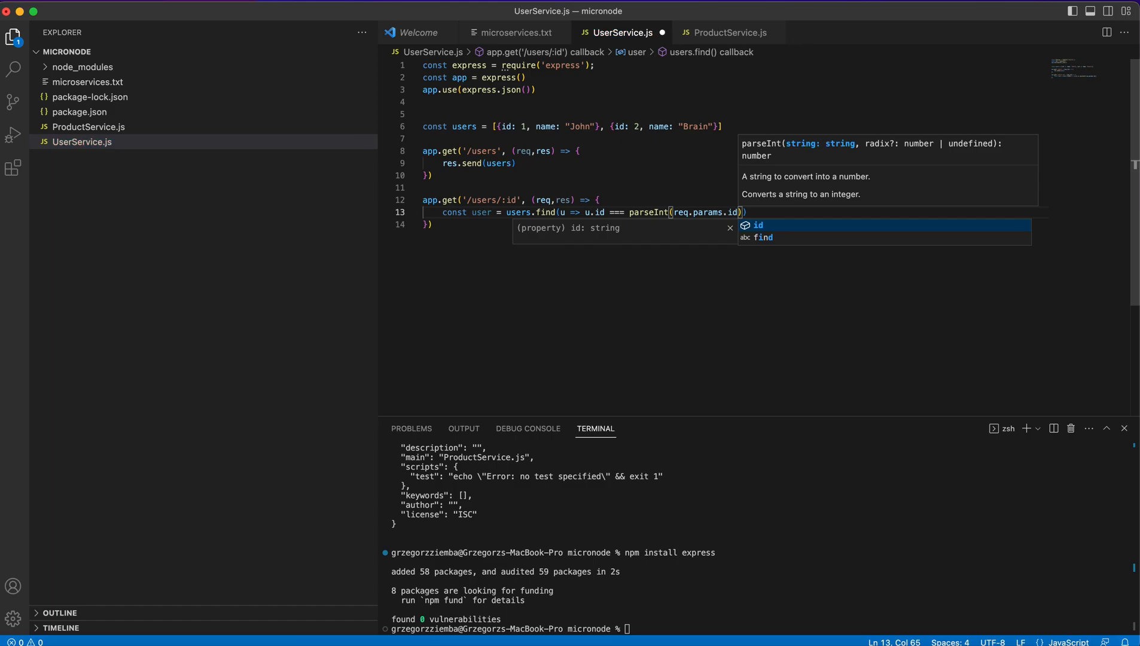
mouse_move(789, 165)
text())
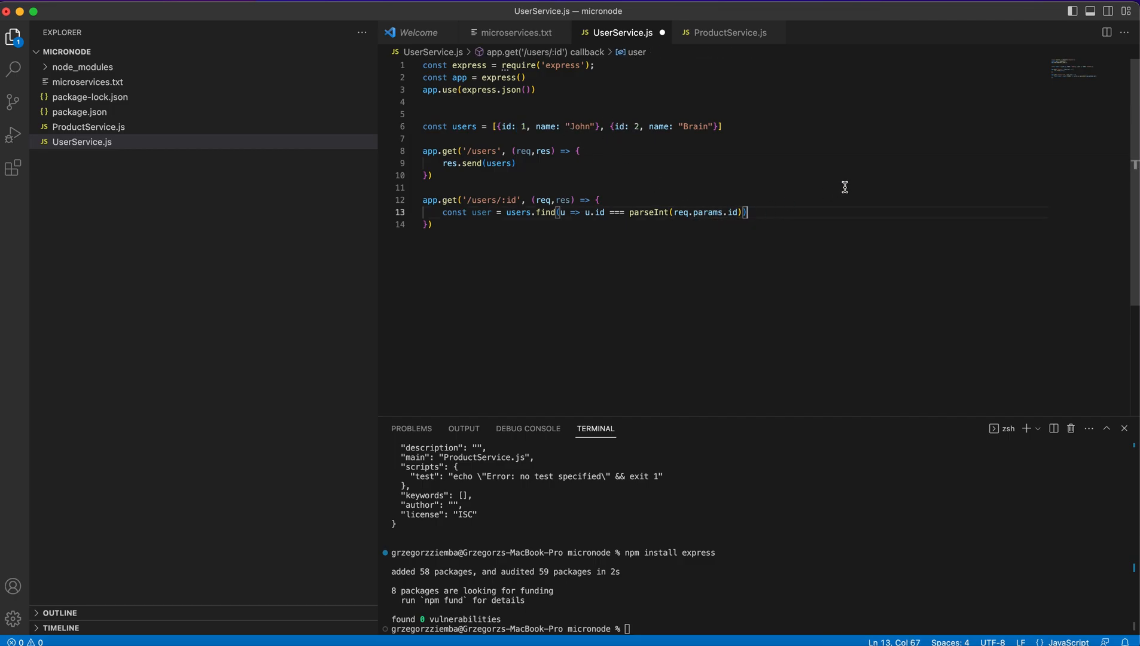
- Return 404 'User does not exists or something go wrong' if no user, else res.send(user)
text(if()
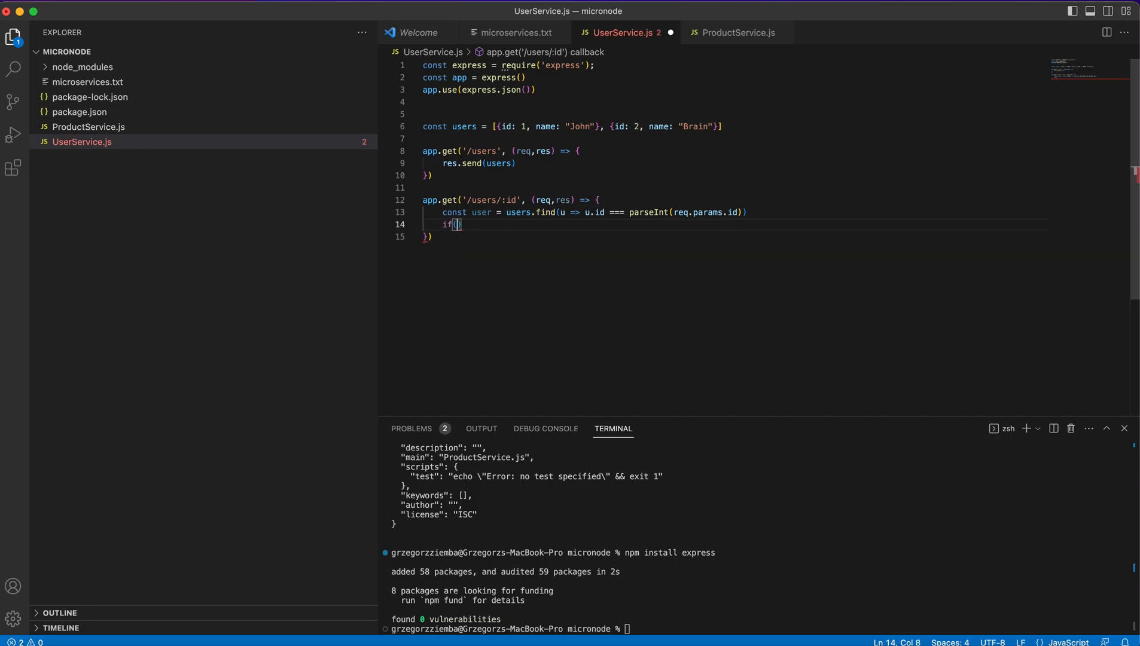
text(!user)
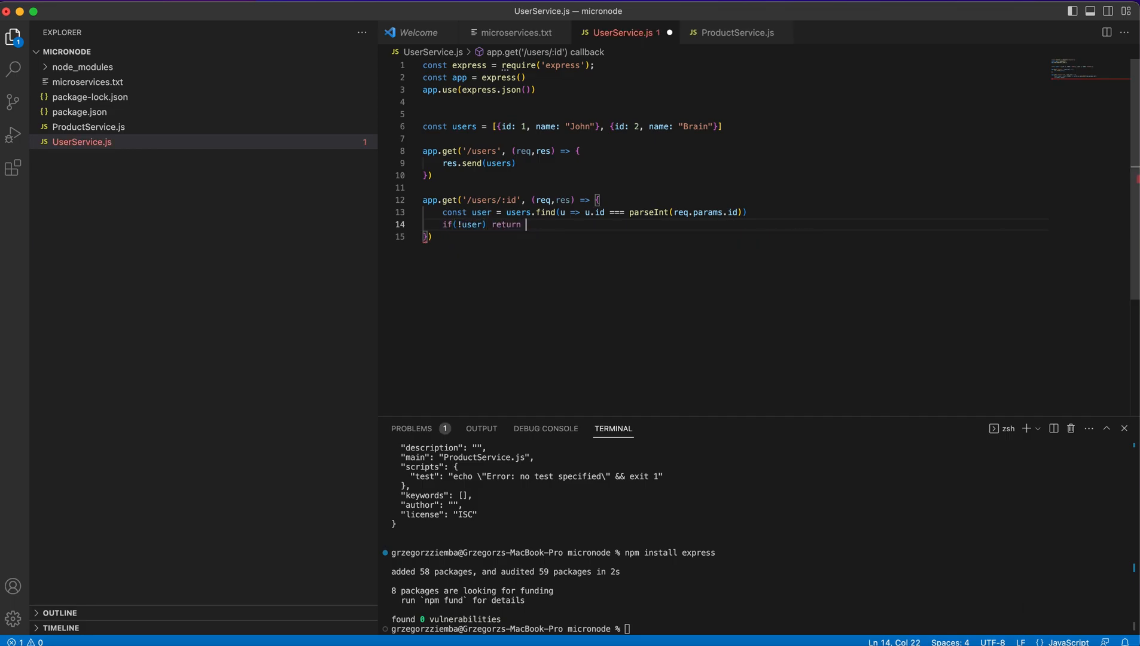
text(res.status()
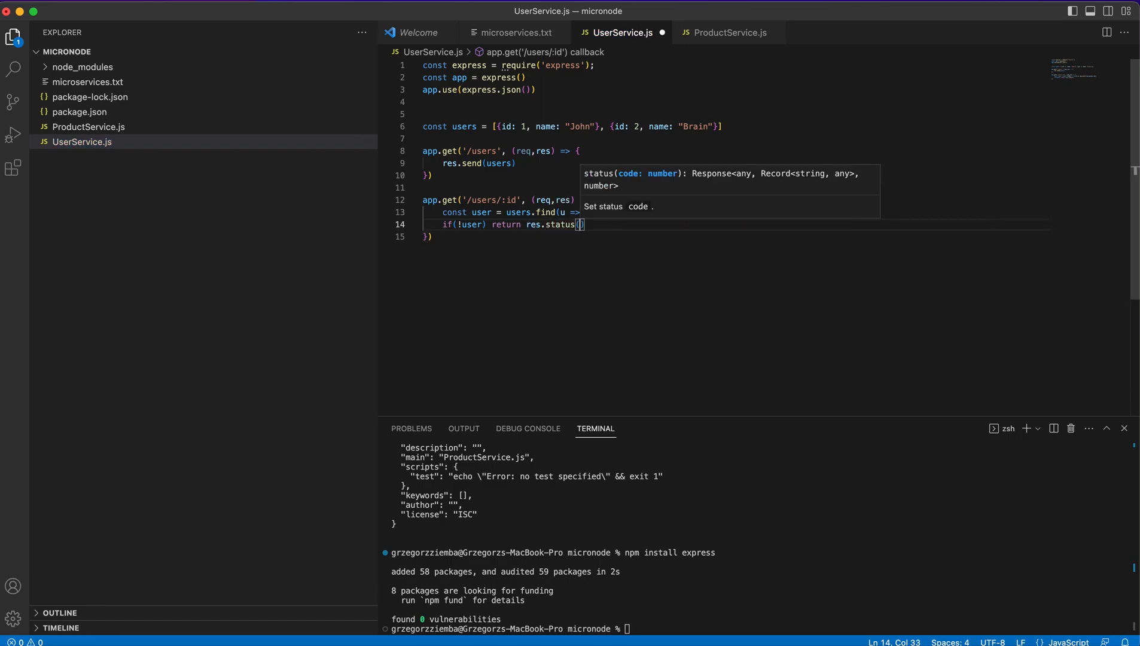
text(404)
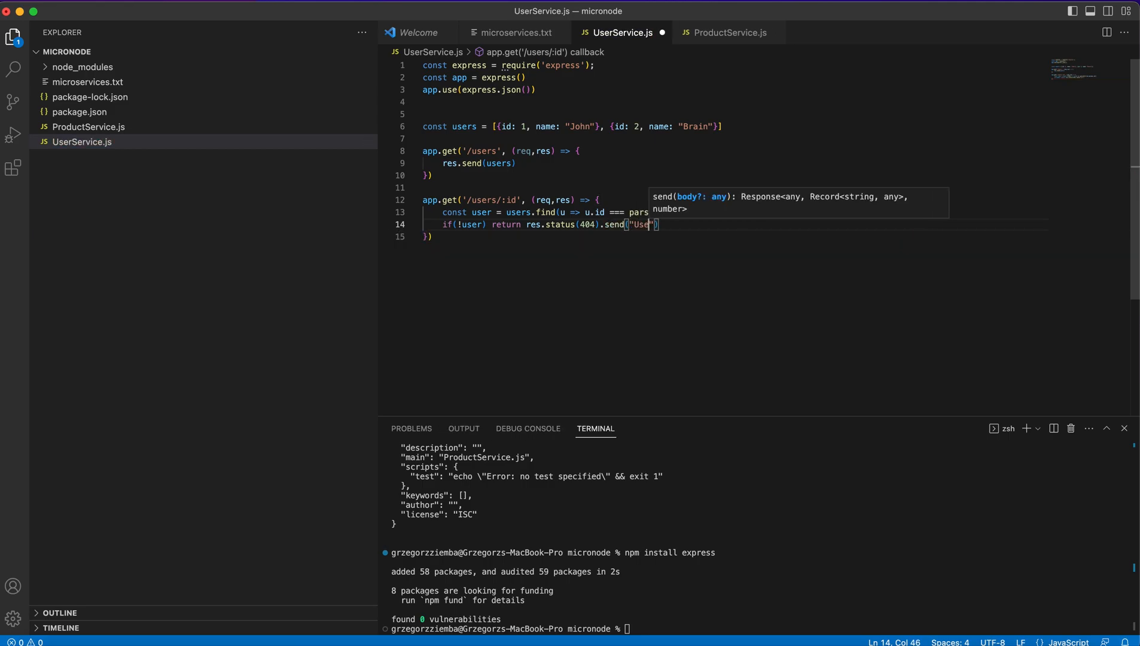
text(does not e)
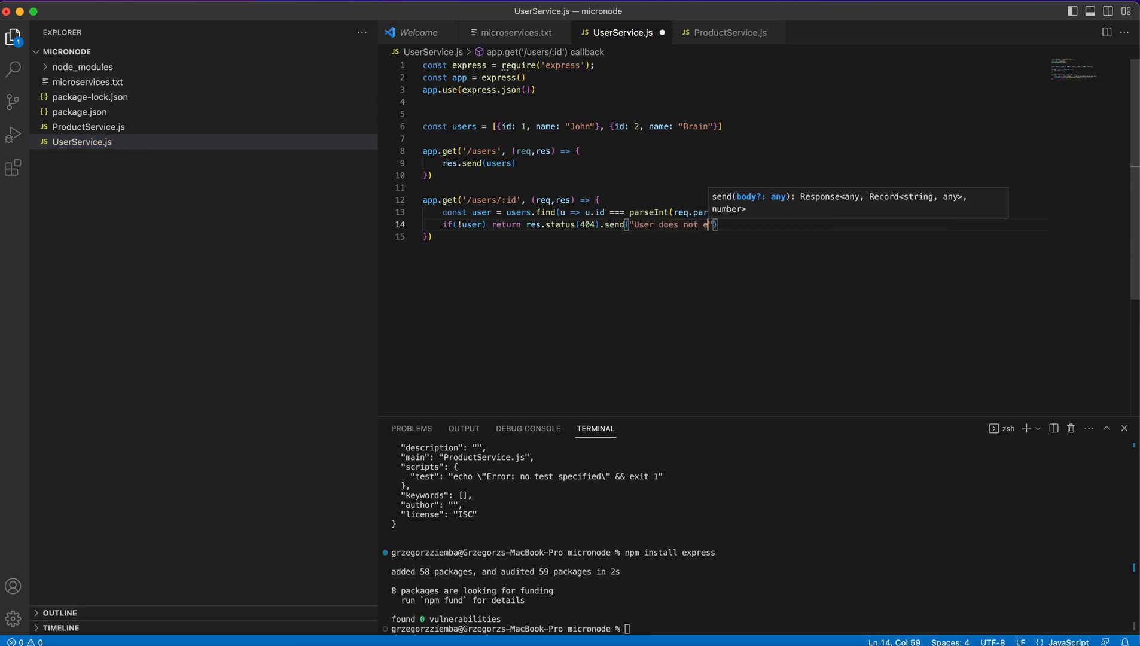
text(xists or)
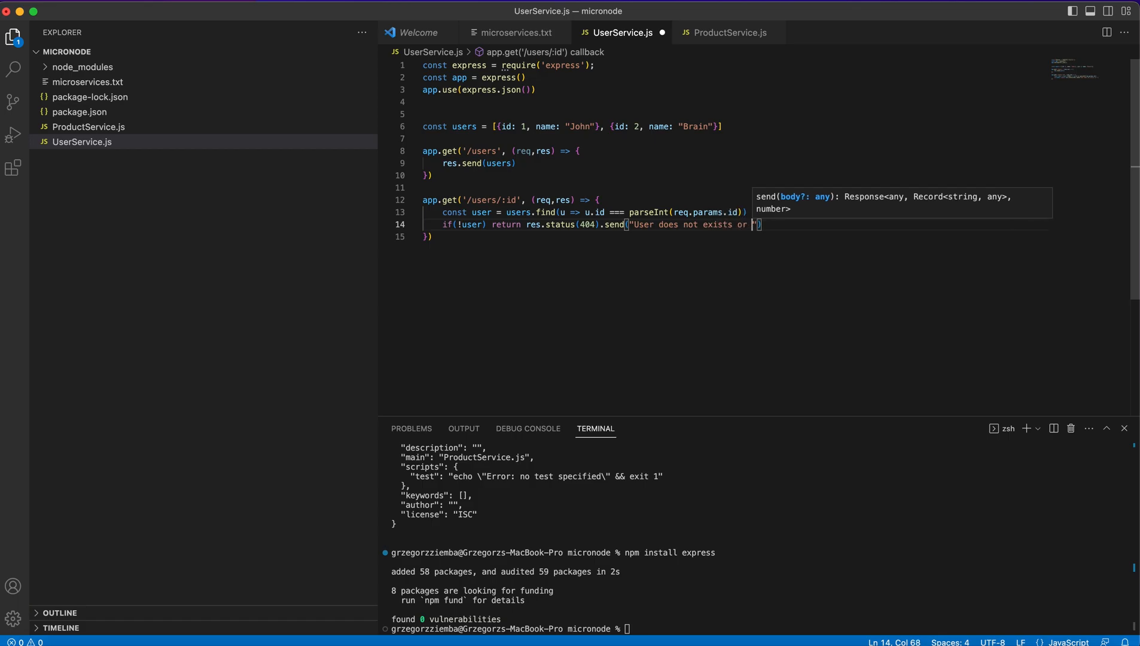
text(something go wro)
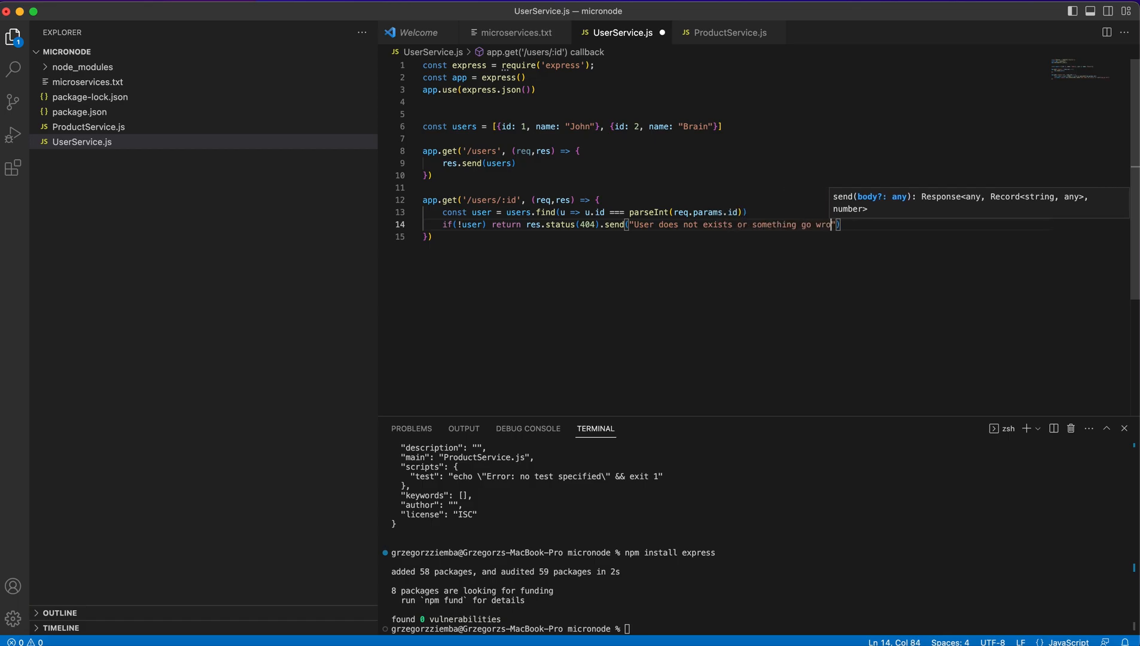
text(ng)
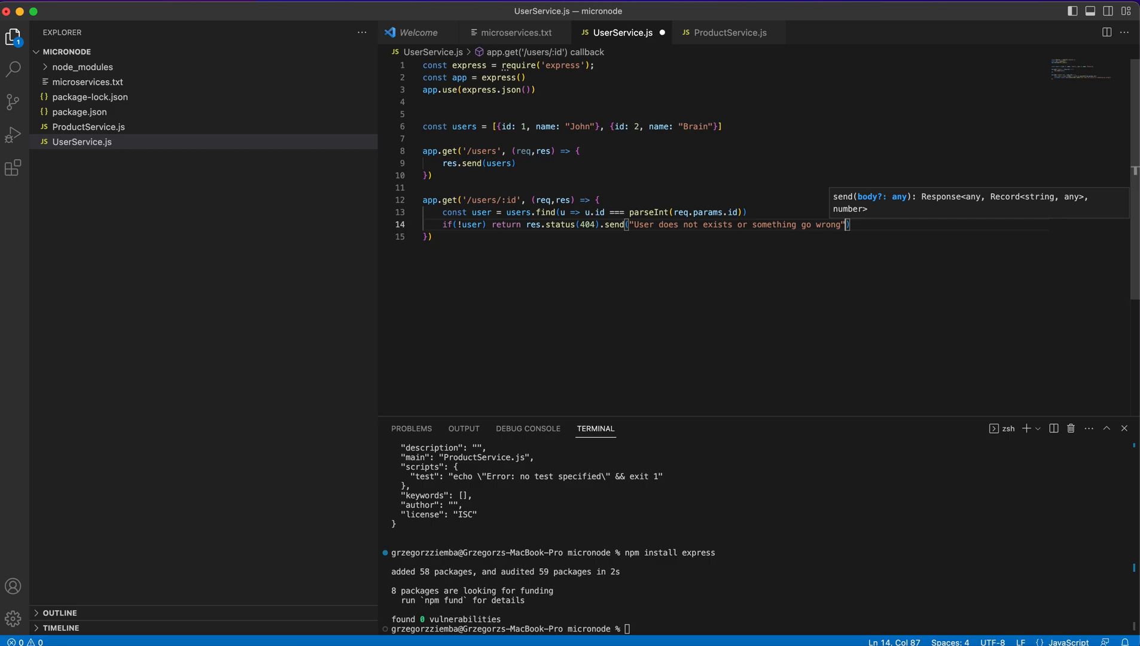
text(res)
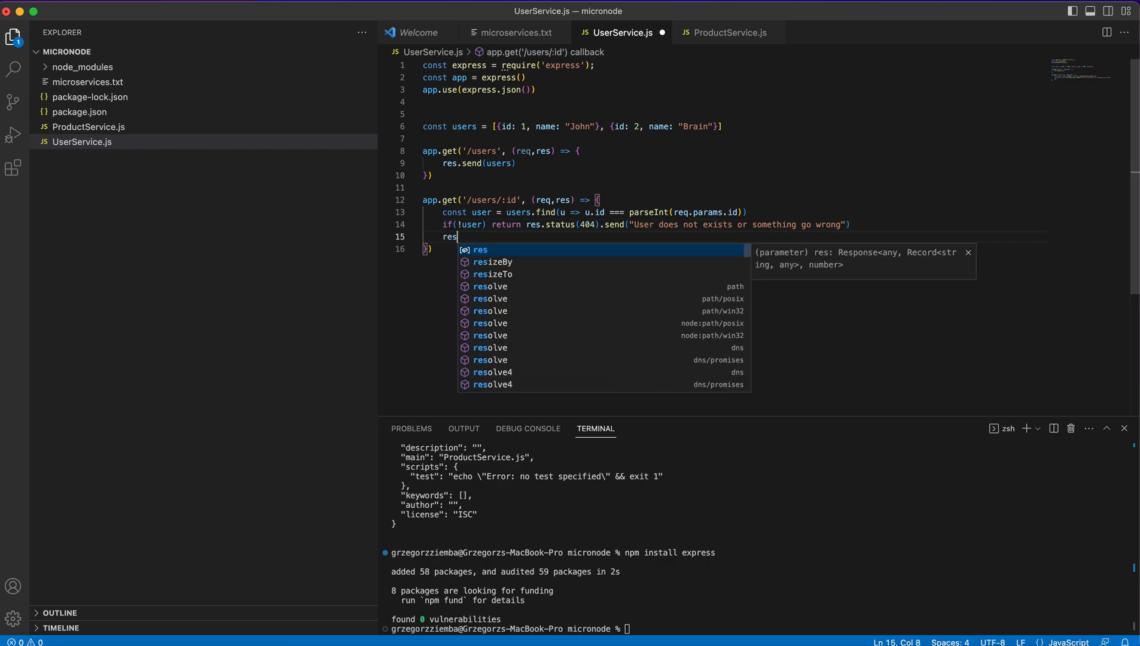
text(.send(user)
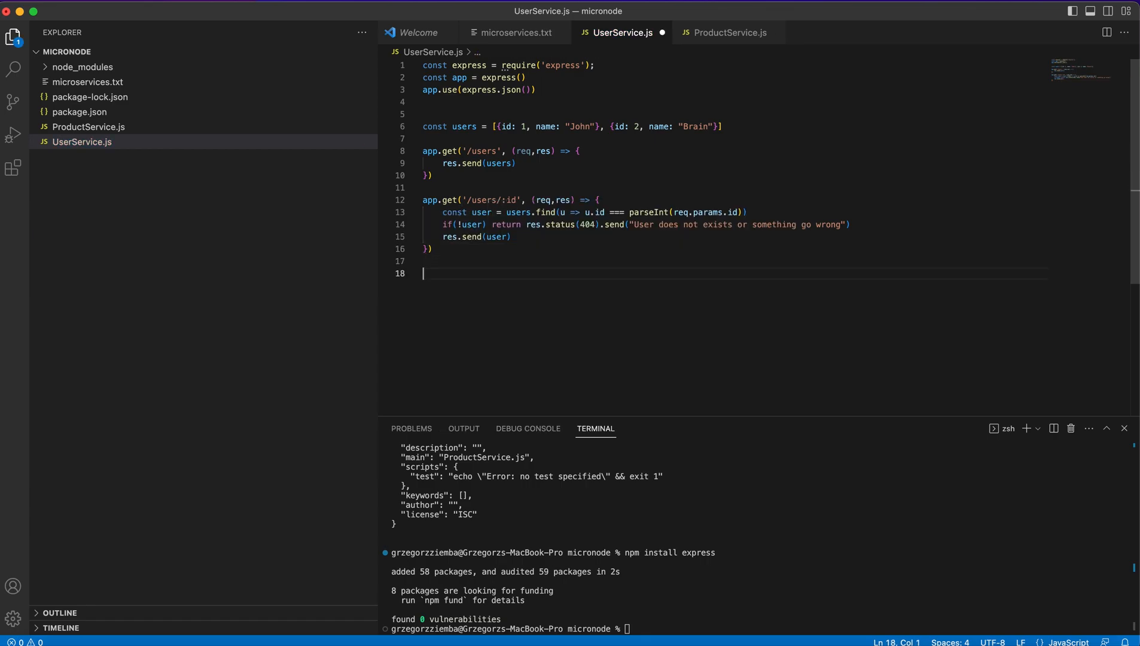
- Add app.listen(3001) with a callback logging 'User Service is running'
text(app.listen()
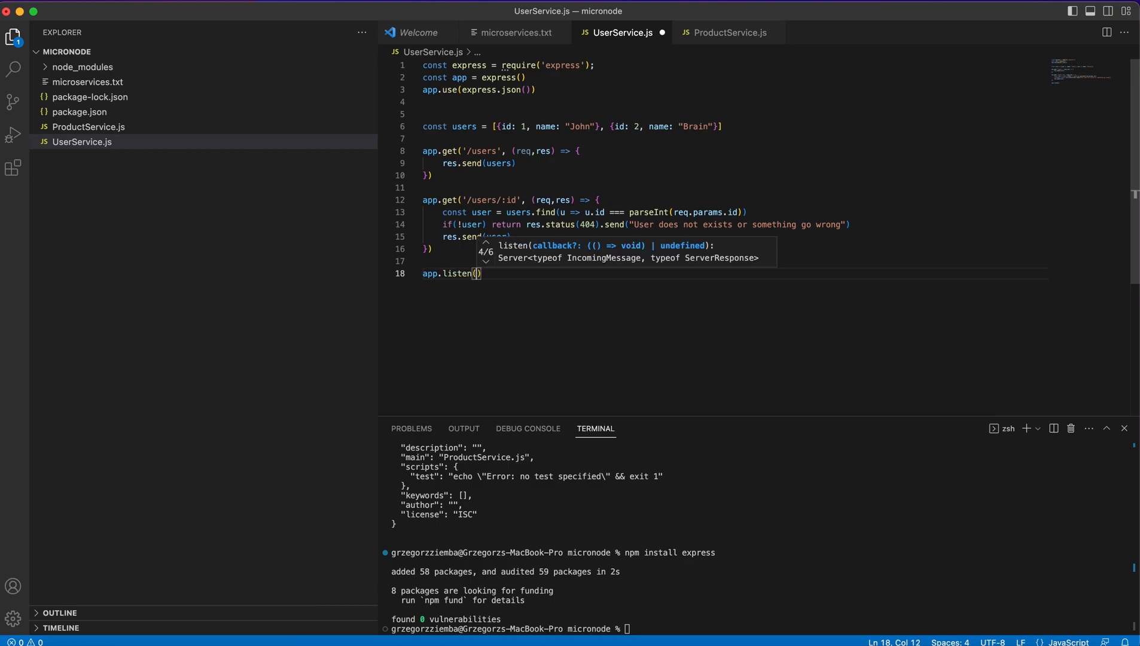
text(3001, ()
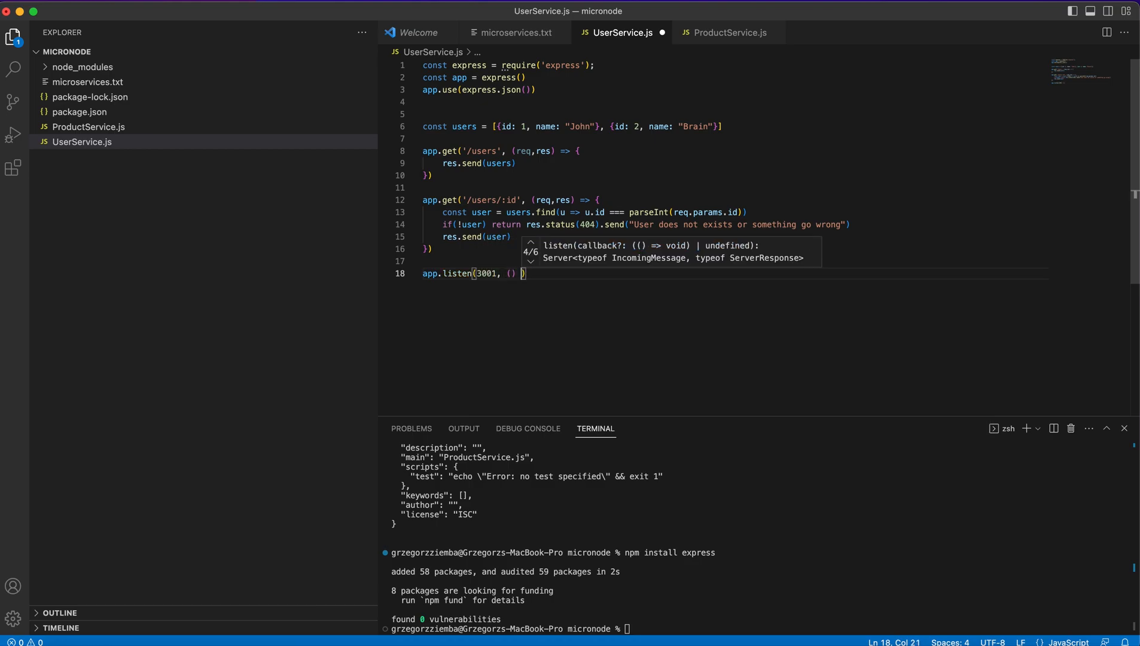
text(=)
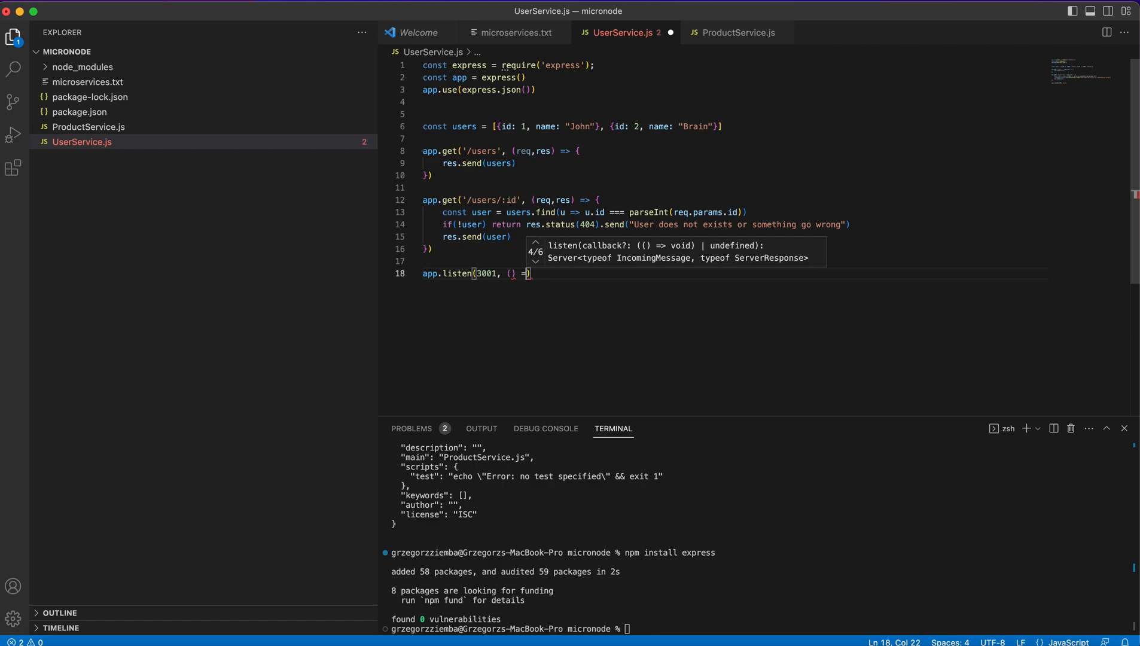
text({})
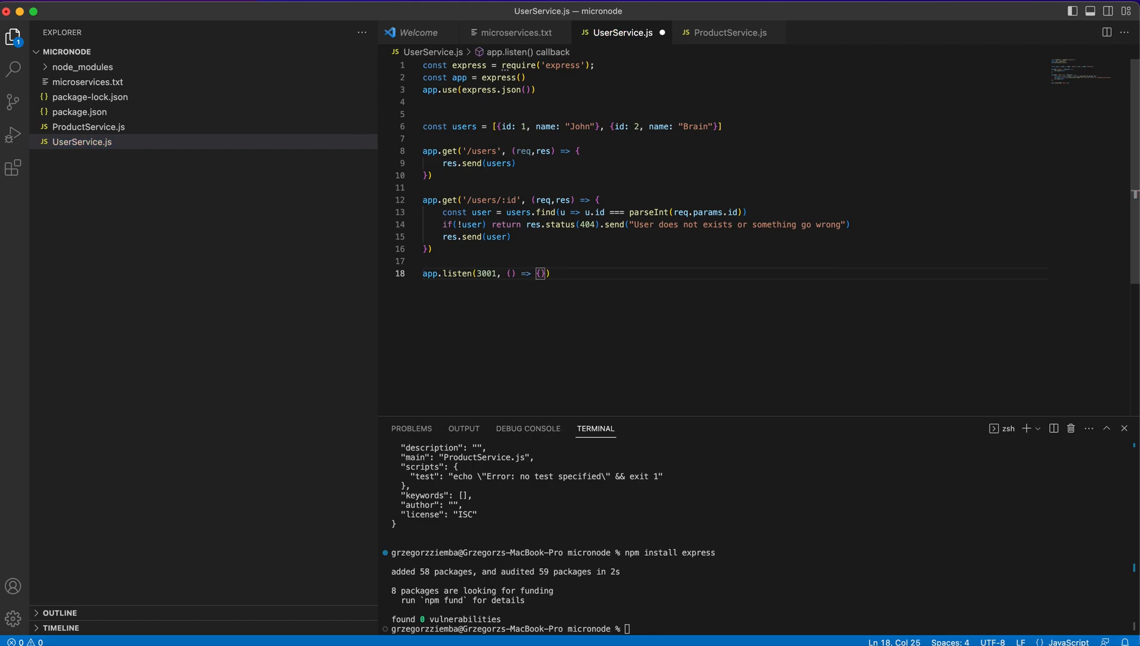
text(console.log)
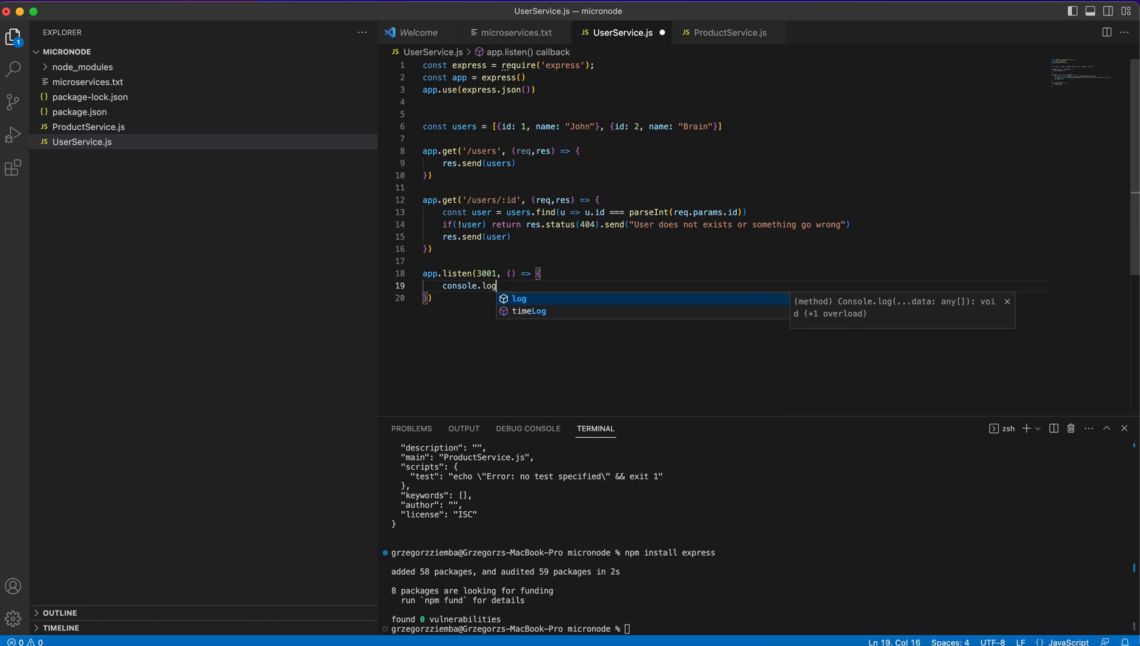
text(("User Service is running)
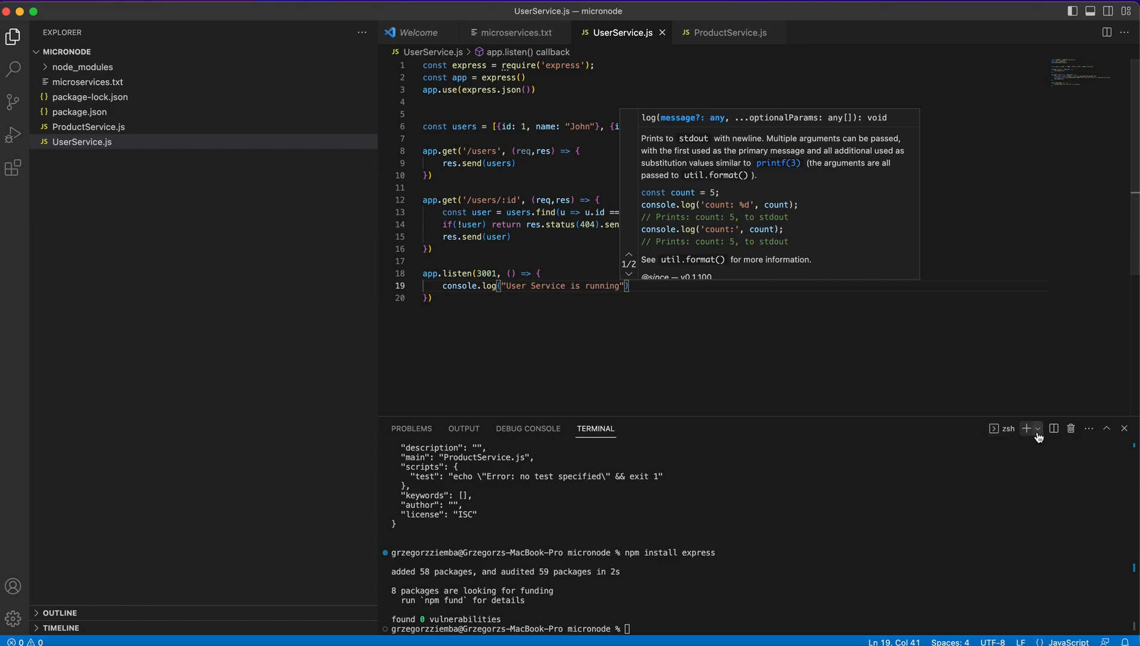
- Run node UserService.js in a second terminal so it prints 'User Service is running'
click(1027, 427)
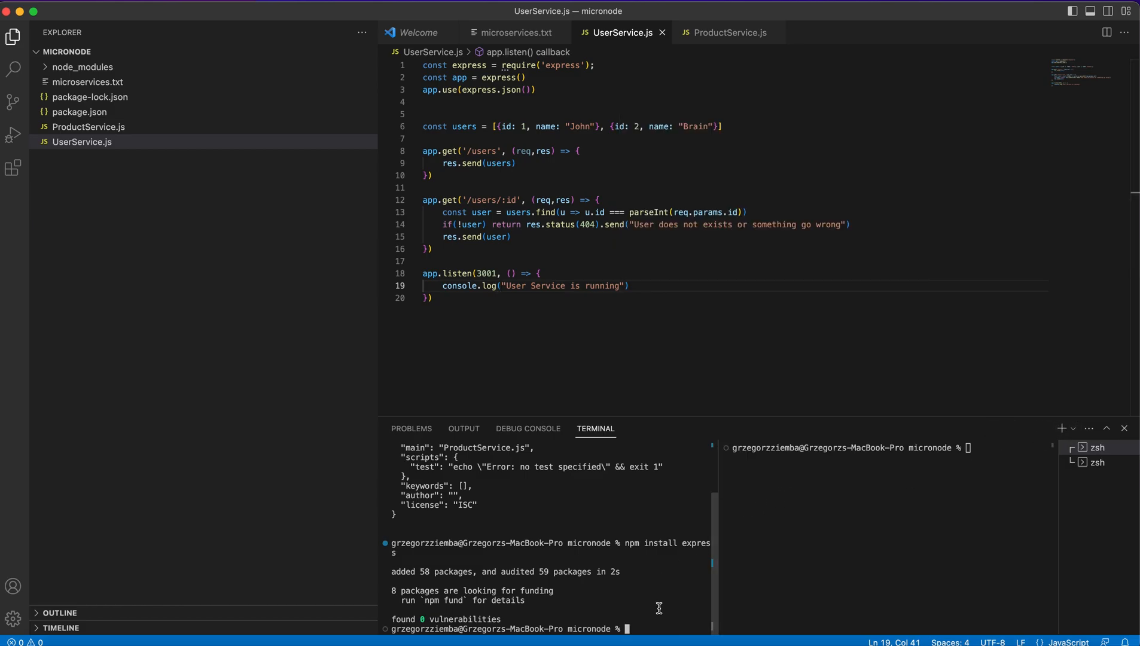
text(node)
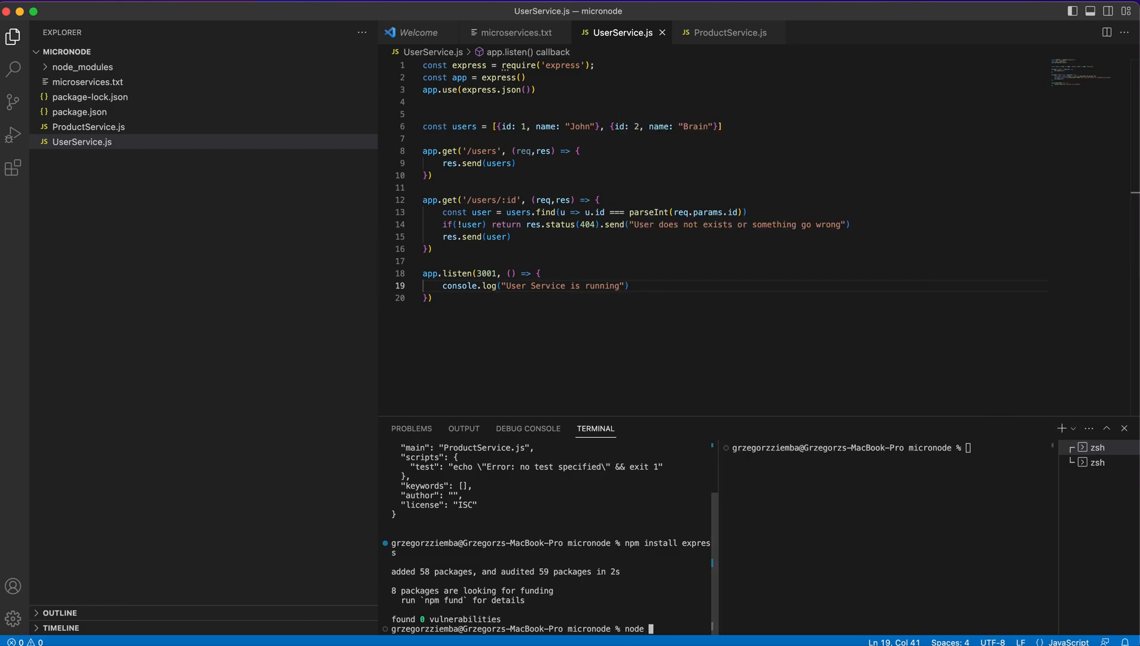
text(UserSerbi)
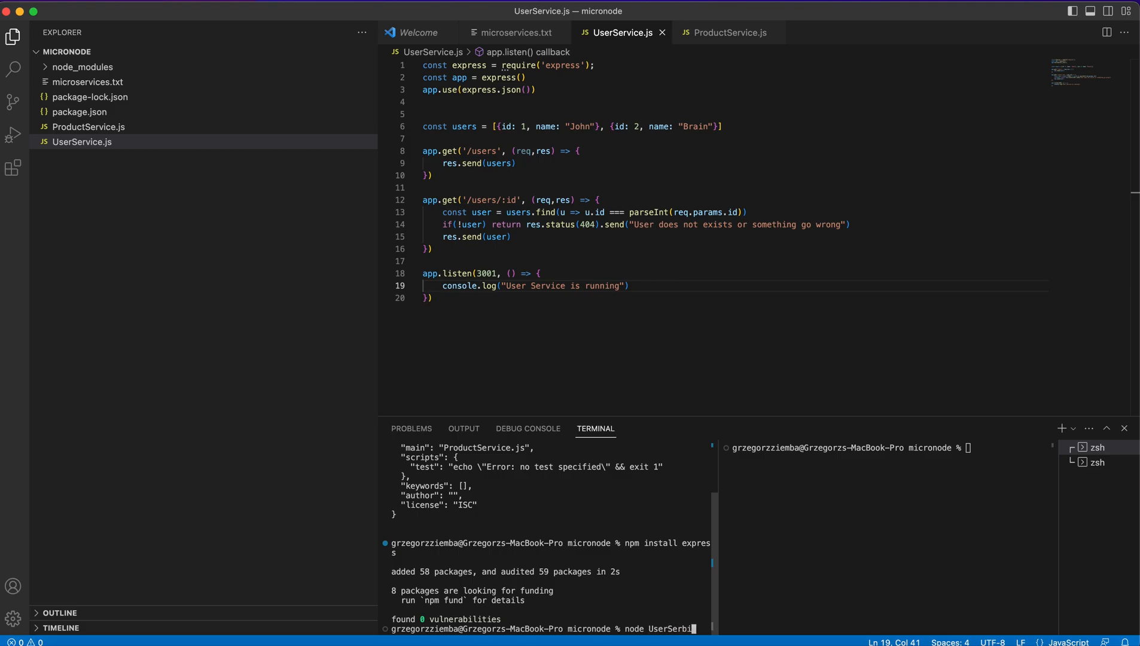
key(Backspace)
text(vice.)
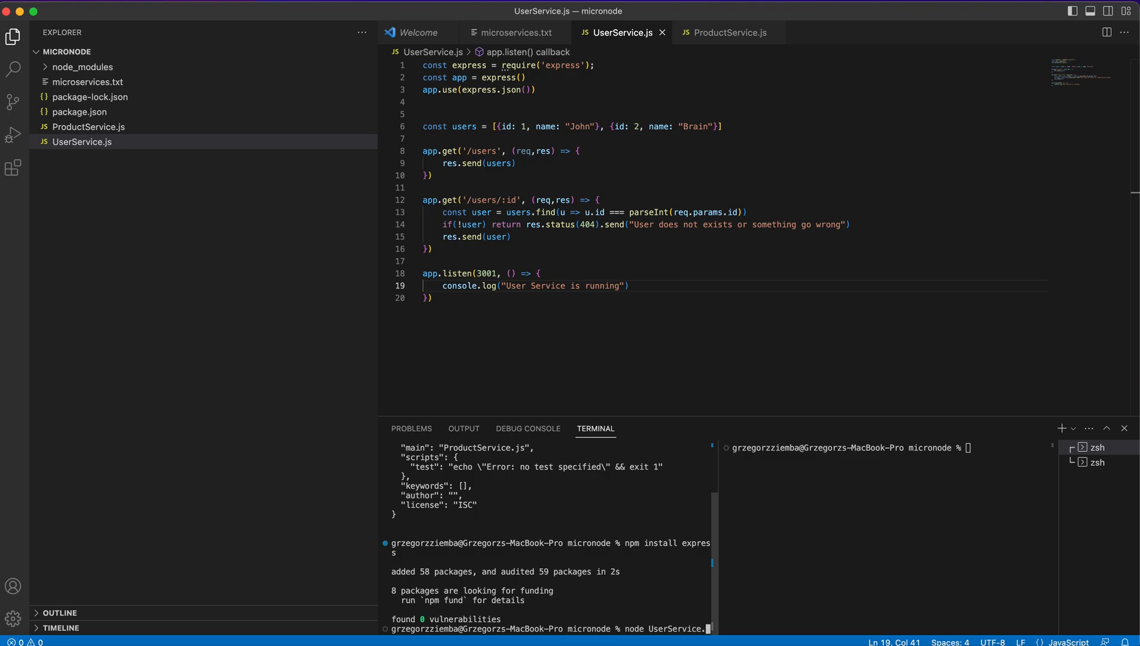
key(enter)
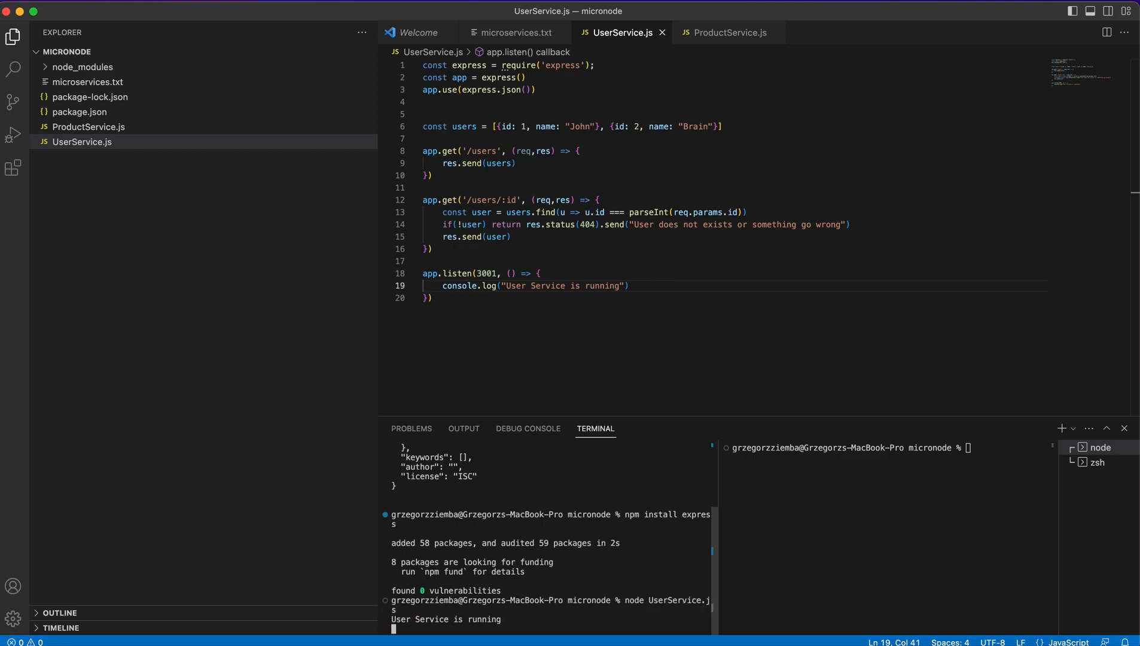
mouse_move(430, 400)
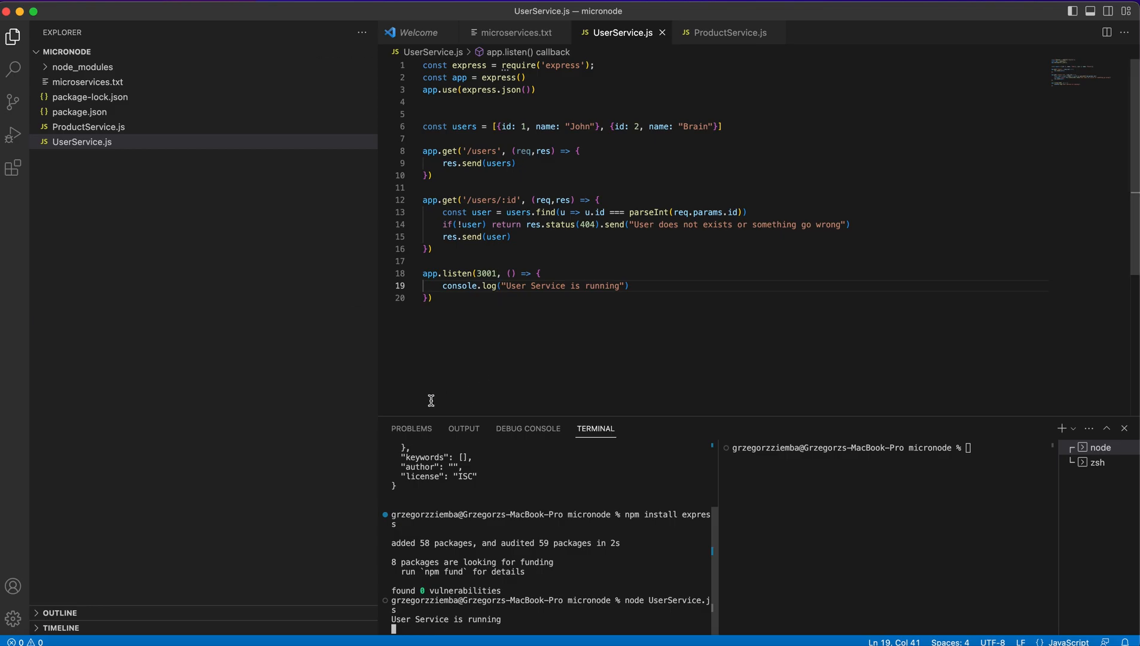
mouse_move(717, 332)
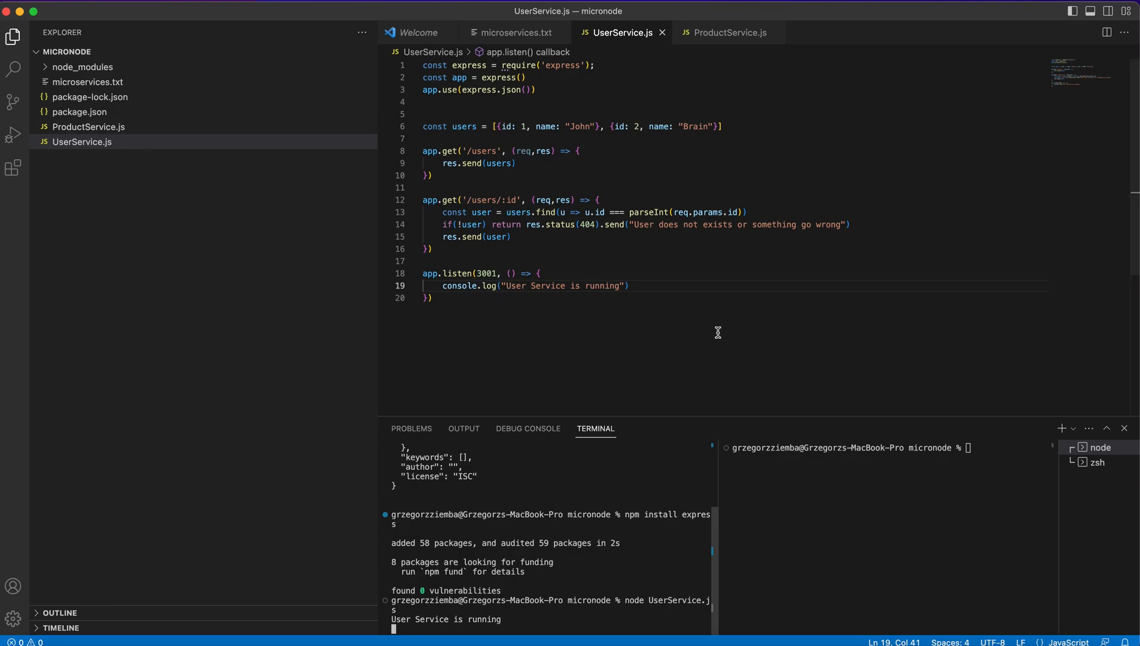
click(88, 127)
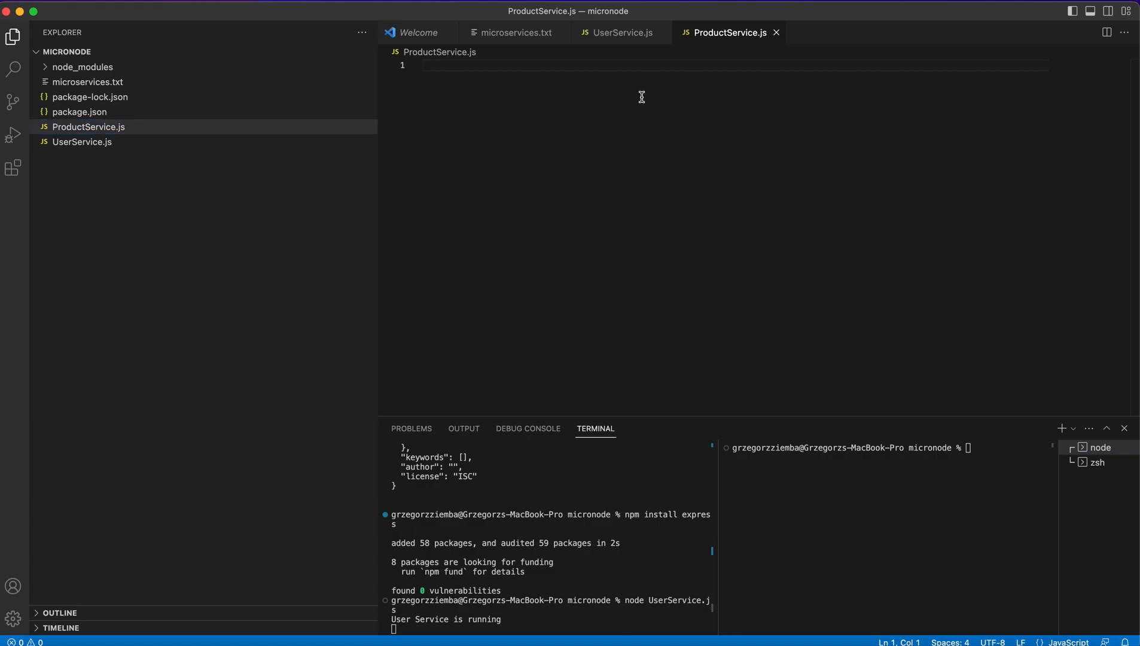
- In ProductService.js, add the Express require, app and JSON-parsing setup
text(const e)
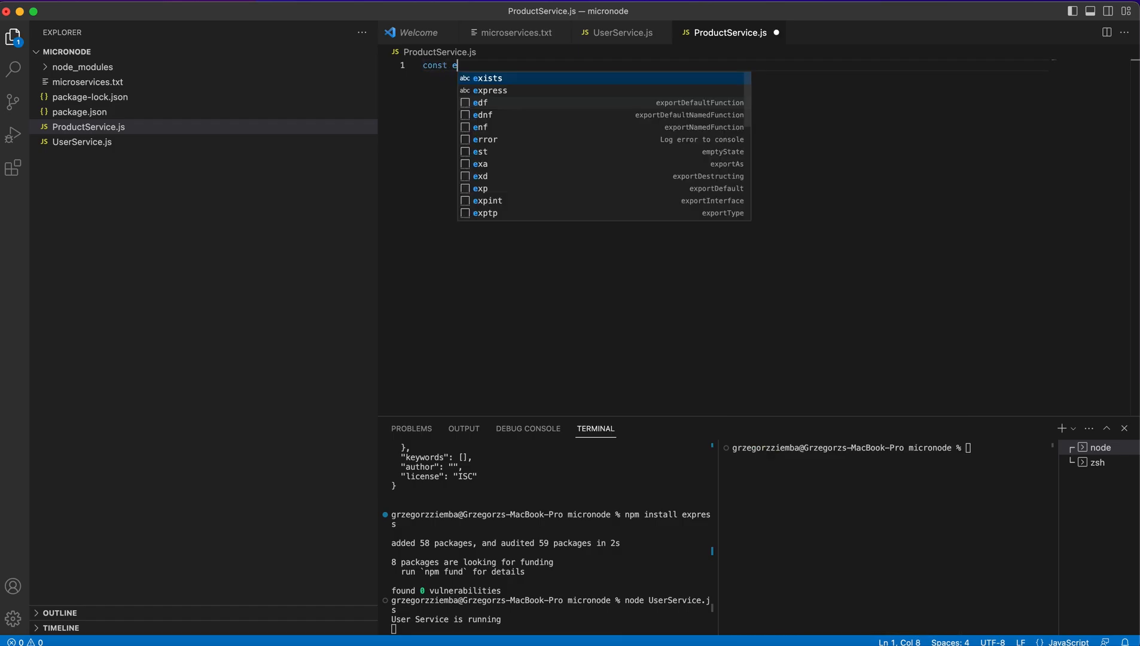
text(xpress =)
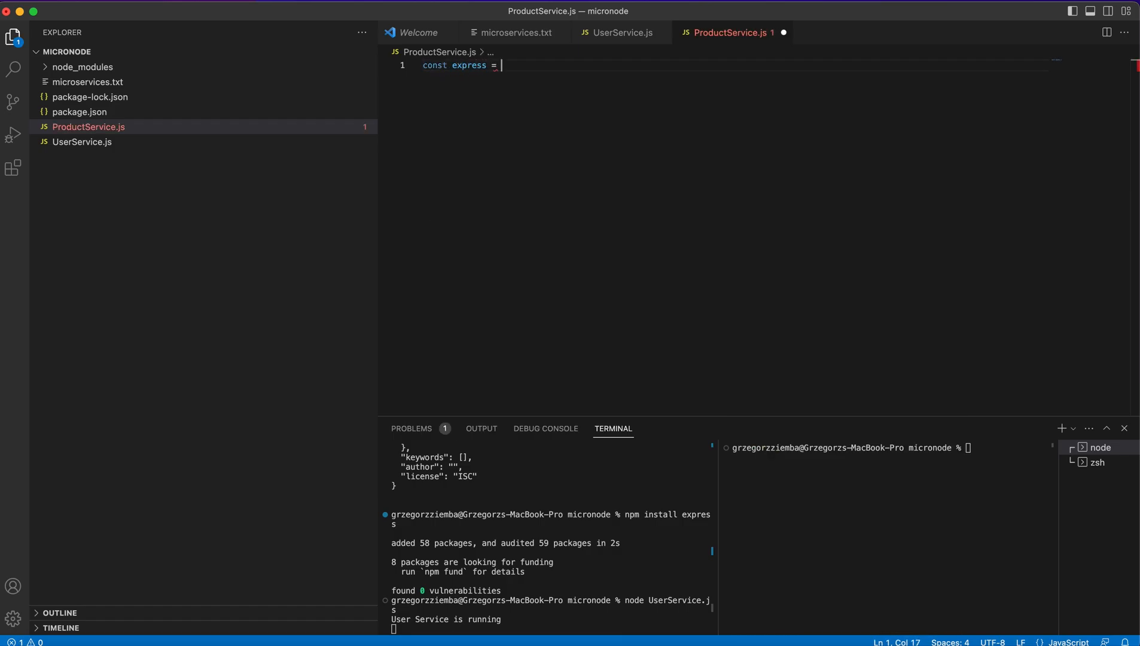
click(616, 33)
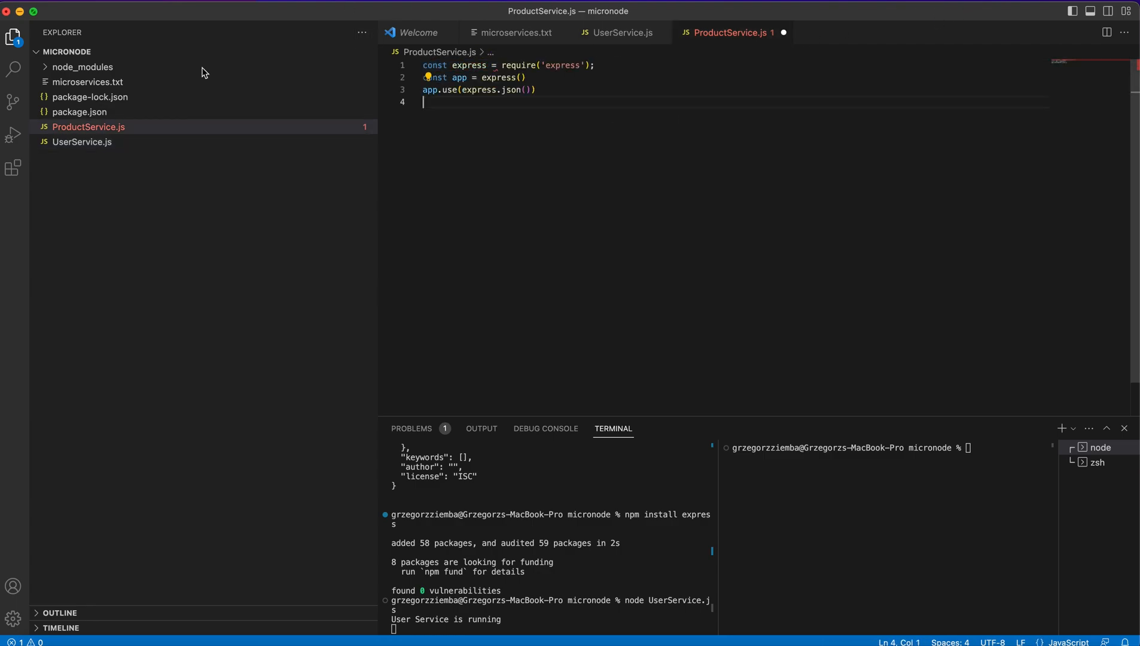
key(enter)
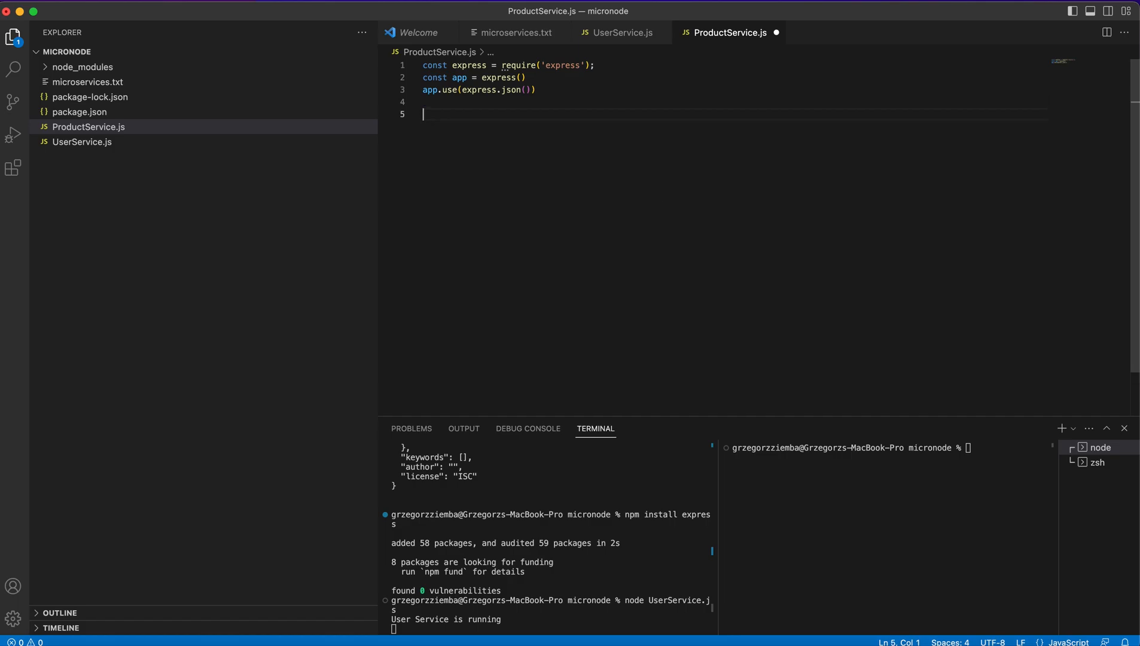
- Declare a product array with Product 1 and Product 2, both userId 1, and save
text(const pro)
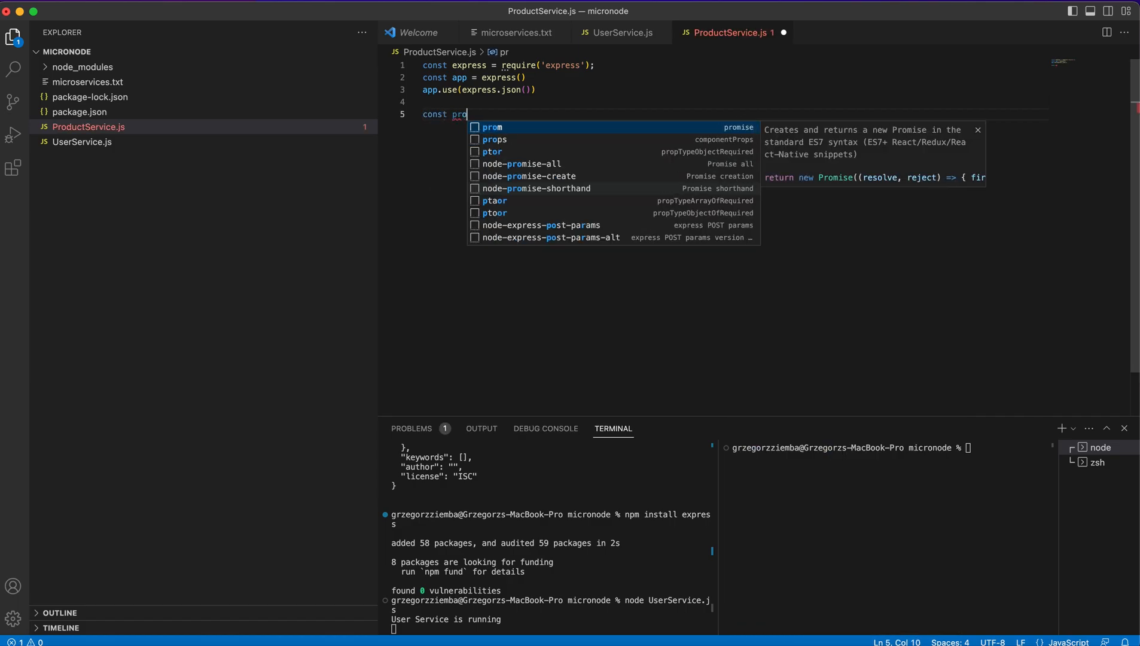
text(duct)
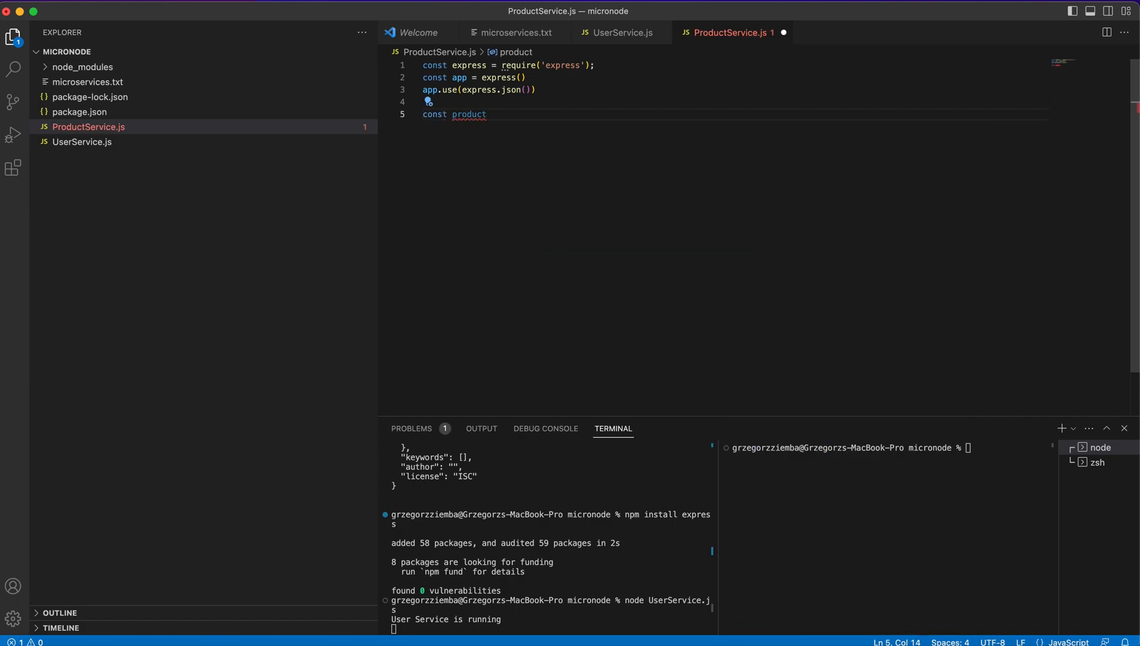
text(= [])
text({)
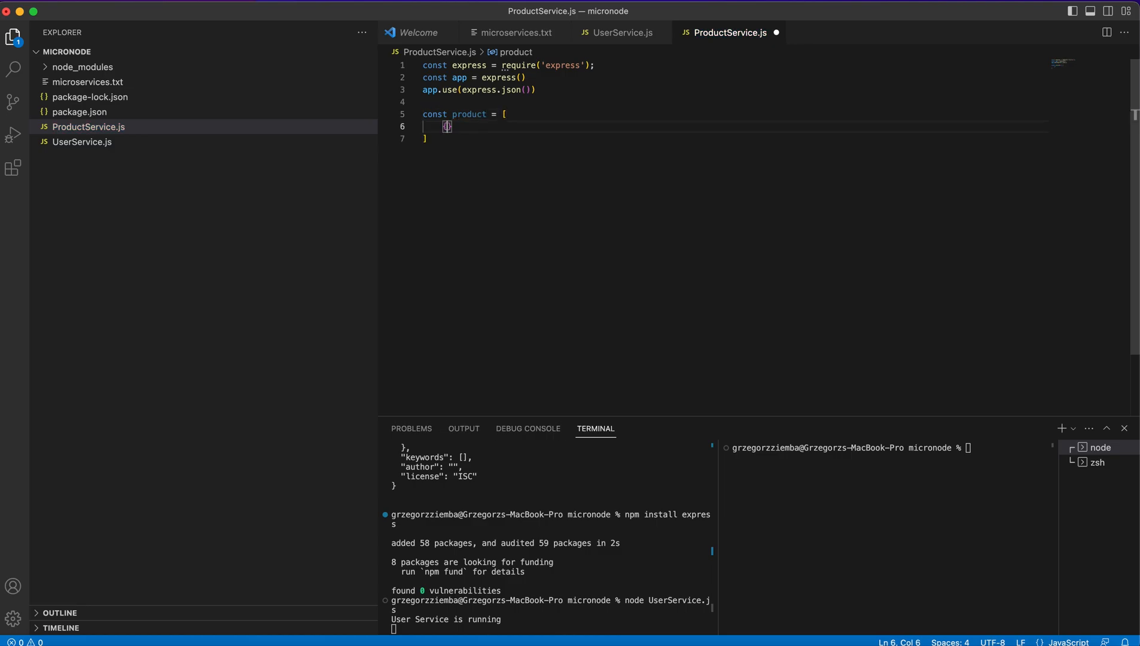
text(id: 1,)
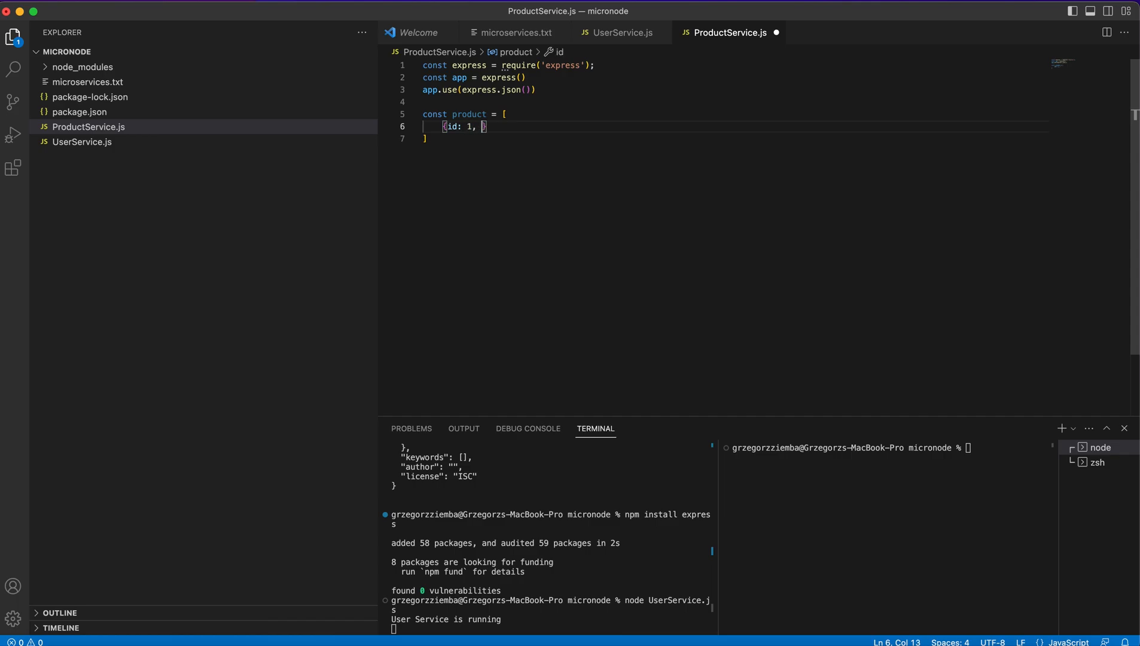
text(name: "prod")
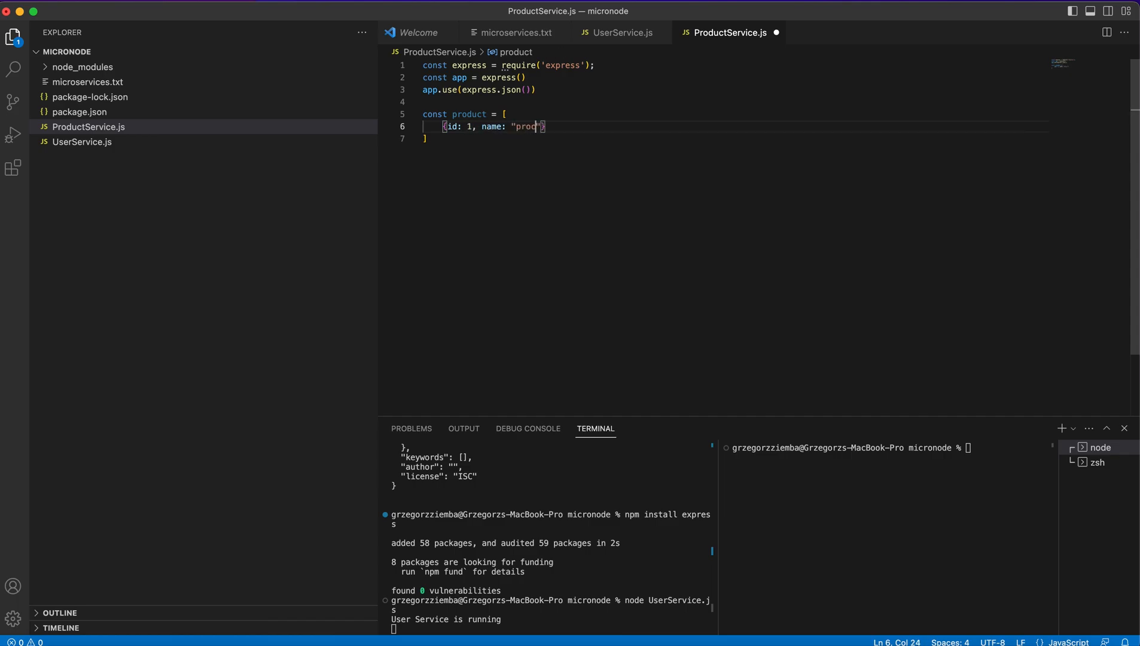
text(Product)
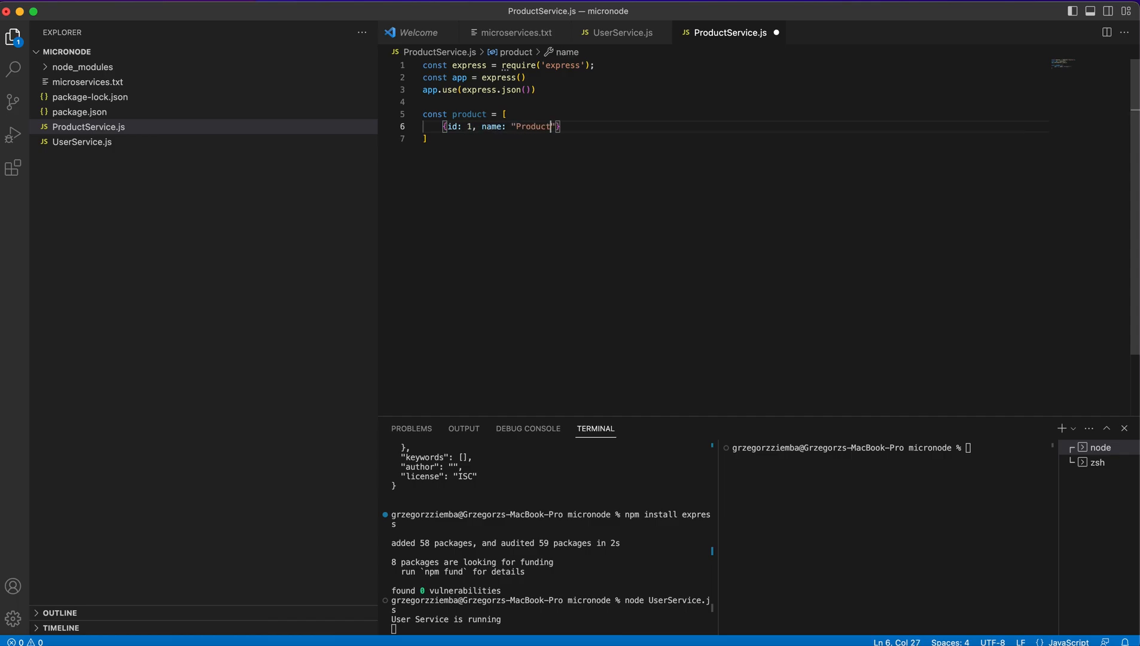
text(1", user)
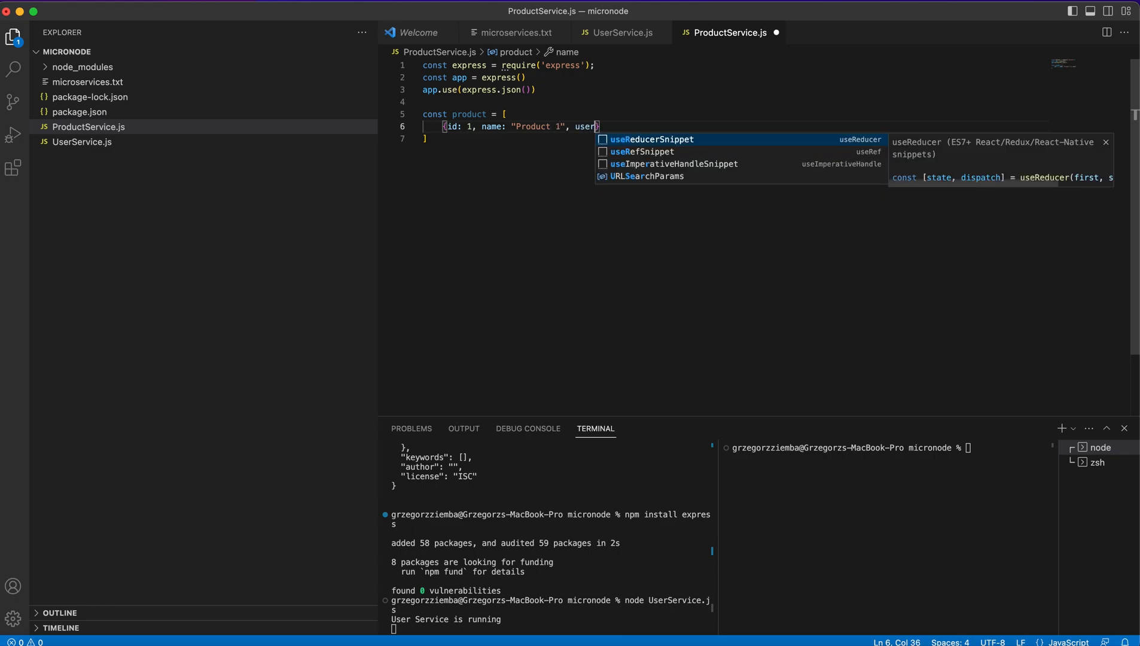
text(Id)
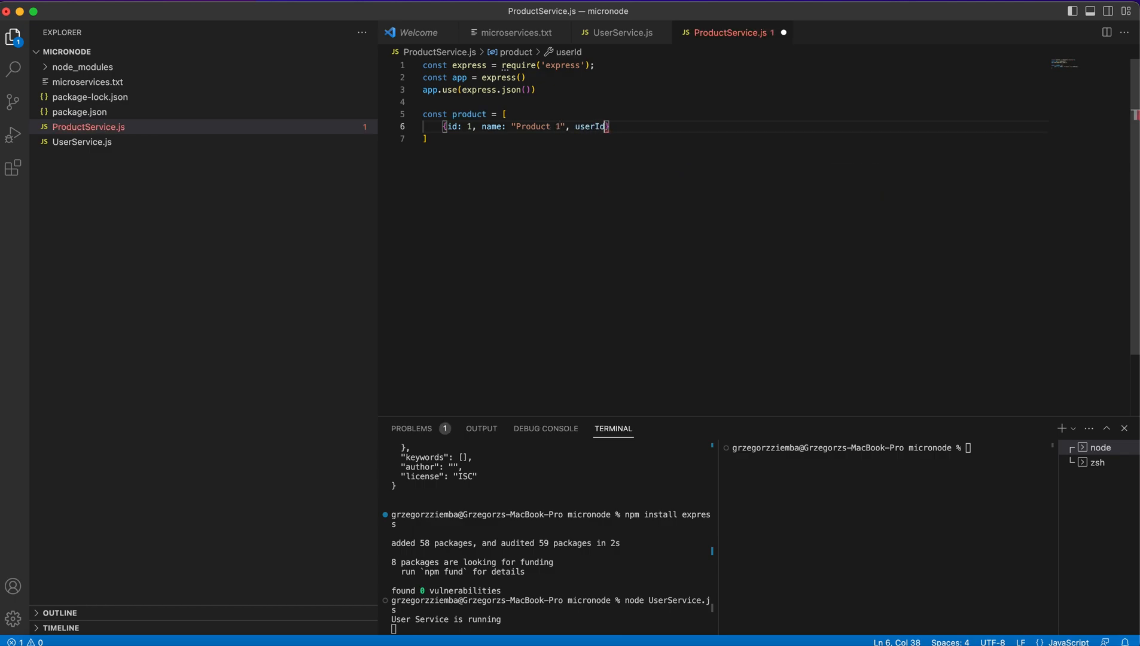
text(: 1},)
text({id: )
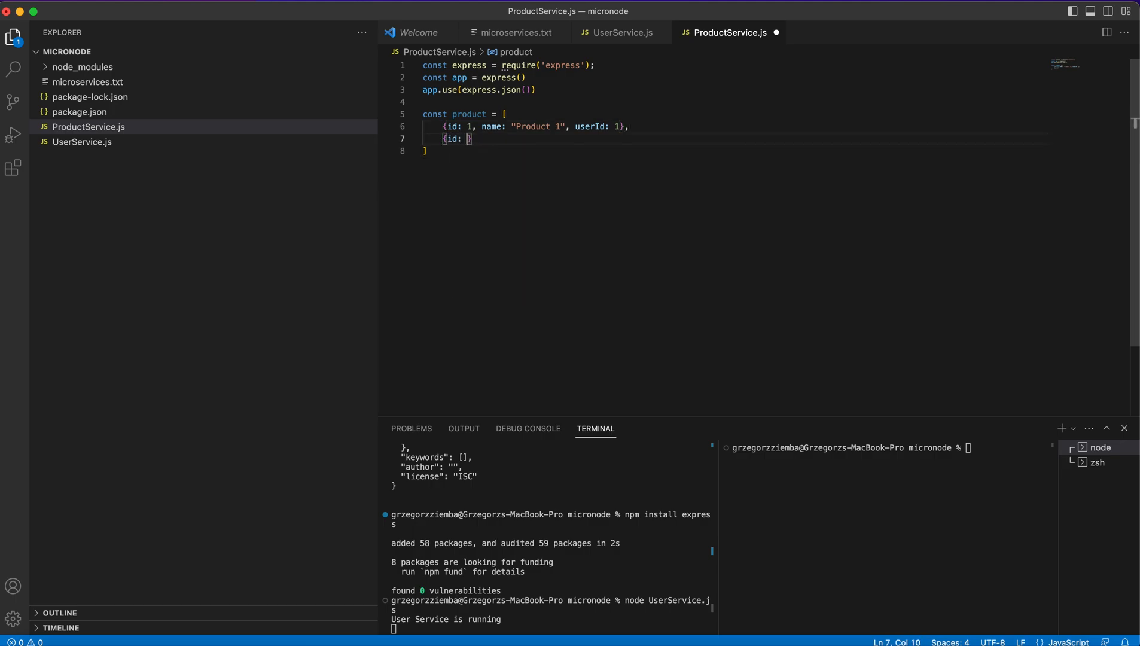
text(2, name")
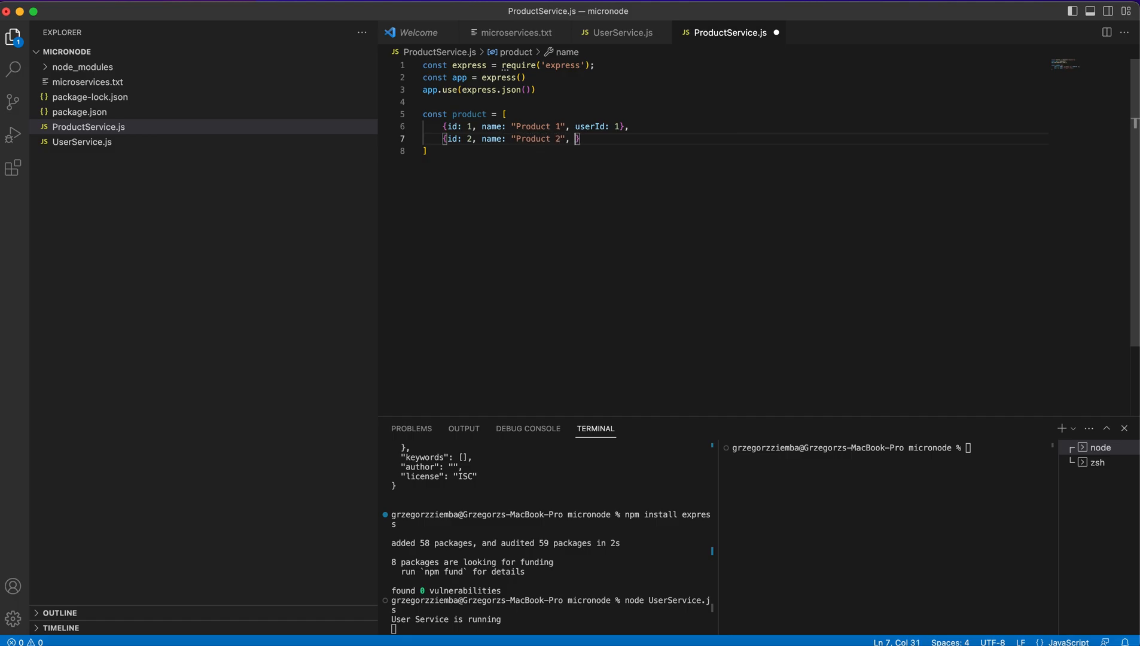
text(userId:)
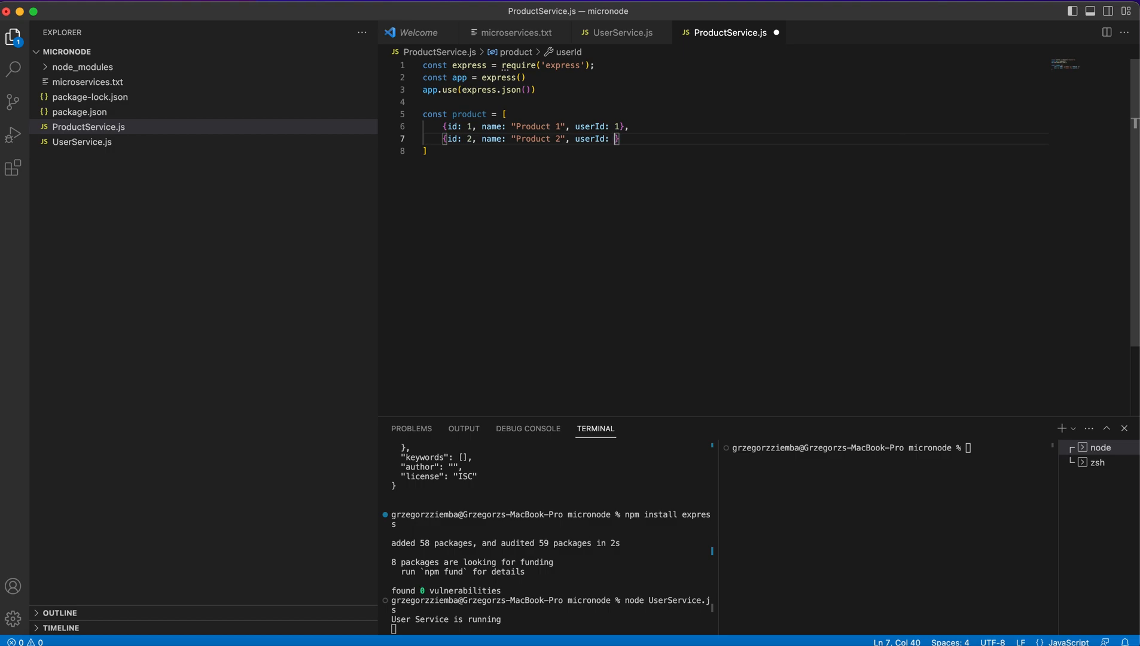
text(1)
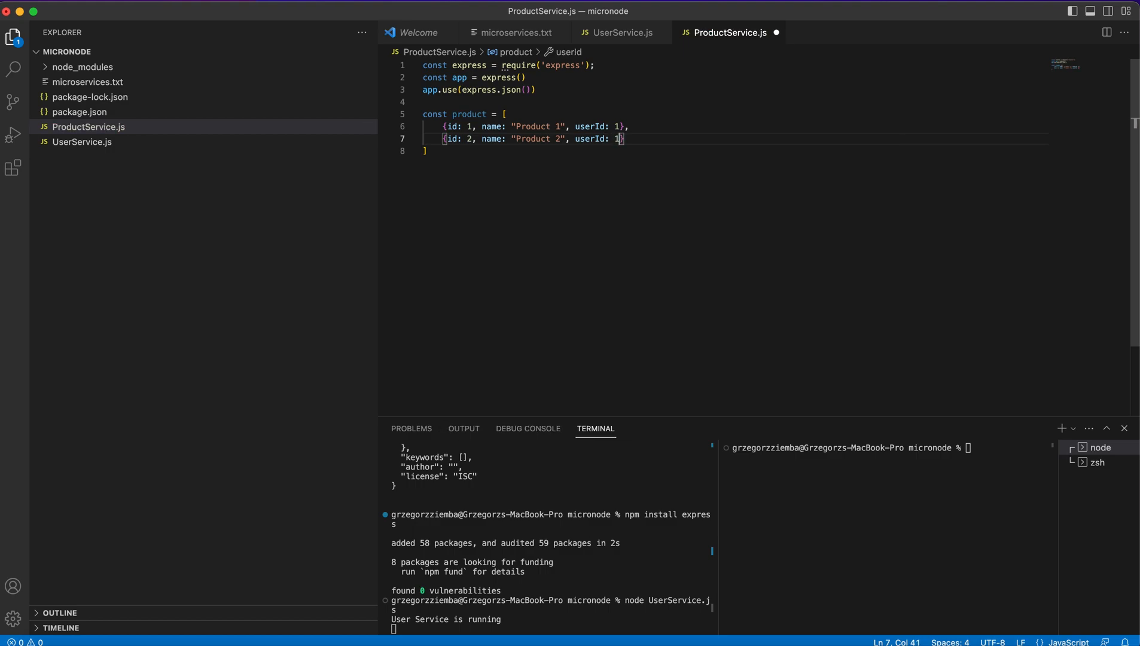
key(Backspace)
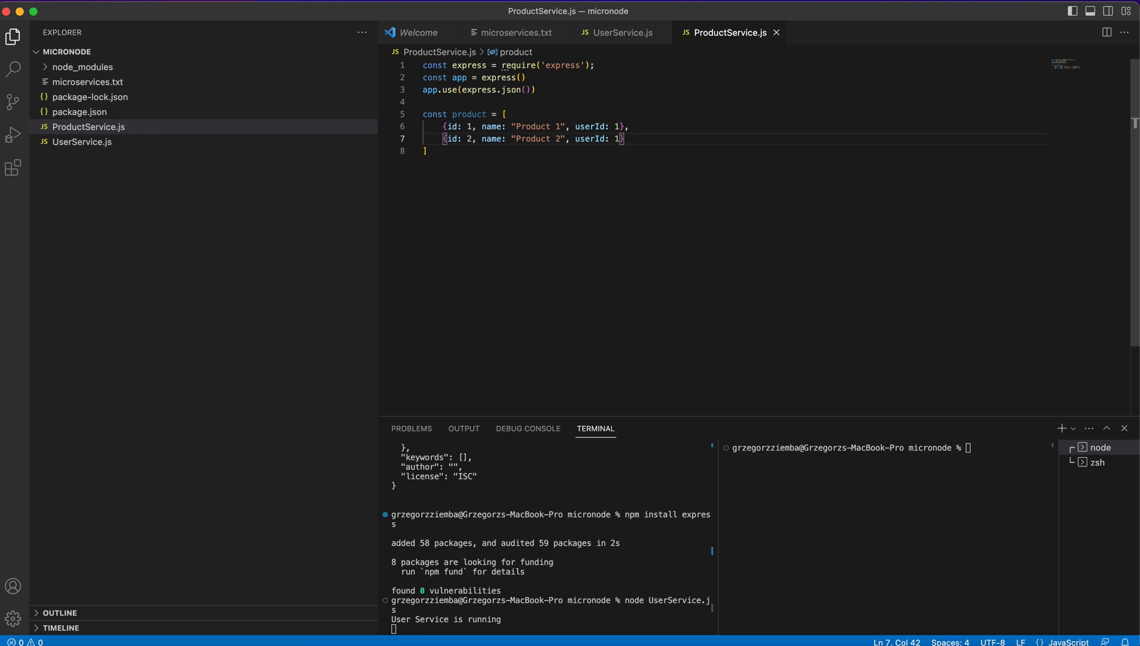
- Add a GET '/products' route in ProductService.js that sends the product array
click(621, 33)
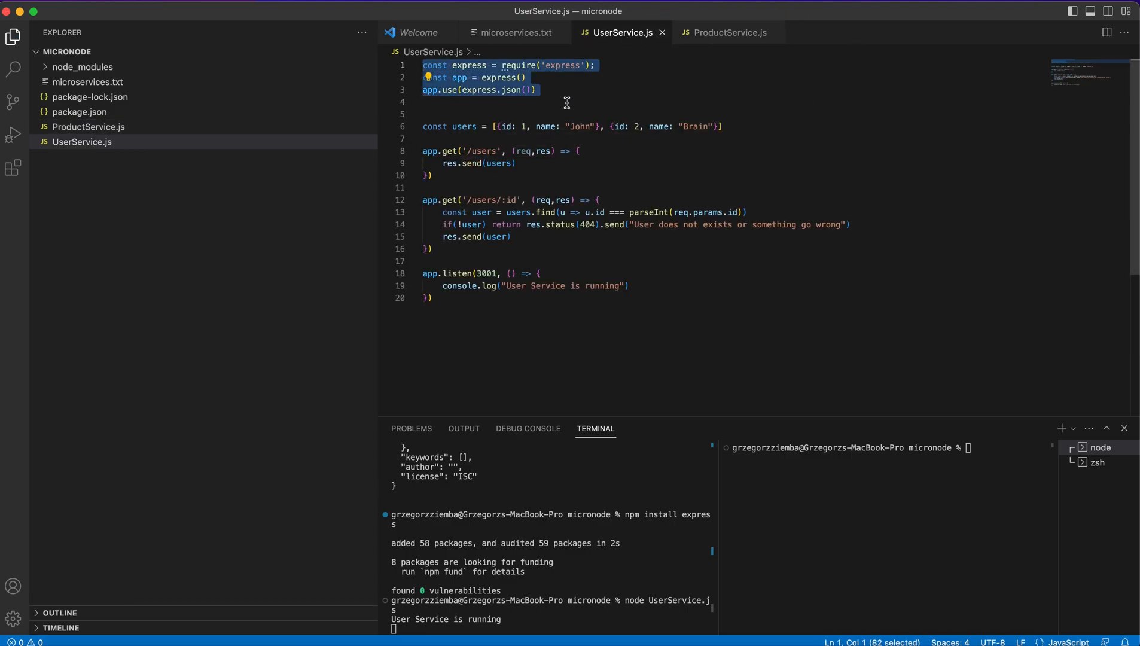
click(725, 32)
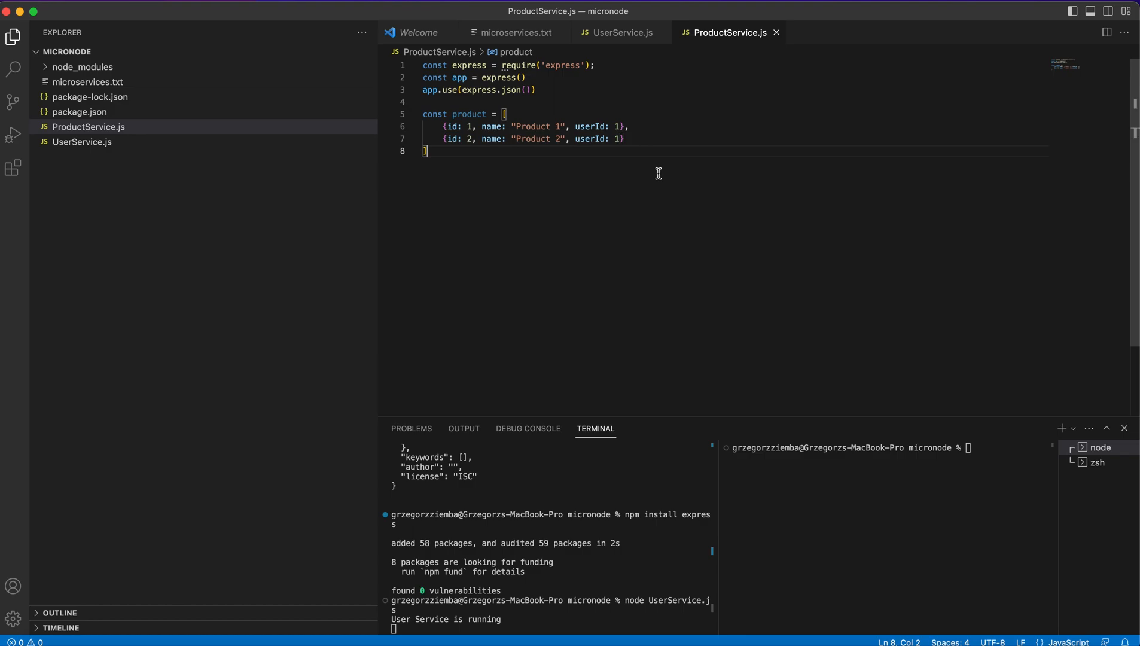
key(Enter)
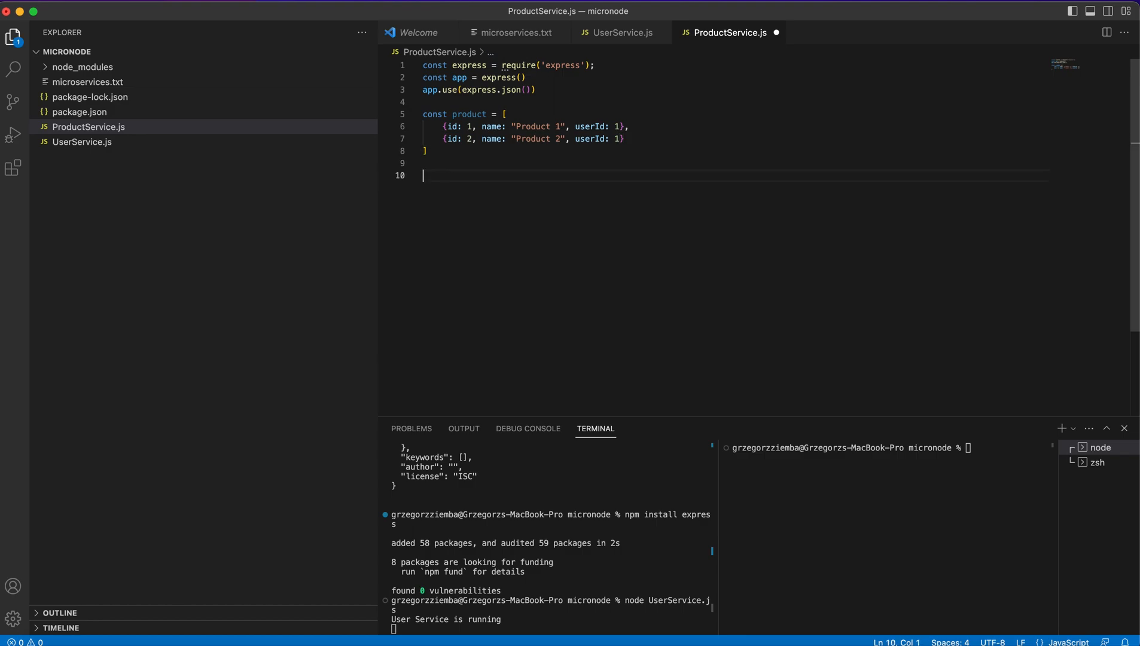
text(app.get()
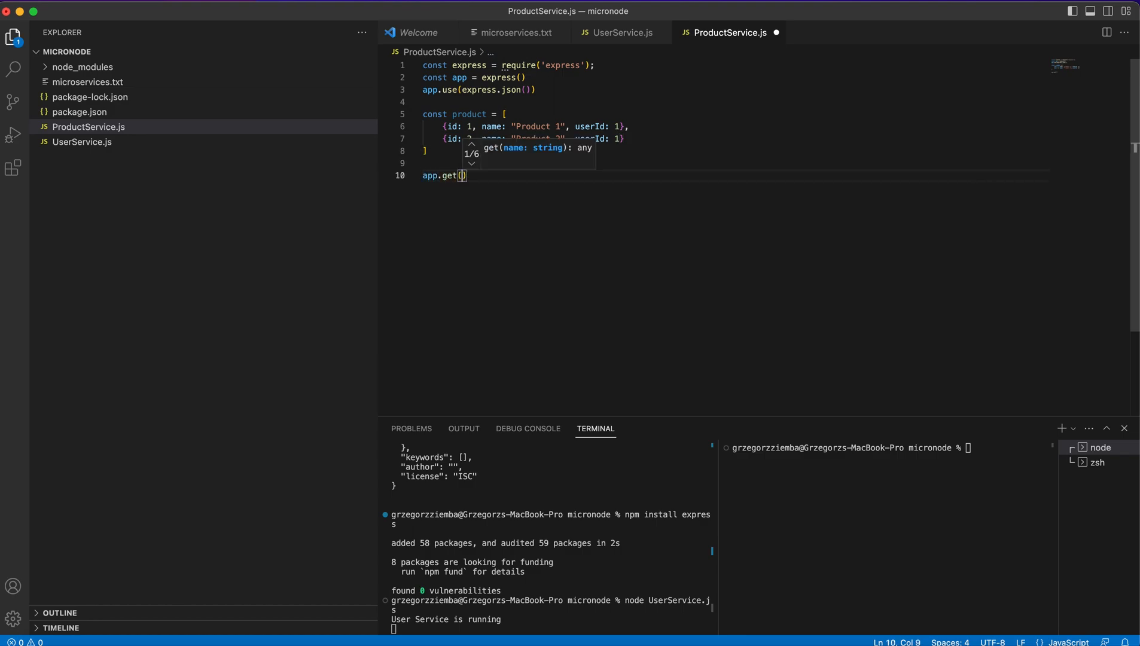
text('/pro')
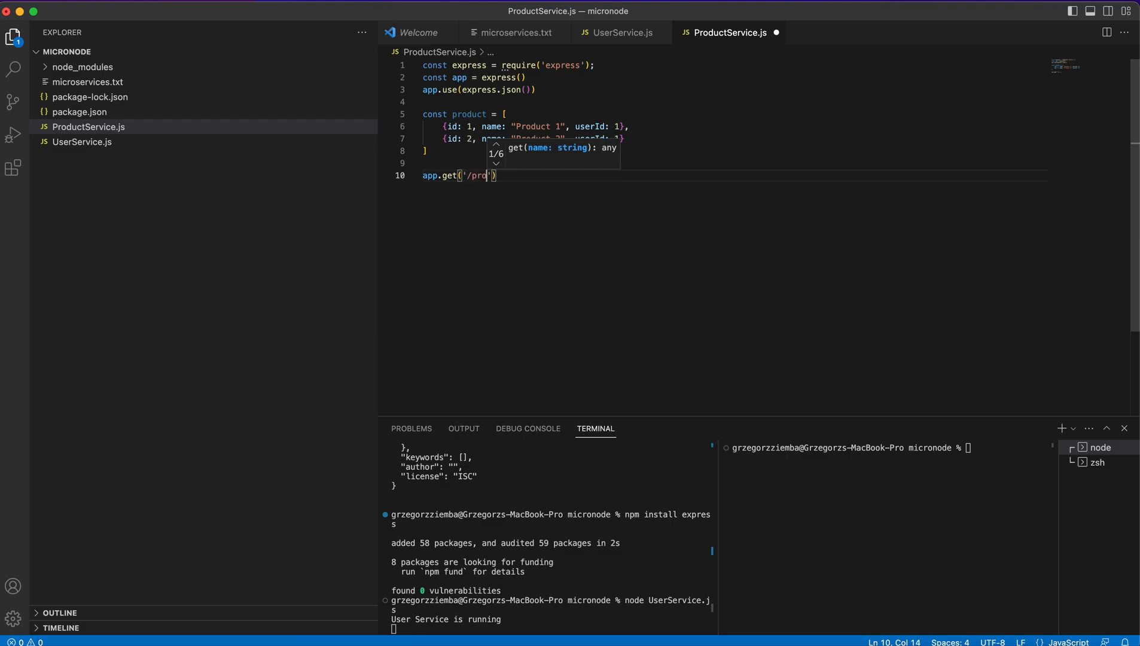
text(duct)
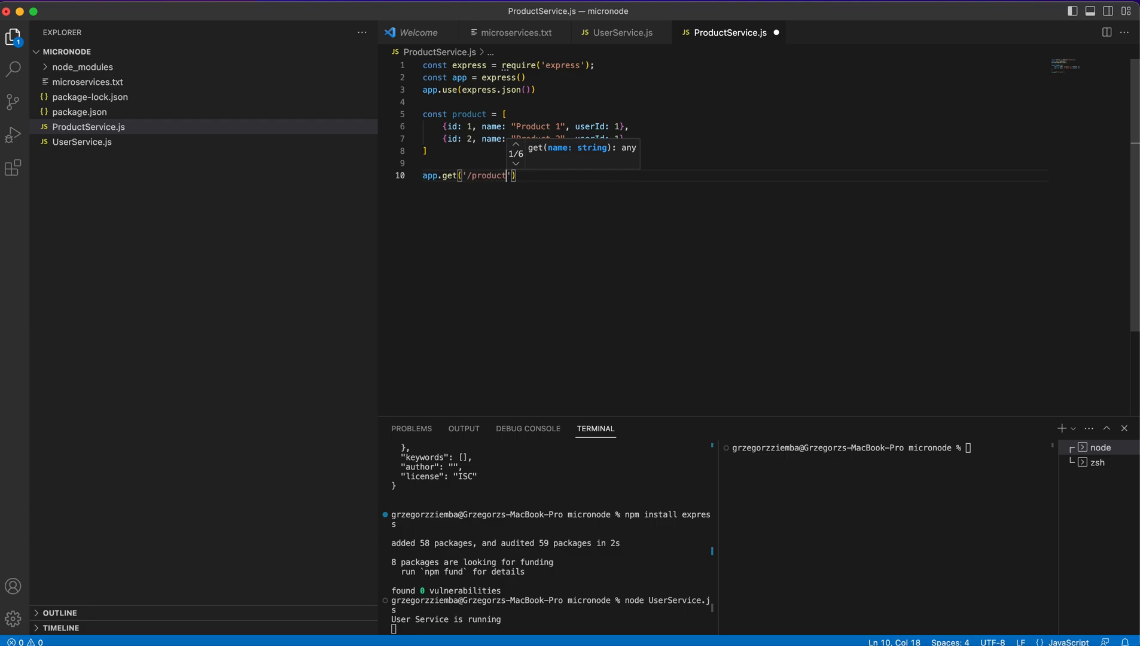
text(s', req,res)
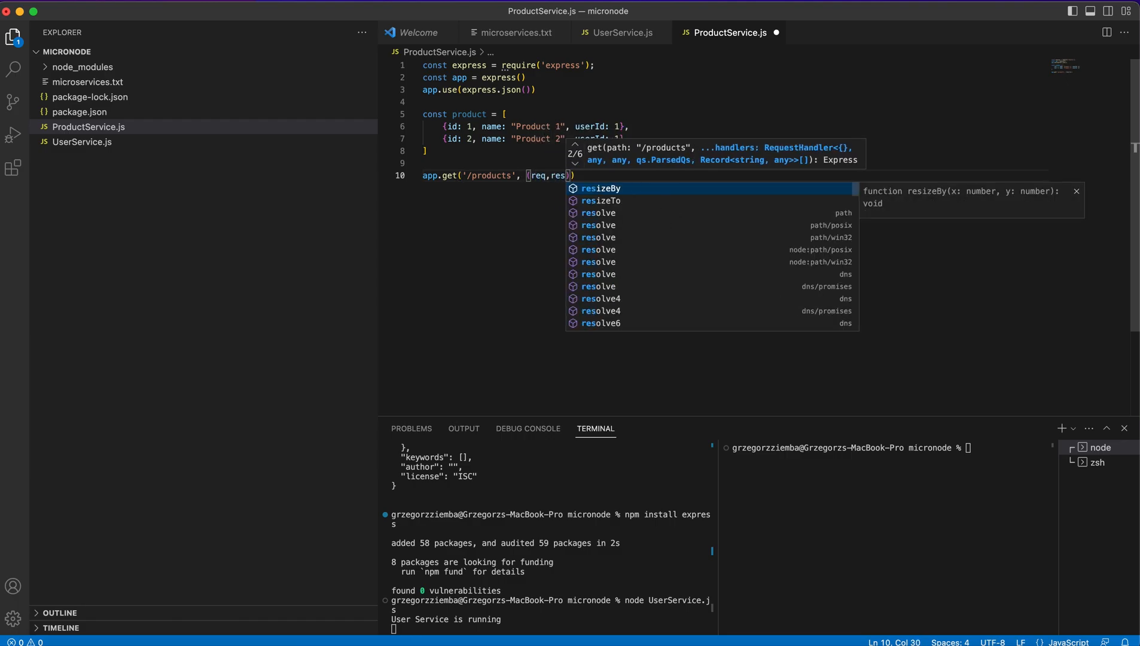
text(=> {)
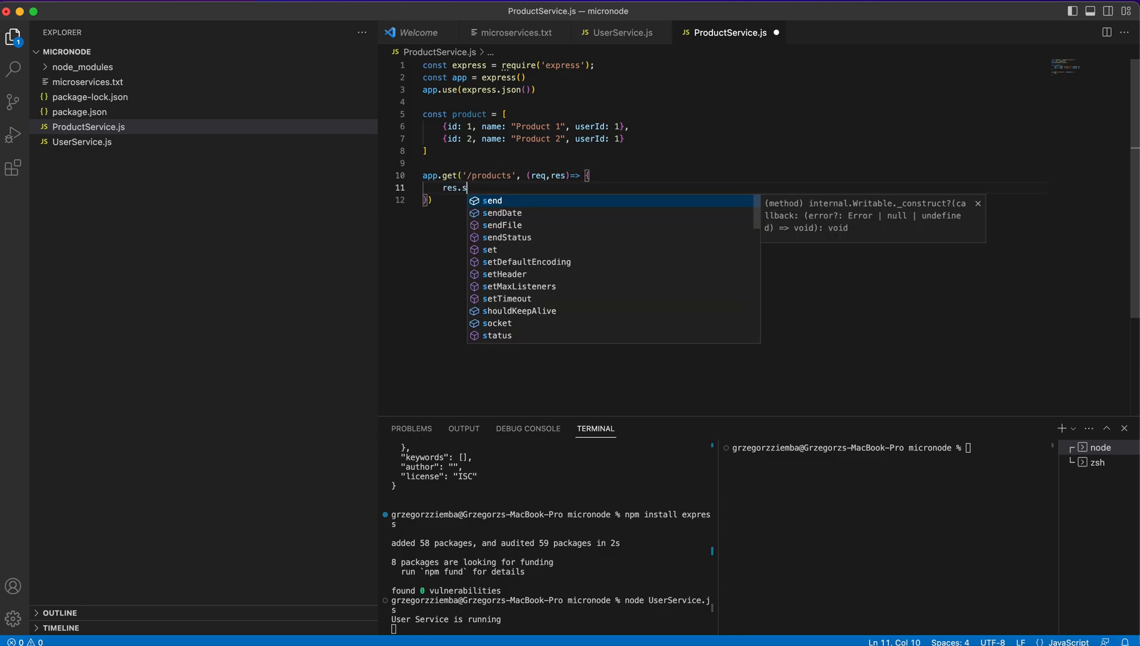
text(s)
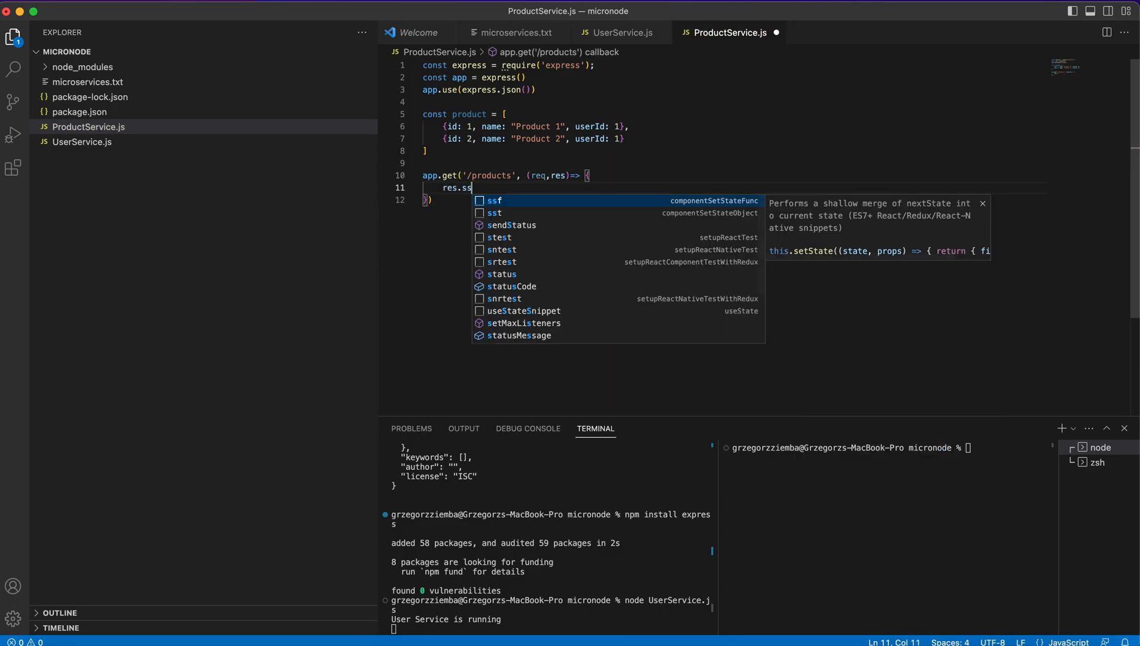
text(end()
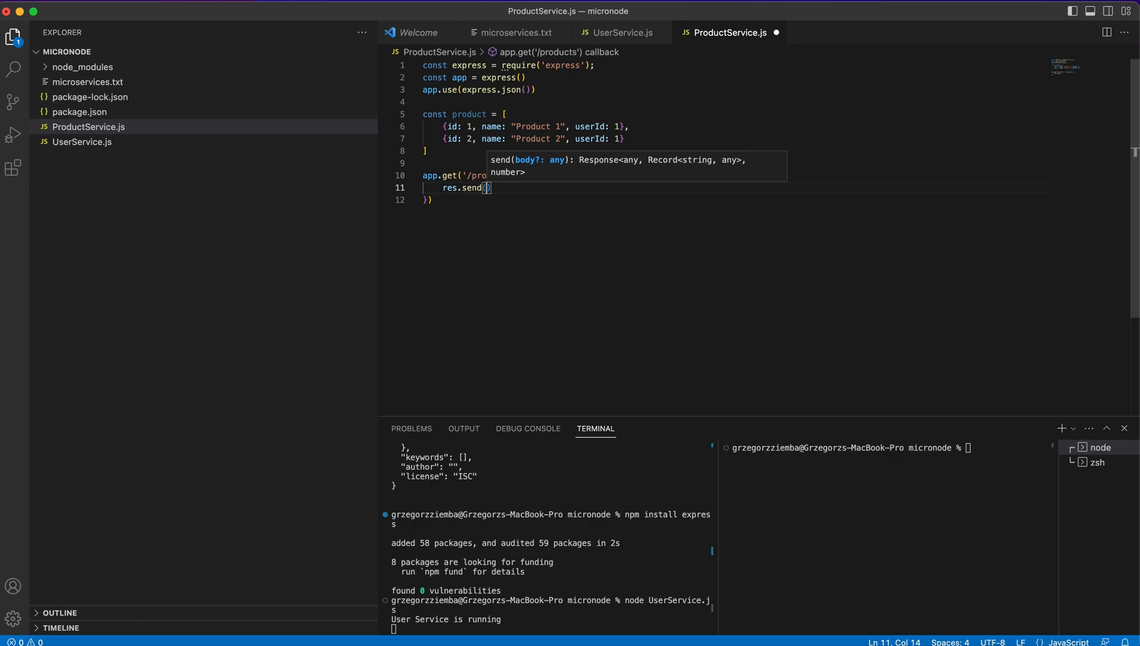
text(product)
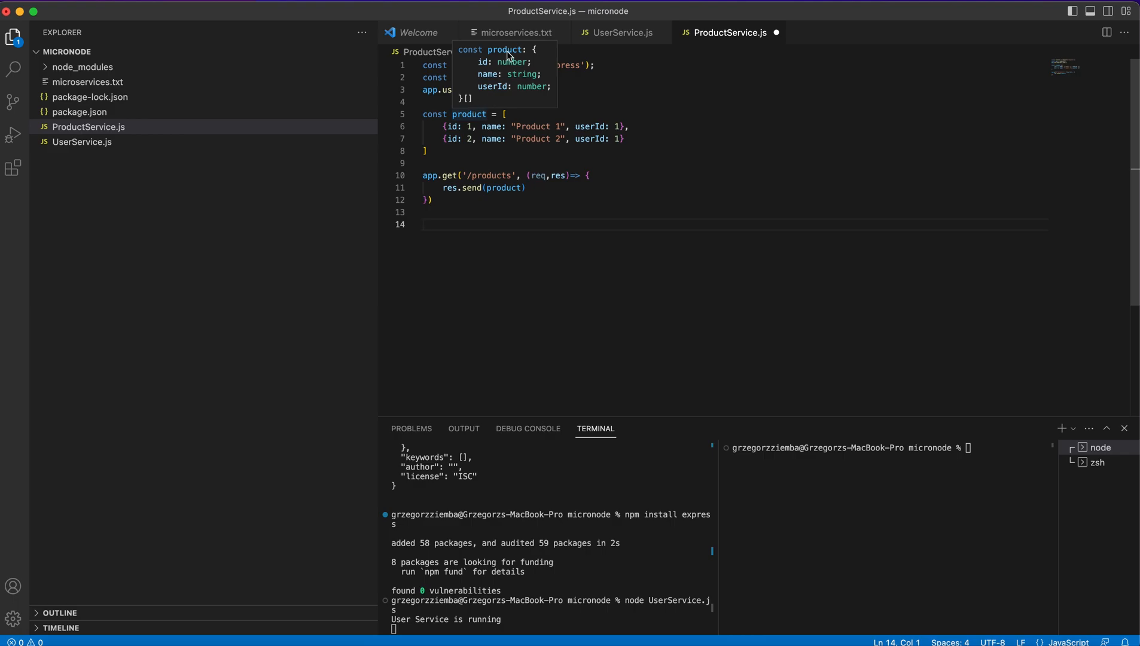
click(621, 32)
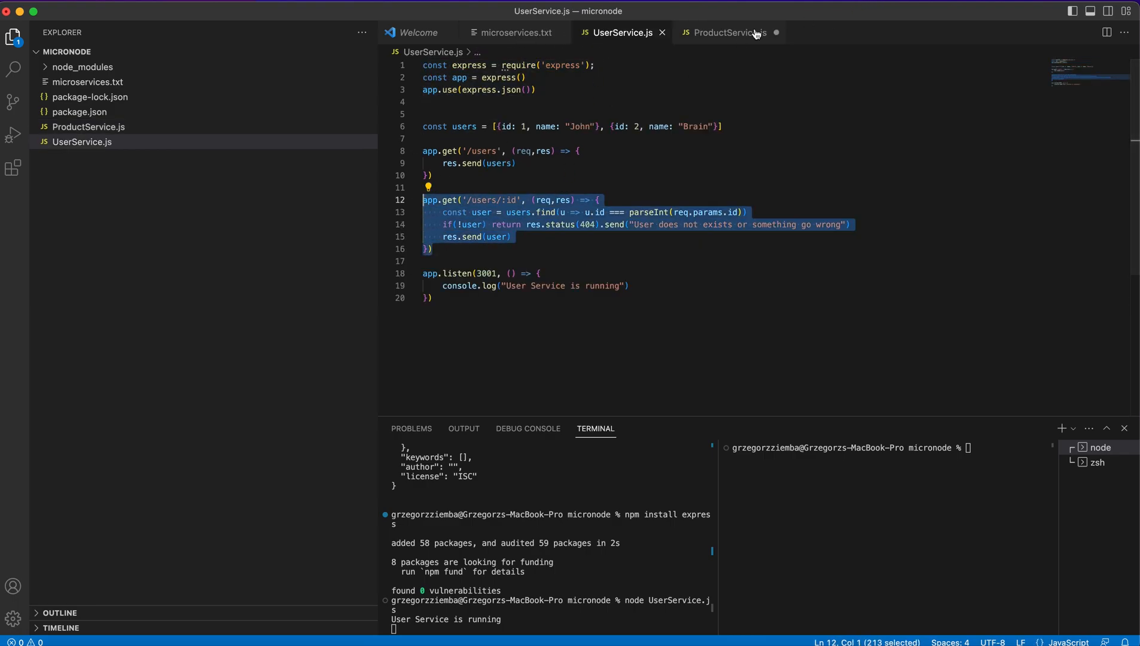
- Paste the id route into ProductService.js and rename user to product and u to p
click(723, 32)
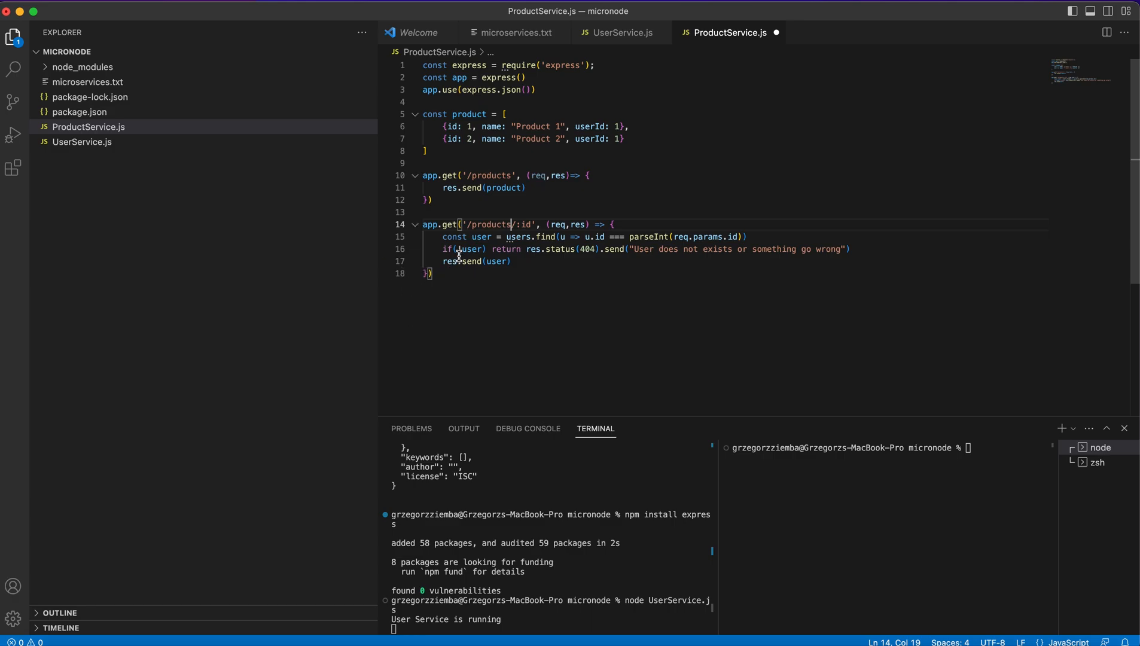
double_click(480, 237)
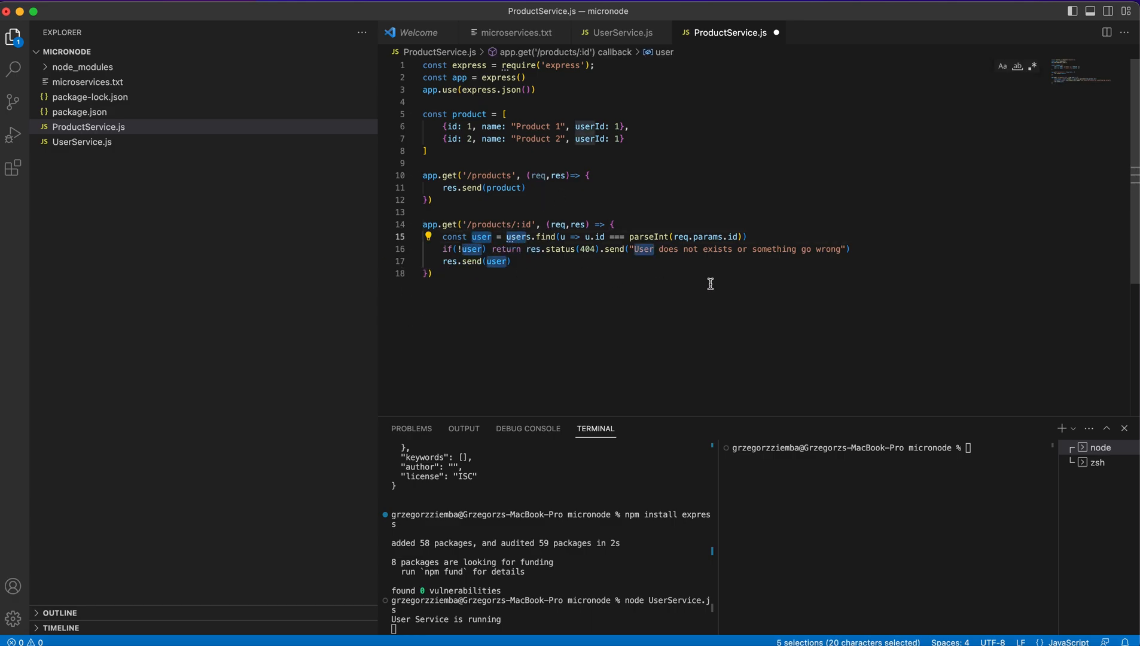
text(product)
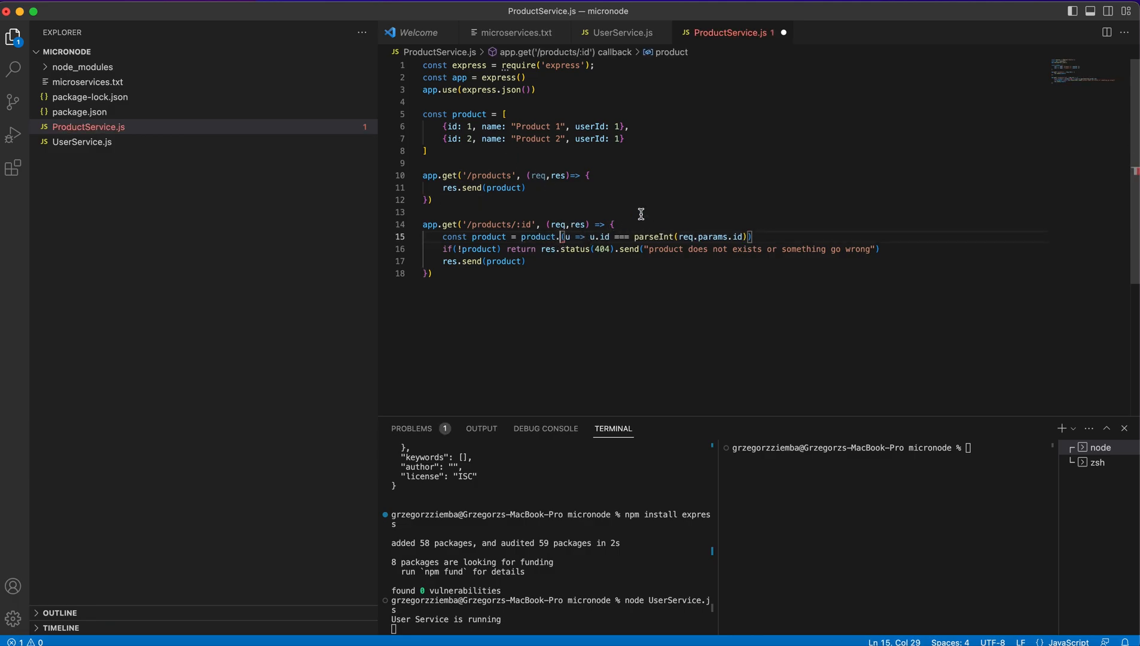
text(find)
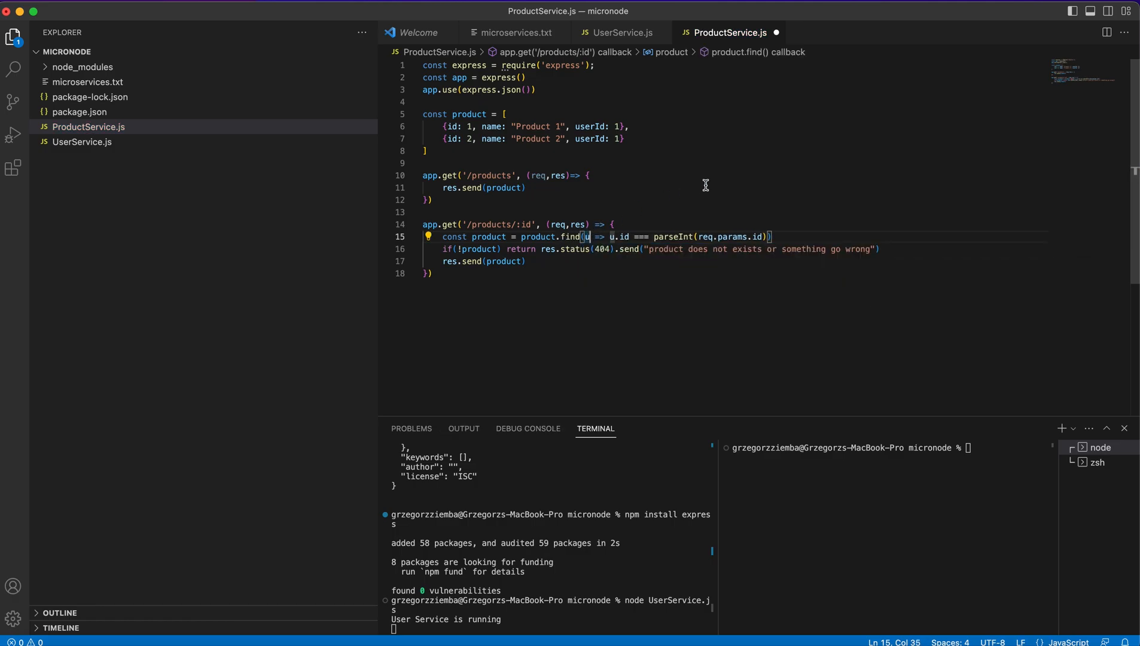
text(p)
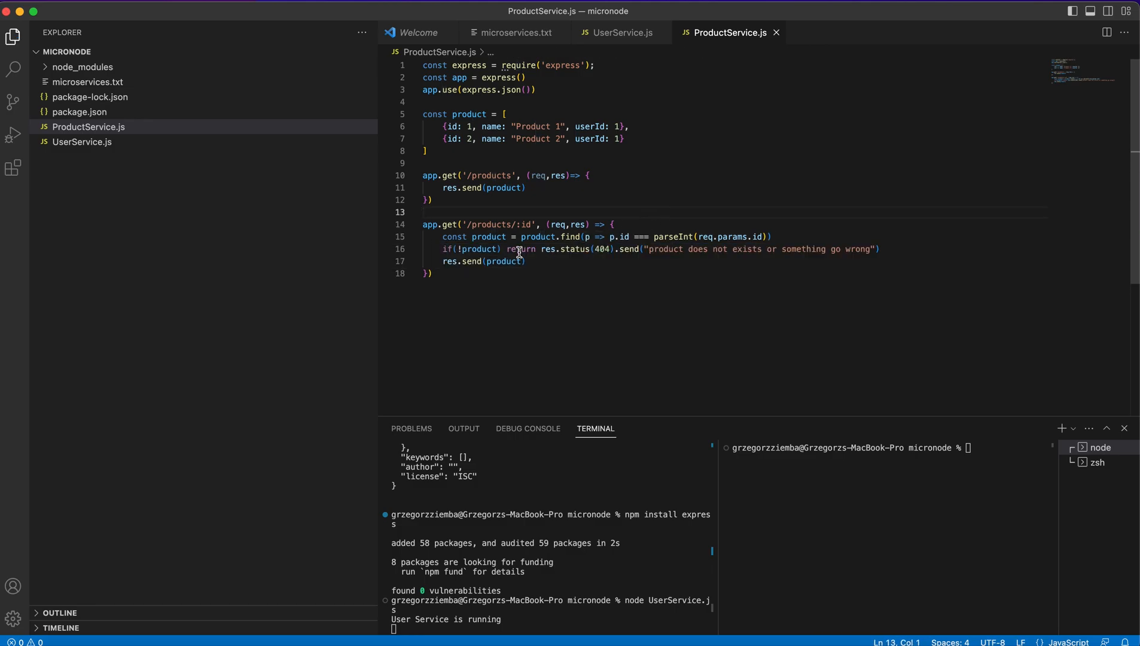
click(431, 272)
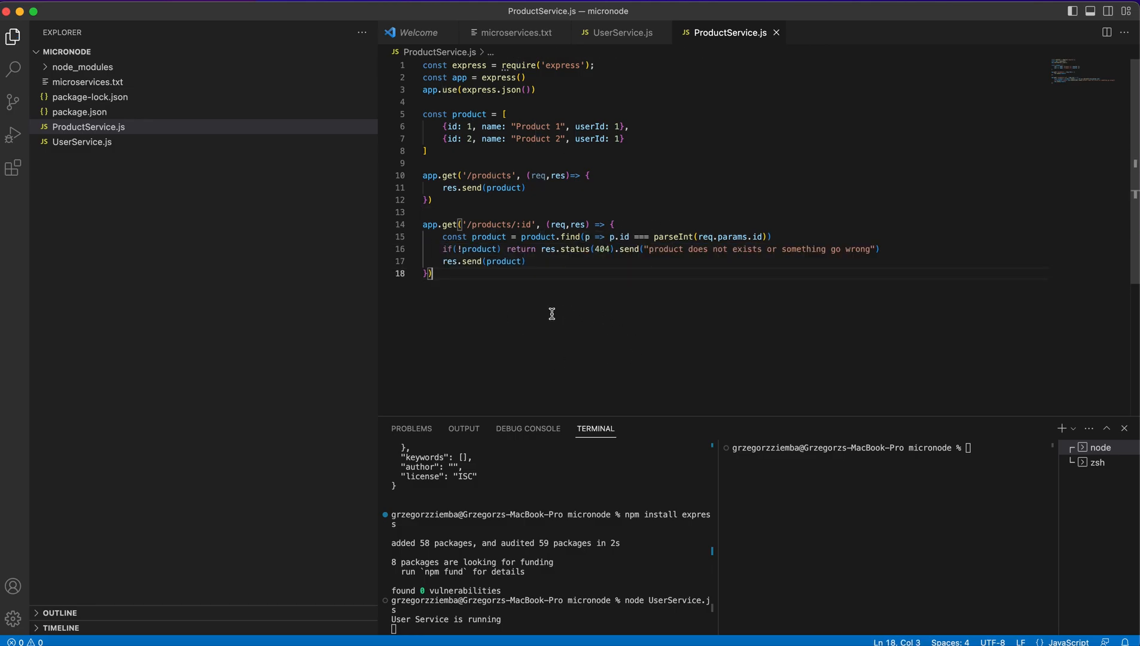
text(app.listen(3002,)
text(console.log(')
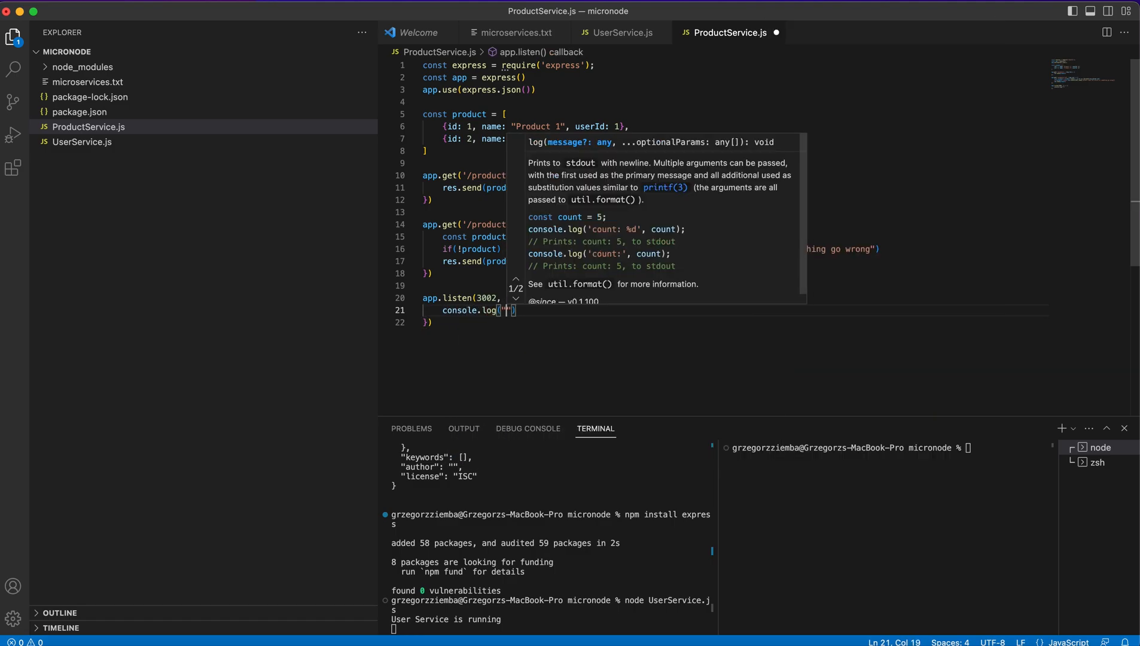
- Listen on port 3002, logging "Product Service is running", and save ProductService.js
text(Product Service is runn)
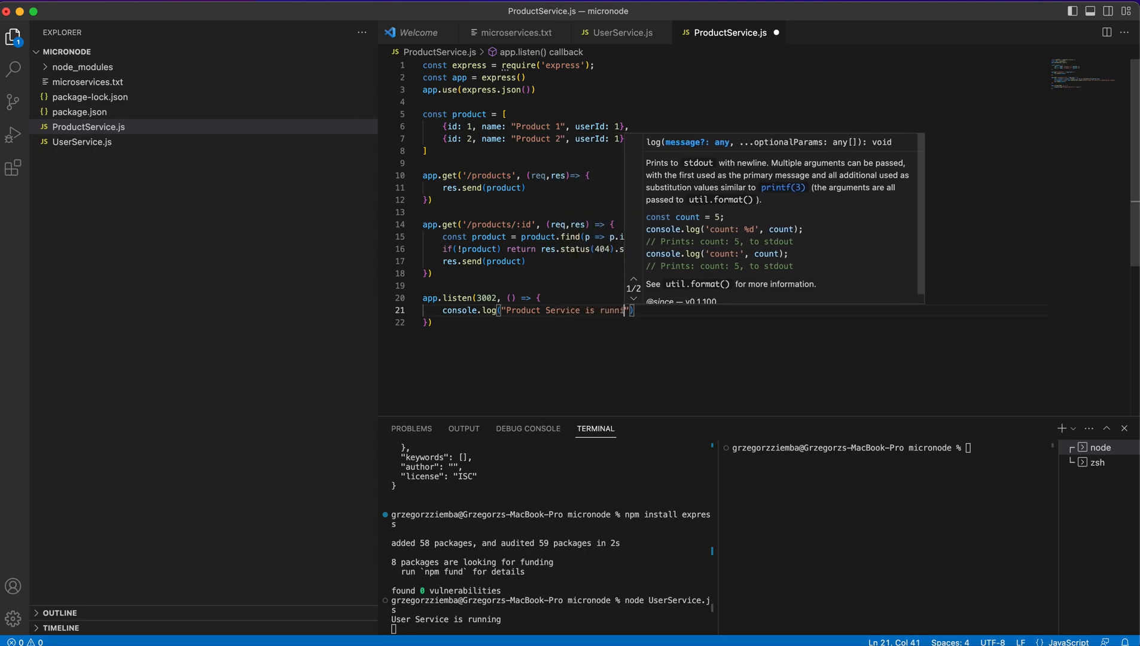
text(ing)
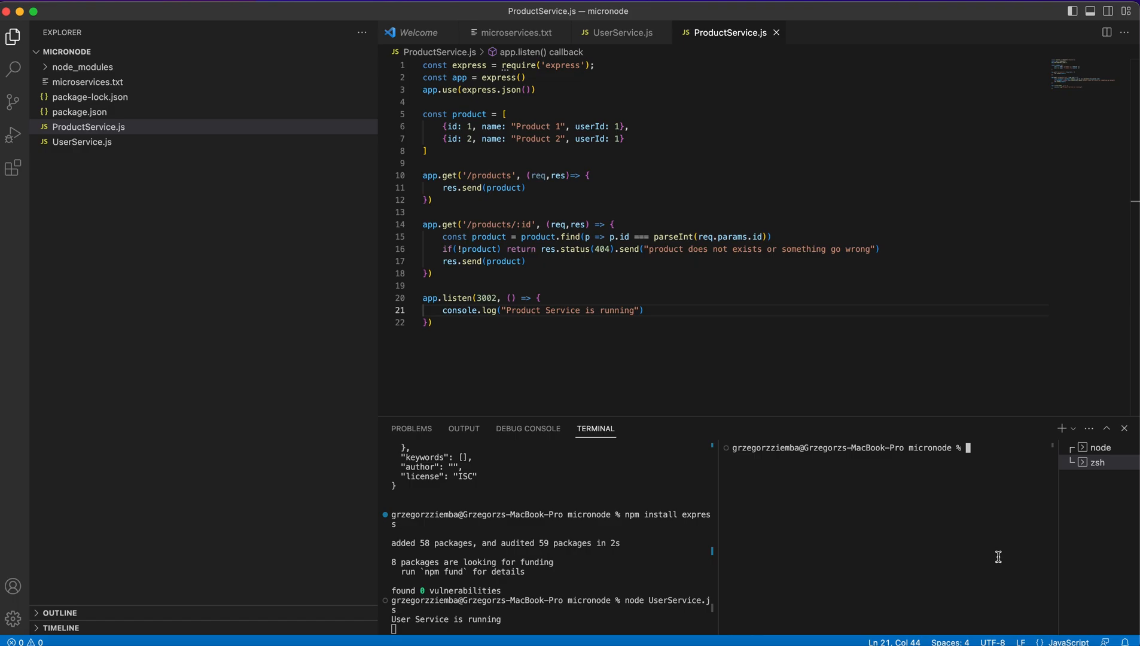
text(mpde)
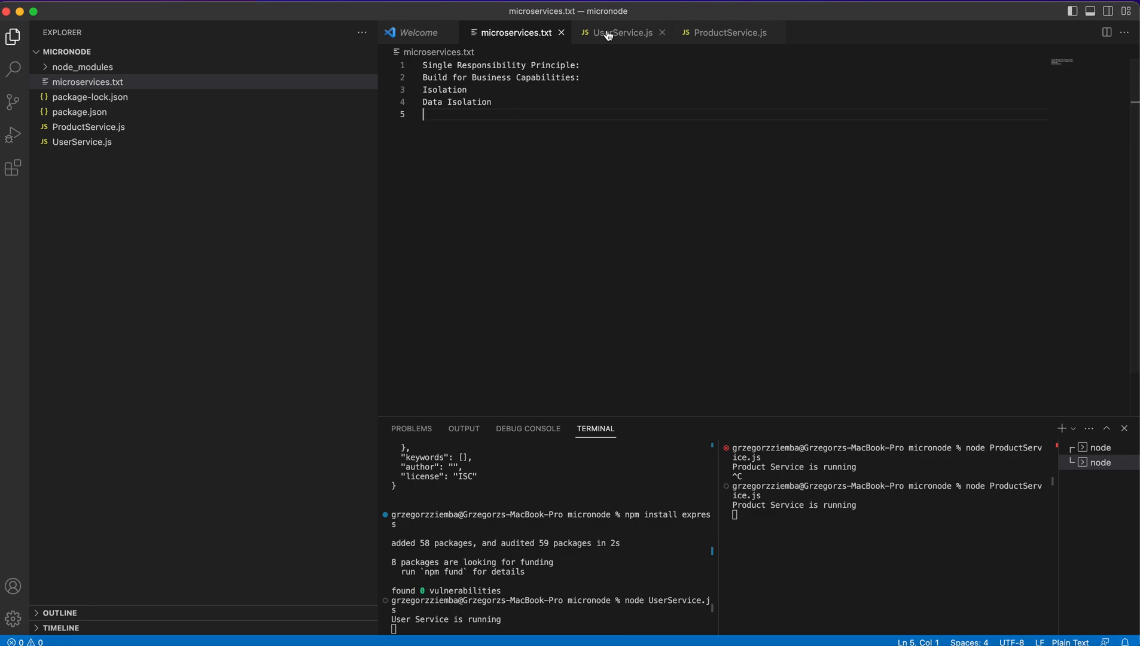
mouse_move(618, 32)
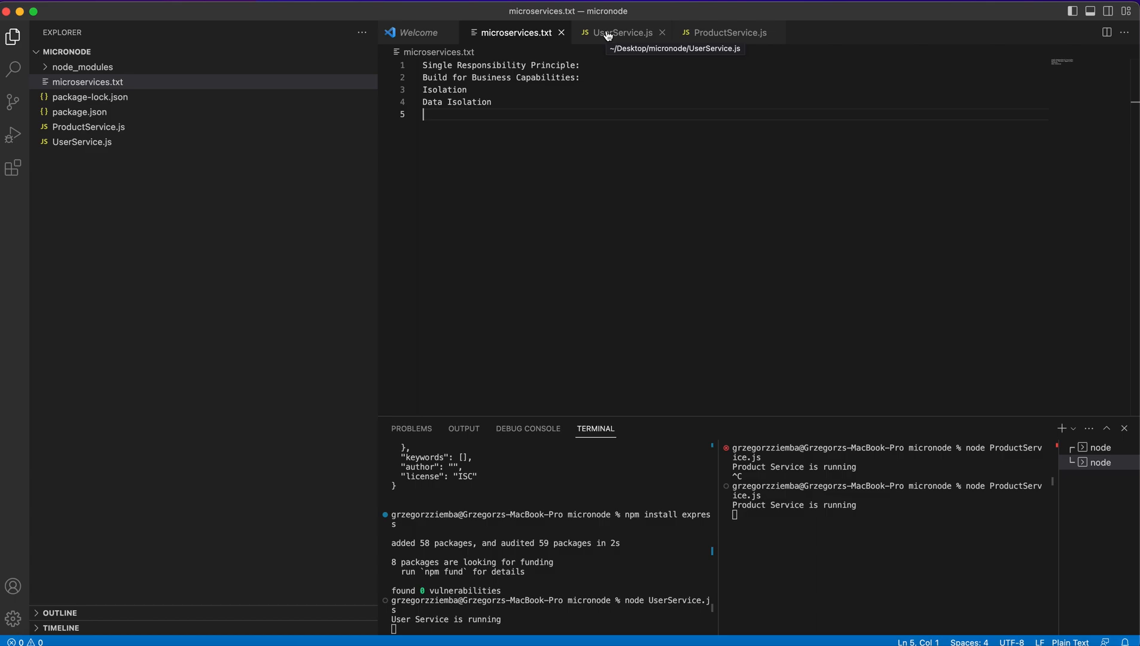
- Bring UserService.js to the front, showing its /users/:id route
click(621, 32)
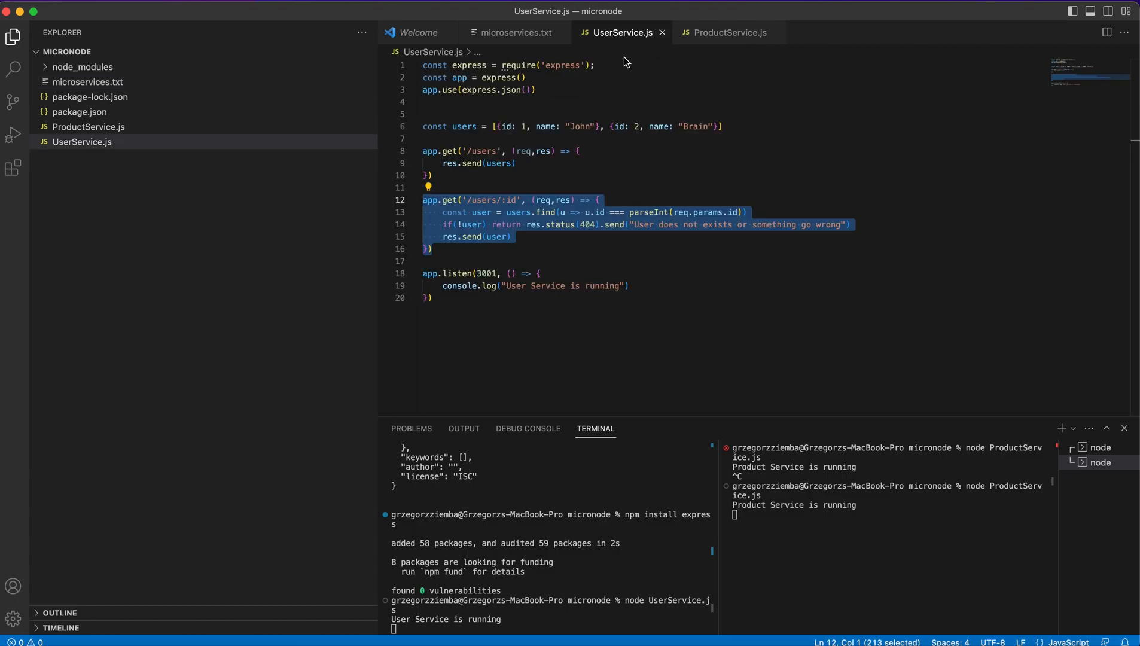
mouse_move(631, 62)
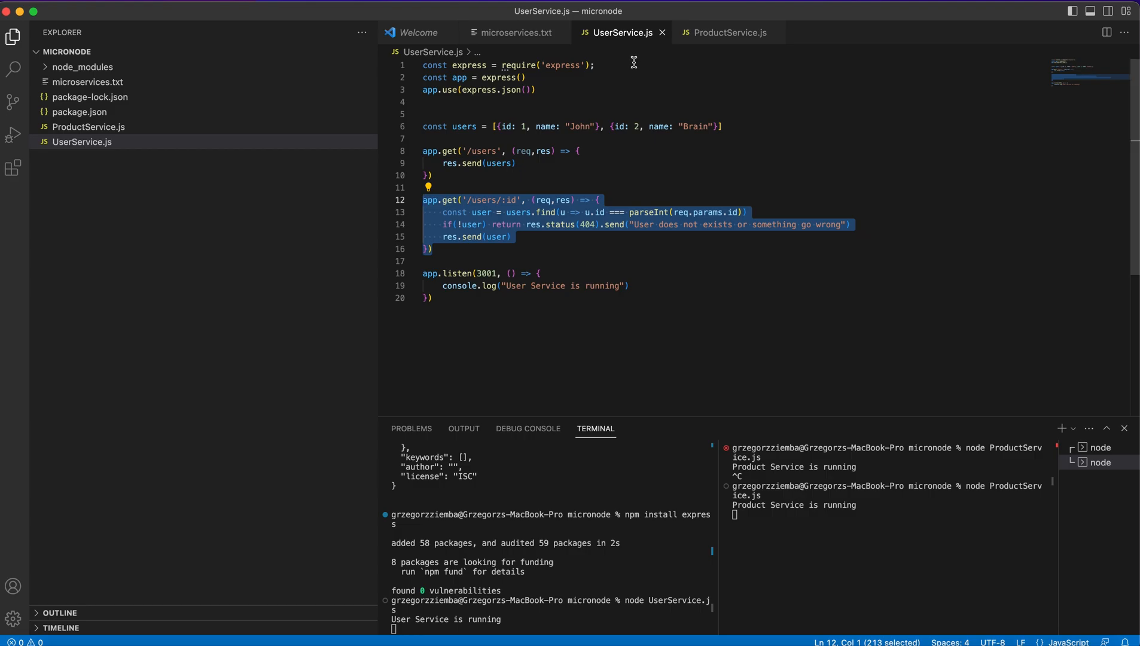
click(725, 32)
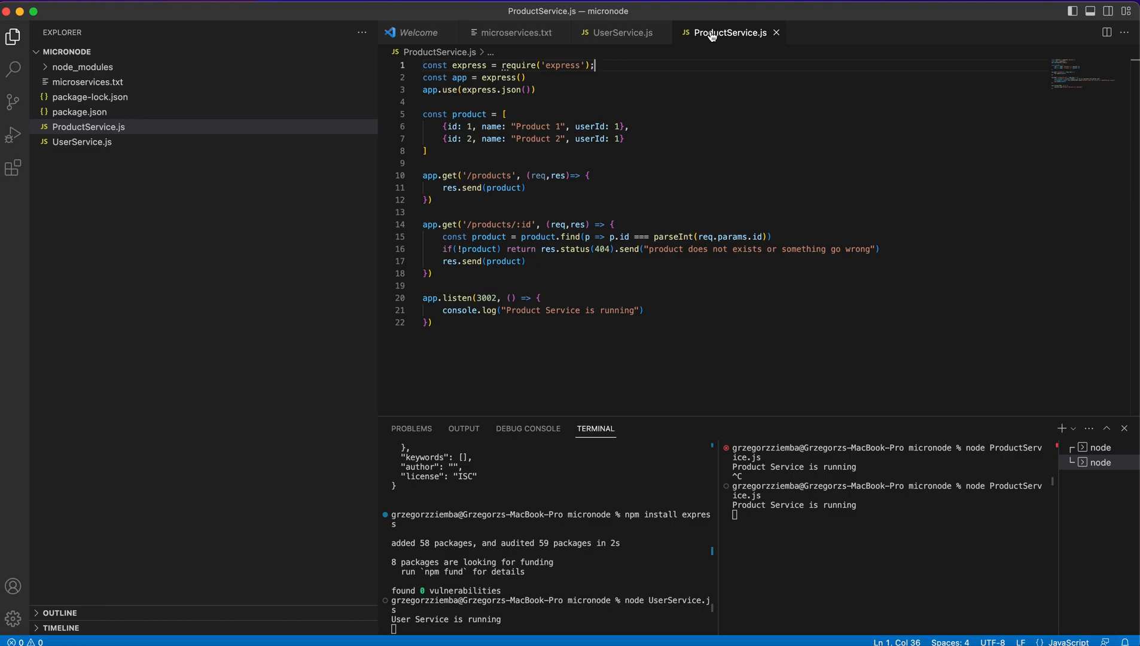
mouse_move(502, 90)
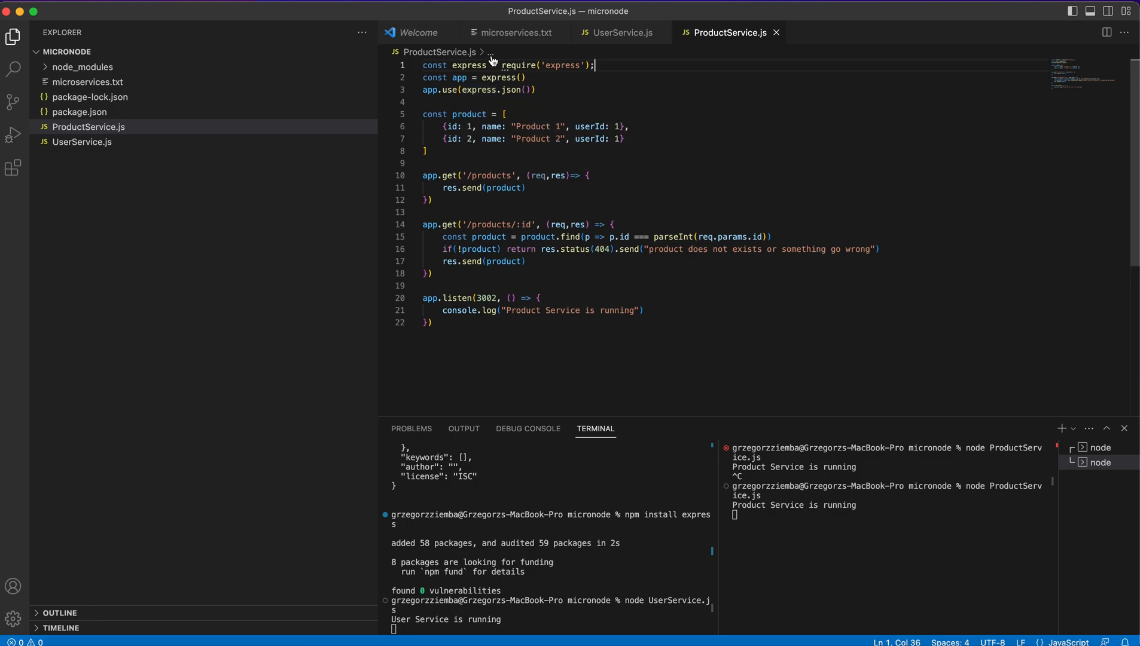
click(511, 32)
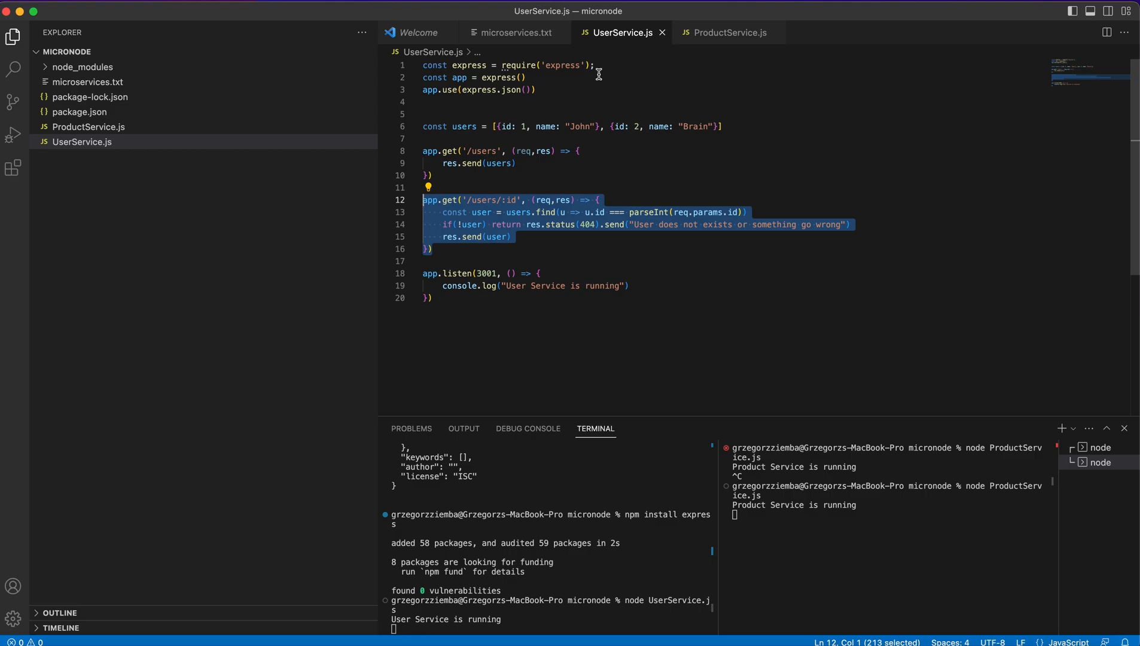
- Deselect the copied id route, review ProductService.js, then show microservices.txt
click(509, 236)
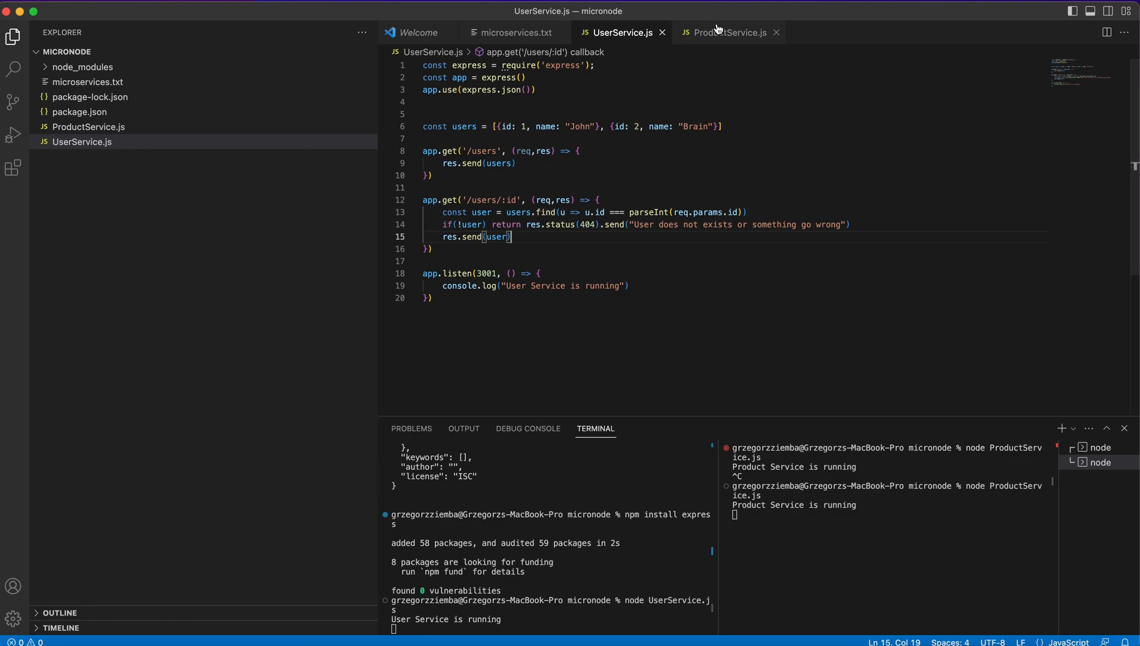
click(728, 32)
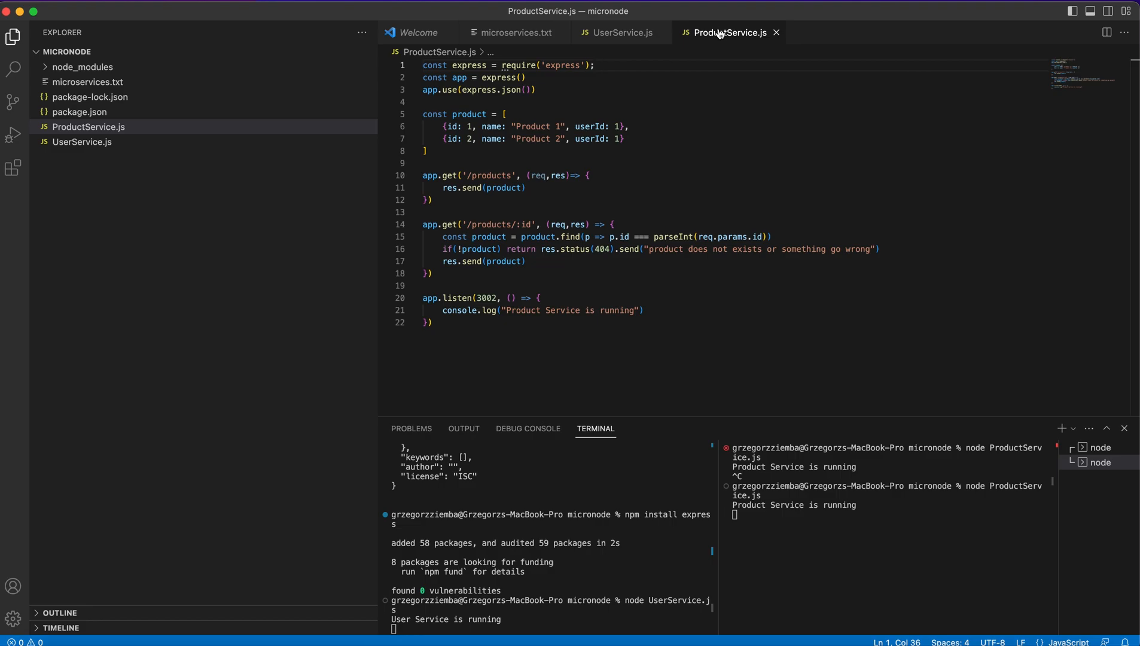
mouse_move(713, 184)
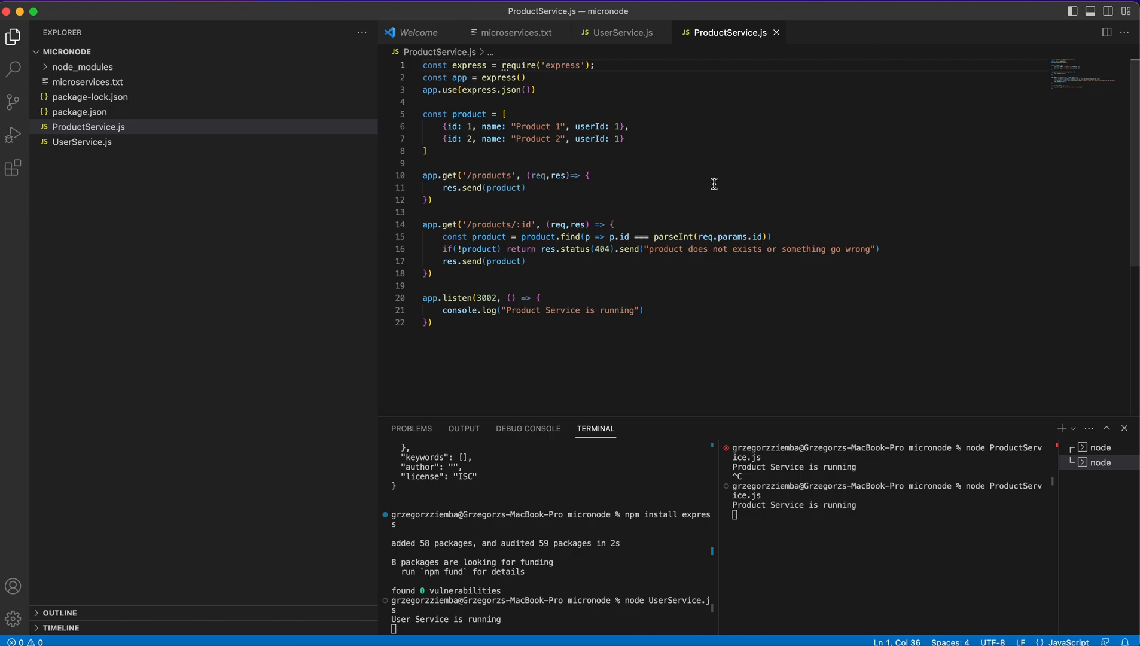
mouse_move(536, 236)
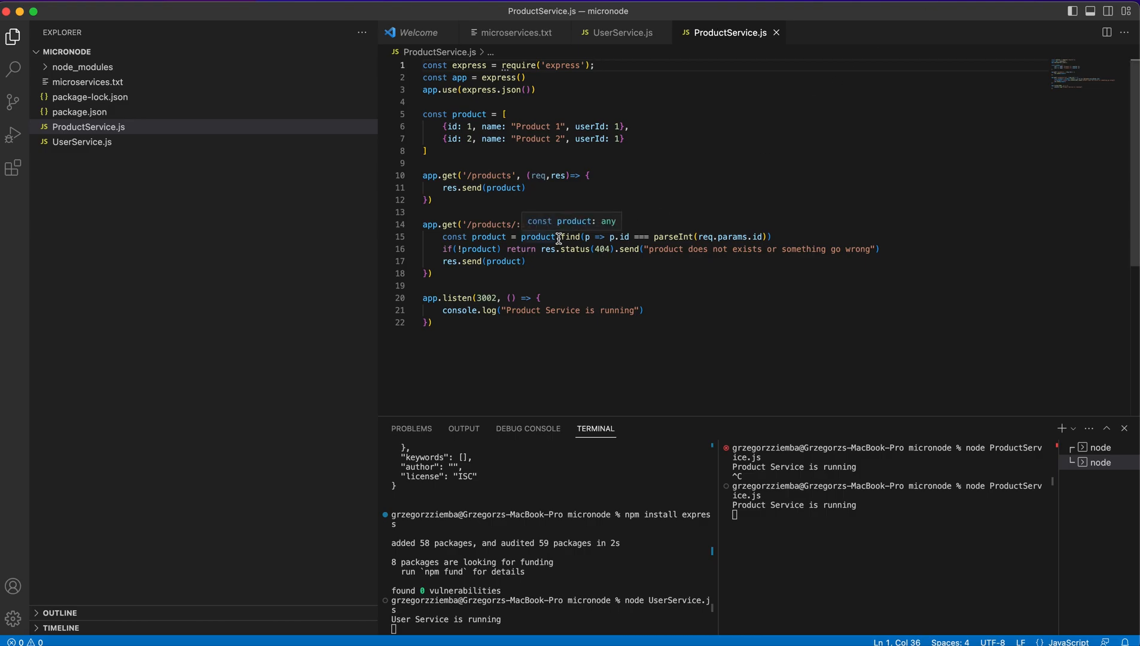
mouse_move(544, 163)
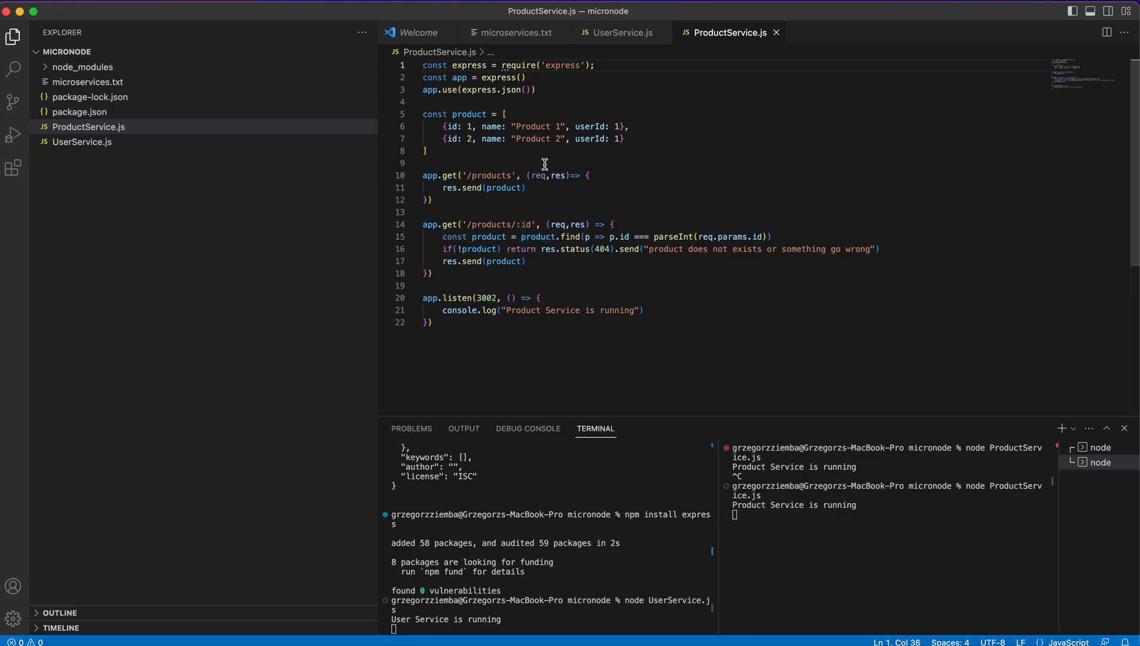
mouse_move(530, 51)
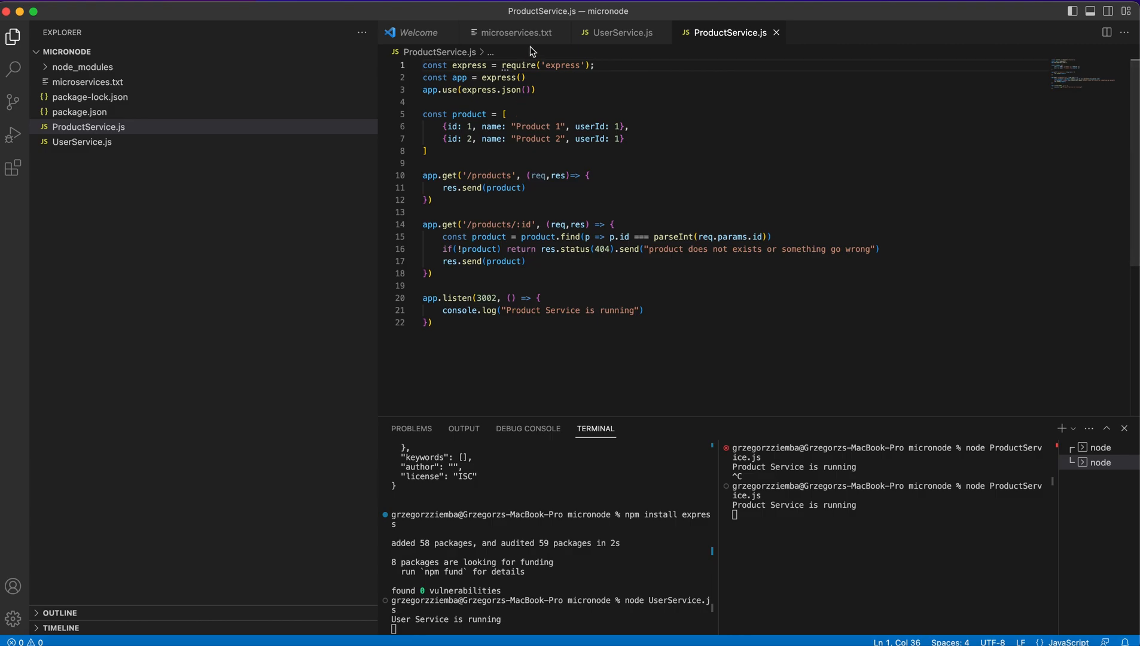
click(512, 32)
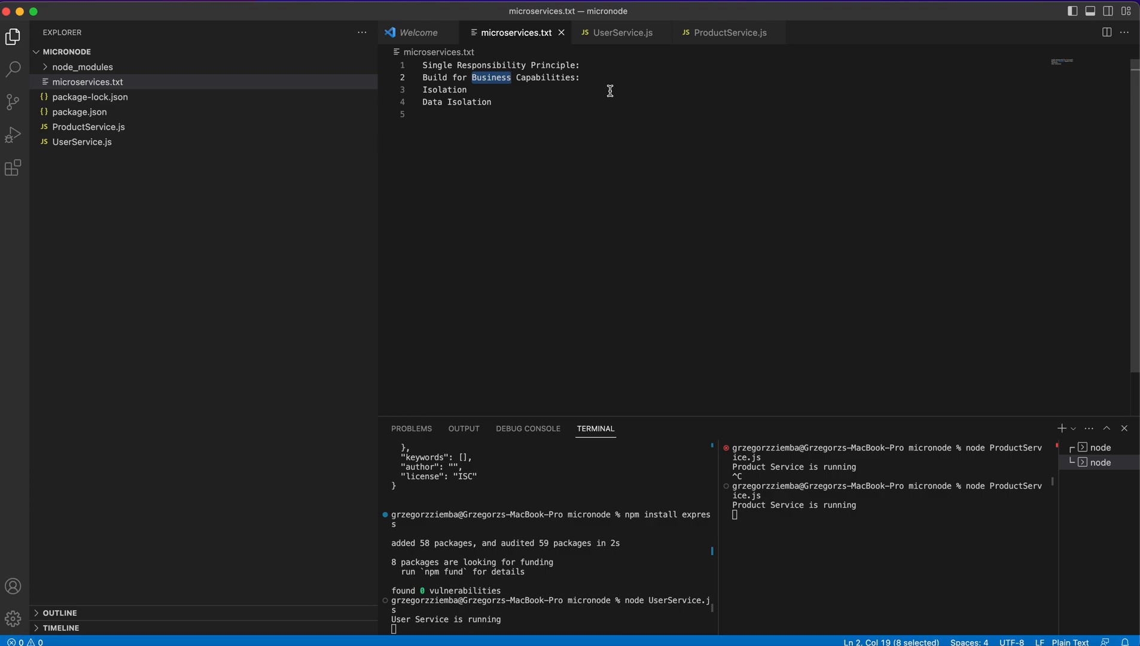
- Compare users data with products' userId fields across tabs, then select all UserService.js code
click(620, 32)
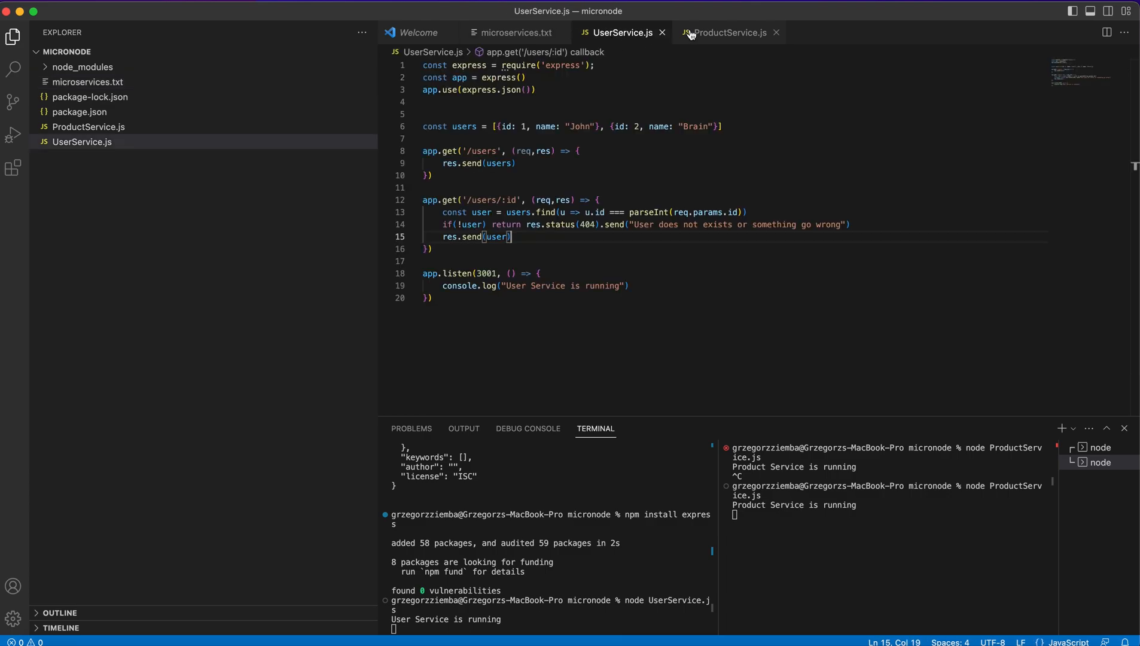
click(728, 32)
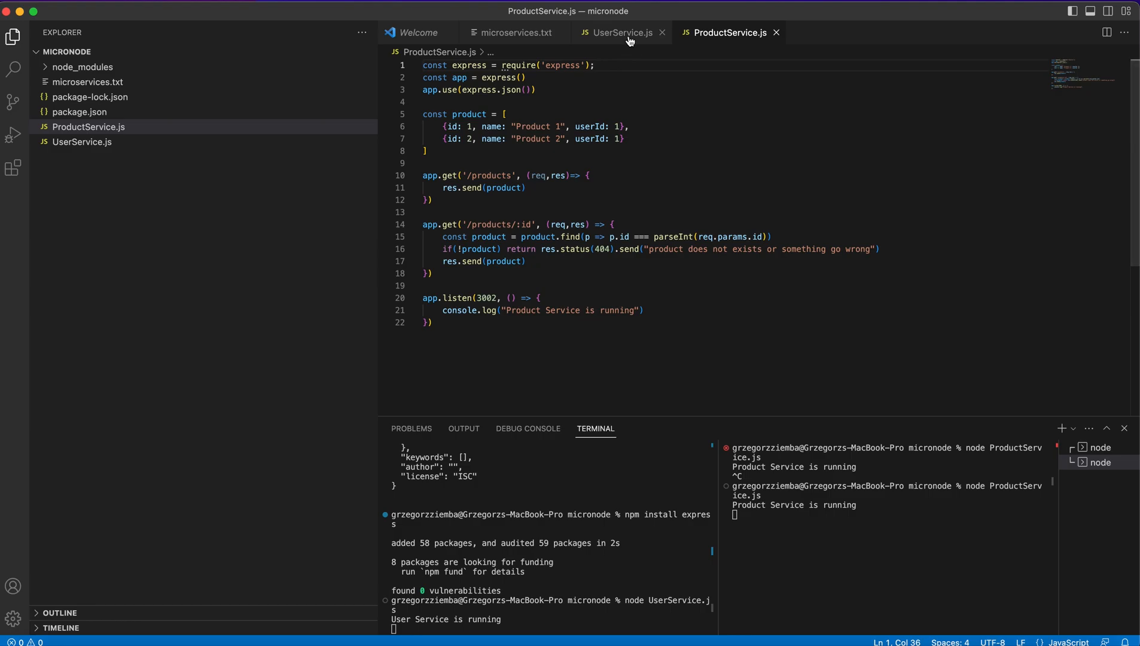
click(618, 32)
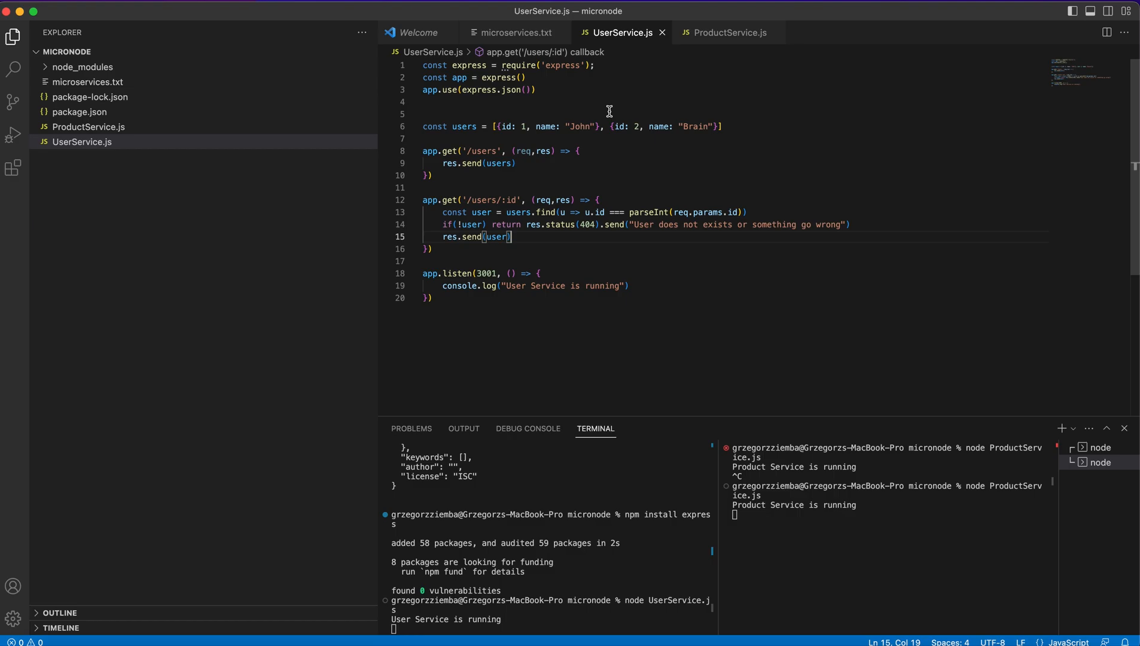
mouse_move(531, 71)
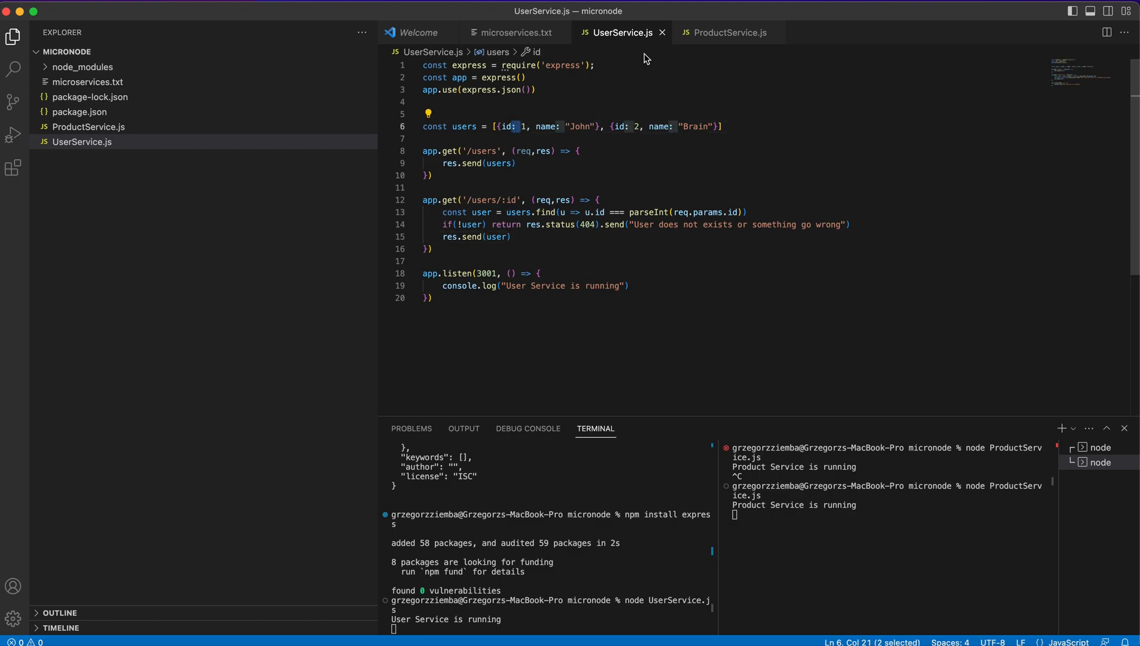
click(725, 33)
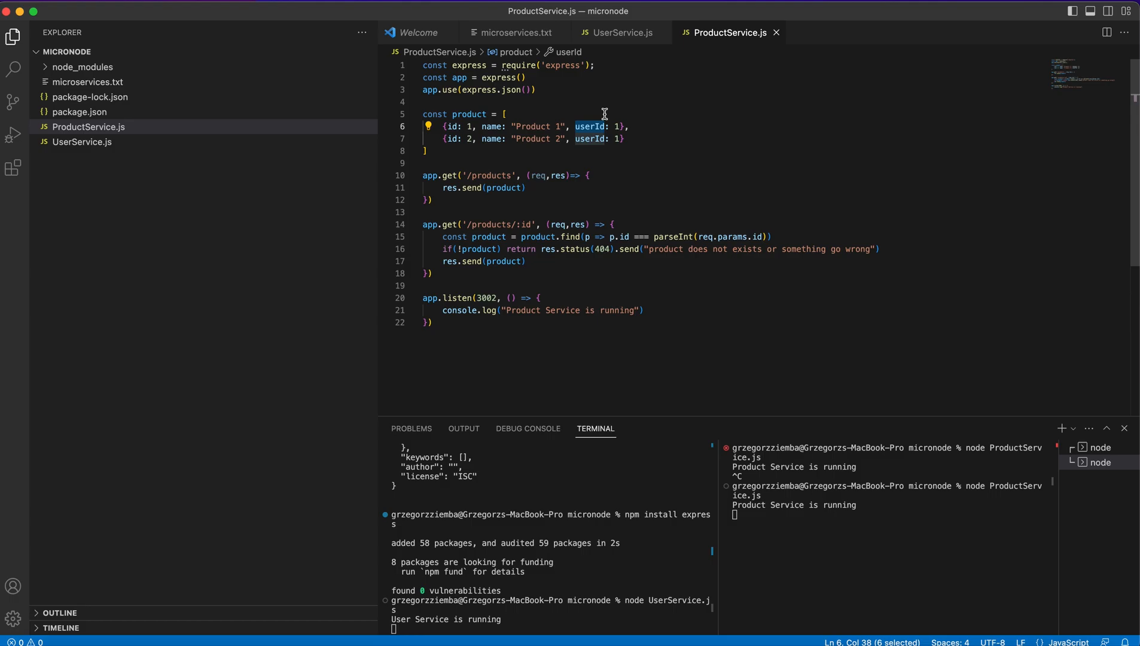
click(618, 33)
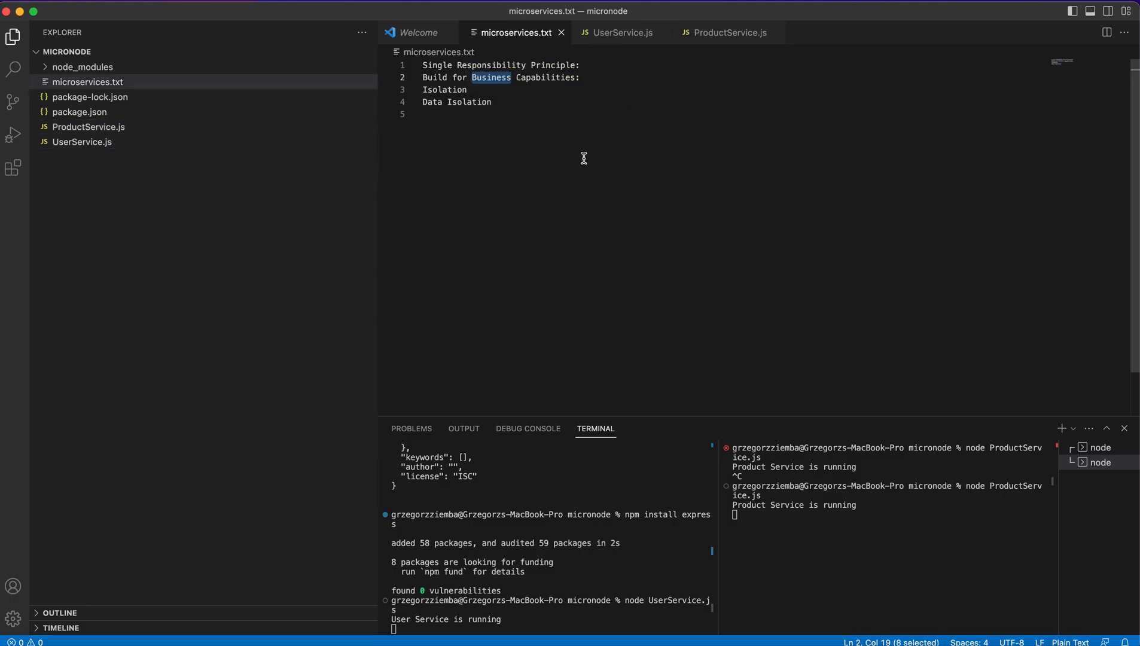
click(620, 32)
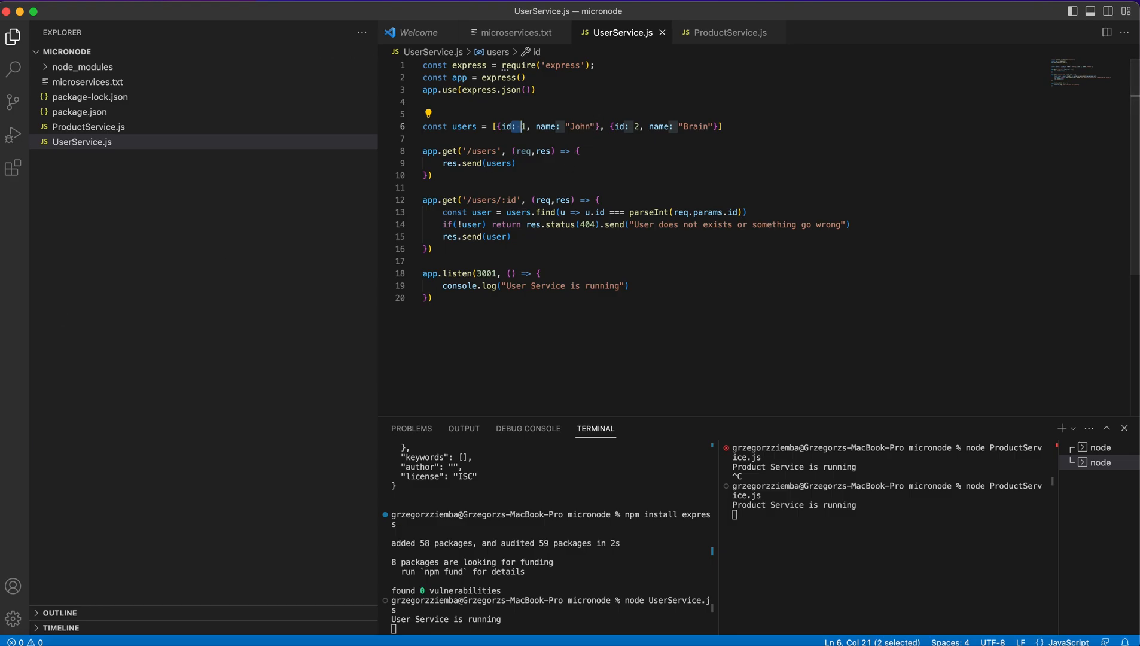
mouse_move(551, 111)
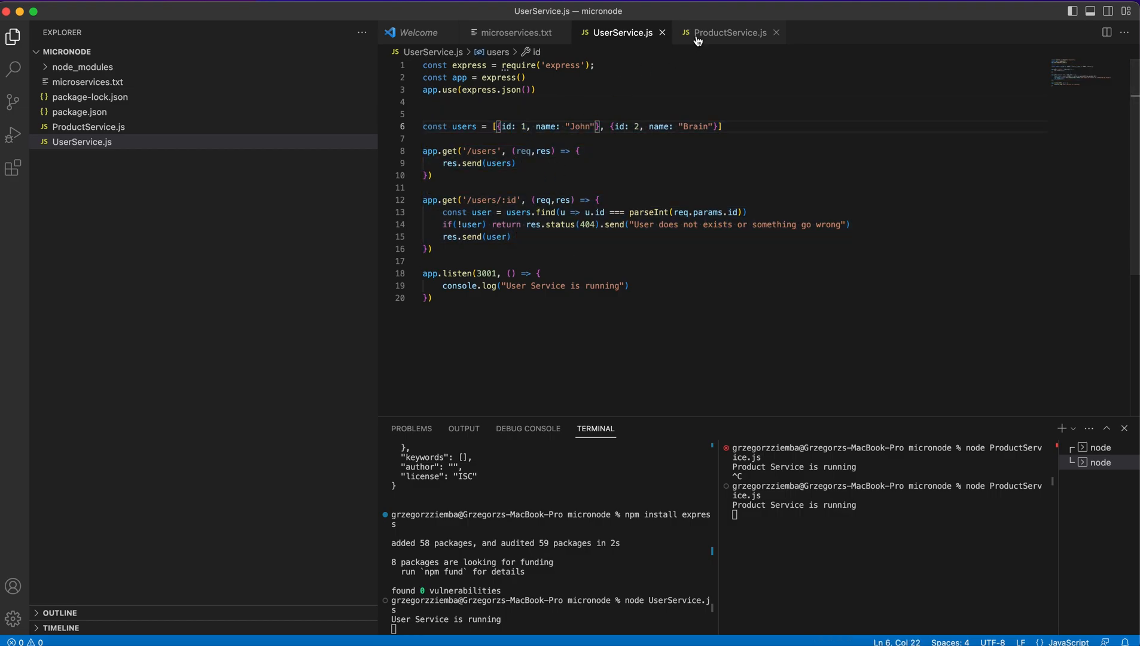
mouse_move(728, 32)
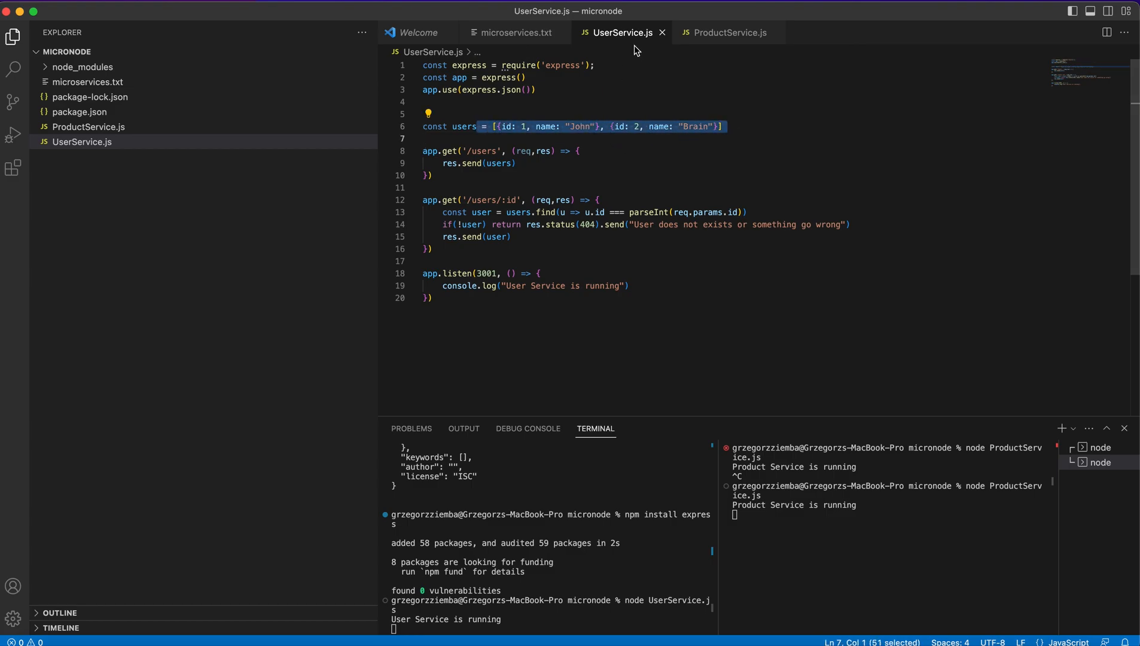
key(cmd+a)
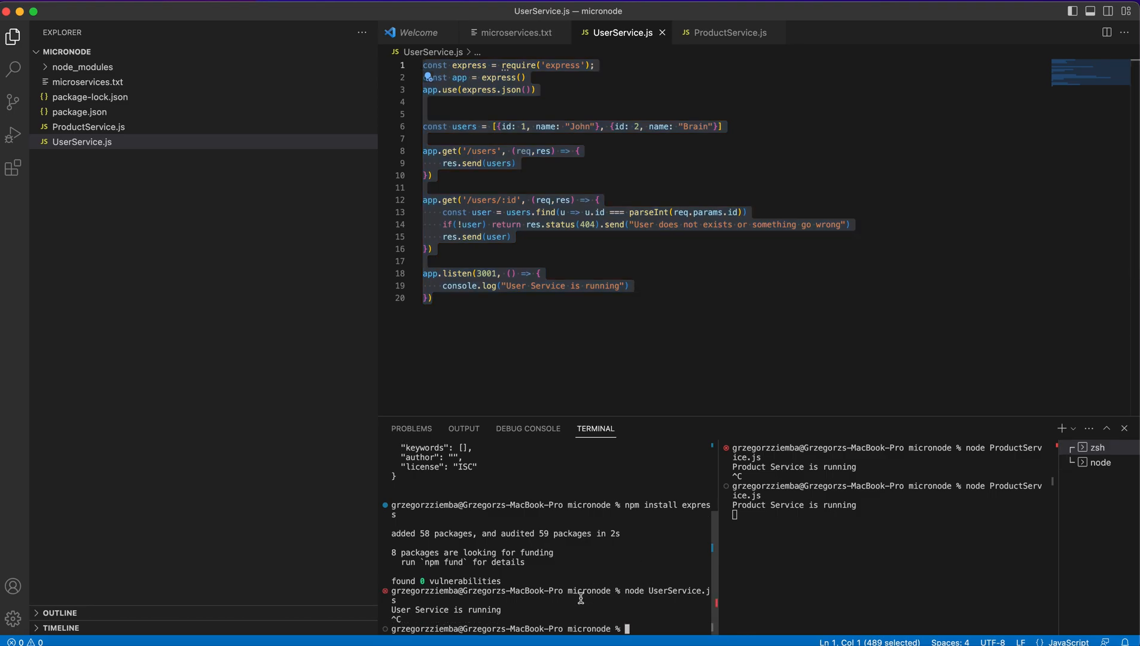
mouse_move(701, 548)
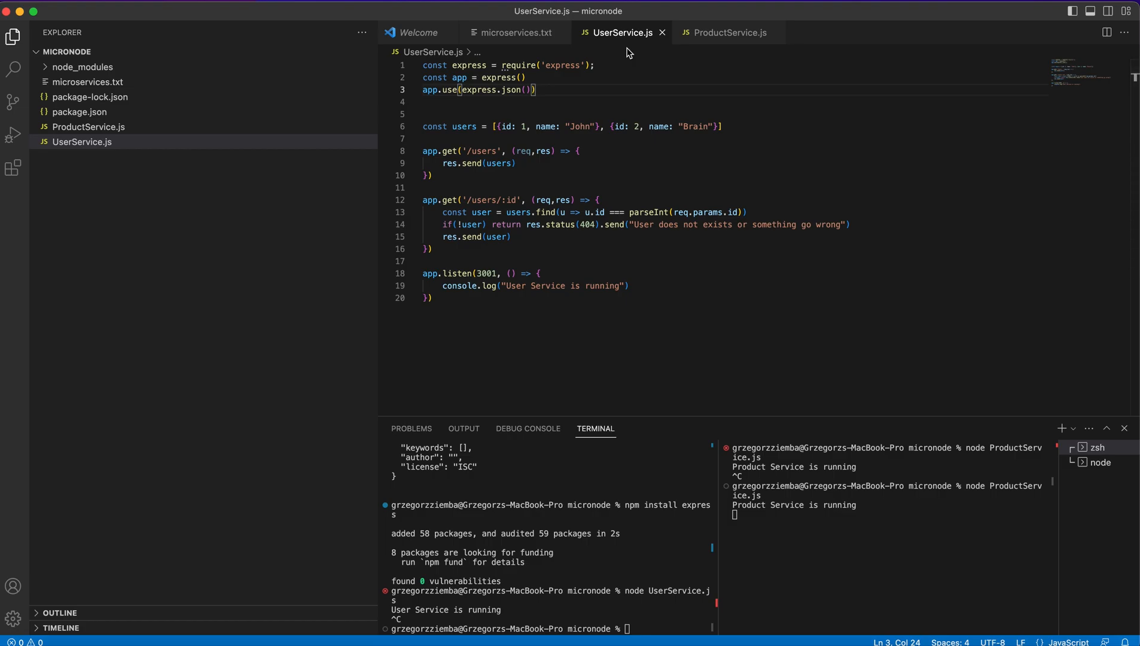
mouse_move(621, 112)
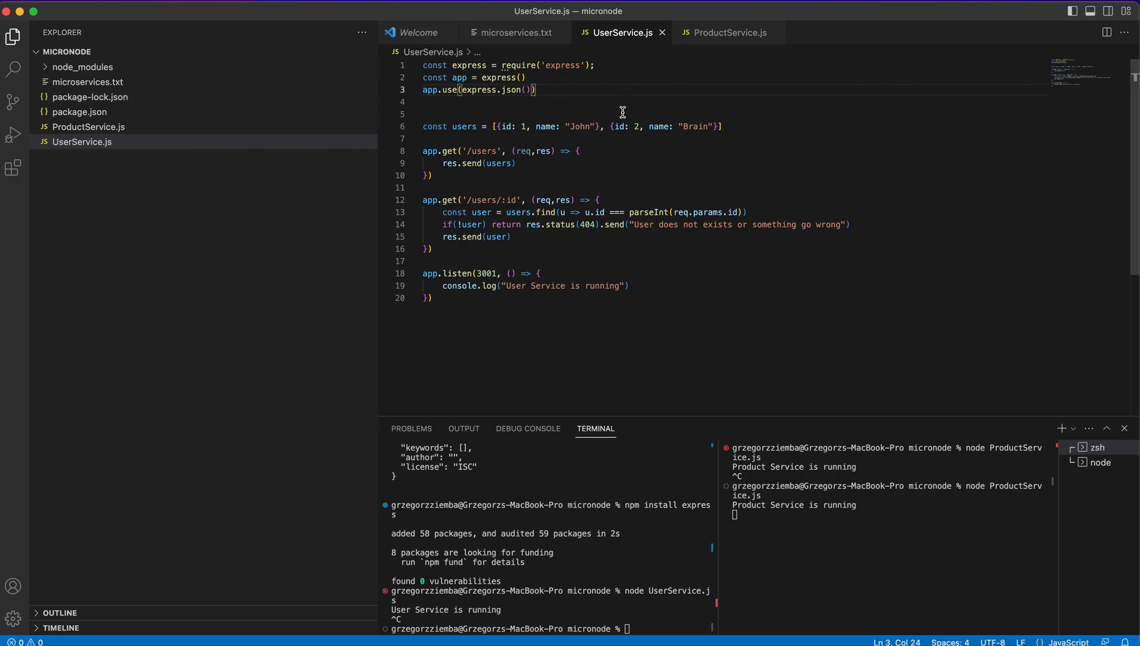
- Alternate between UserService.js and ProductService.js, ending with all ProductService.js code selected
click(725, 33)
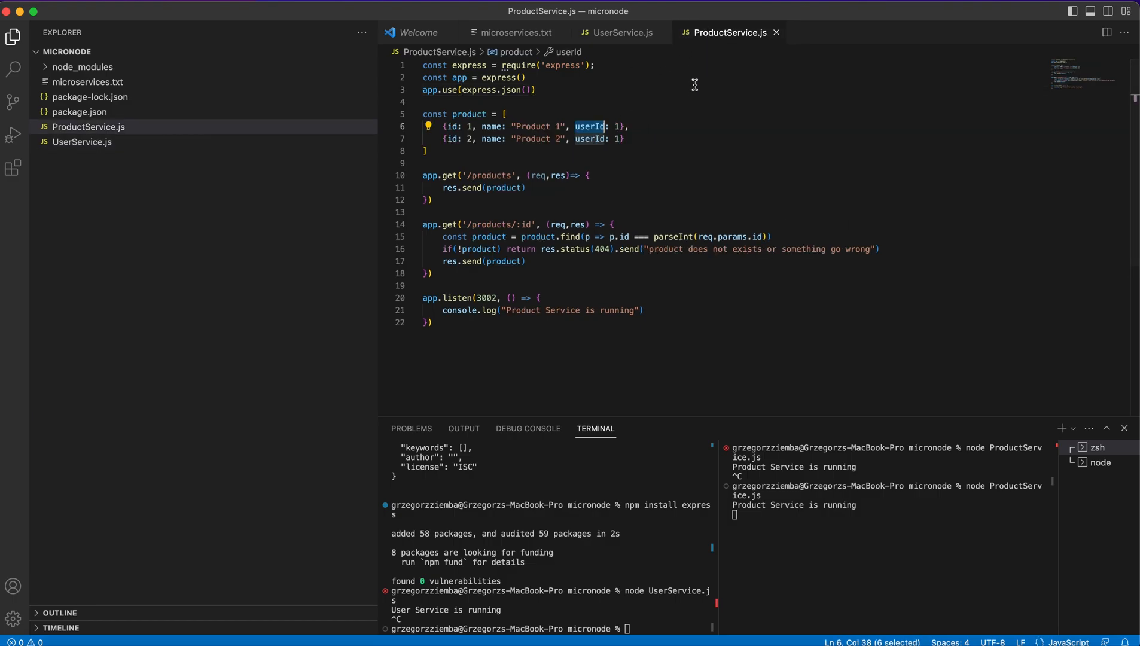
mouse_move(609, 51)
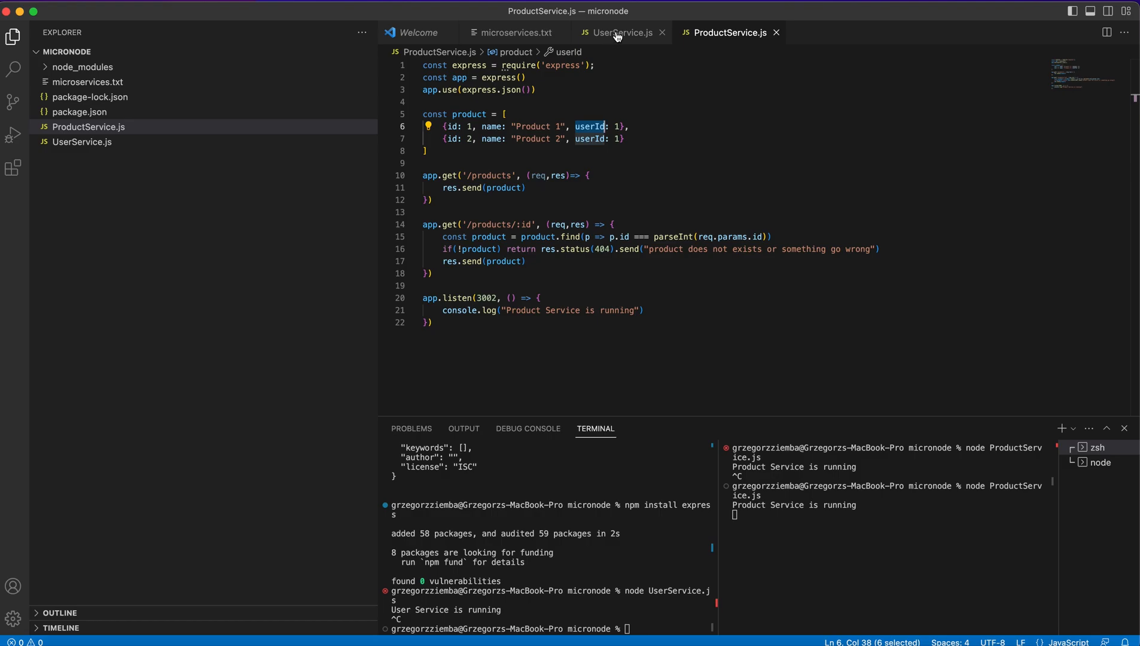
mouse_move(702, 104)
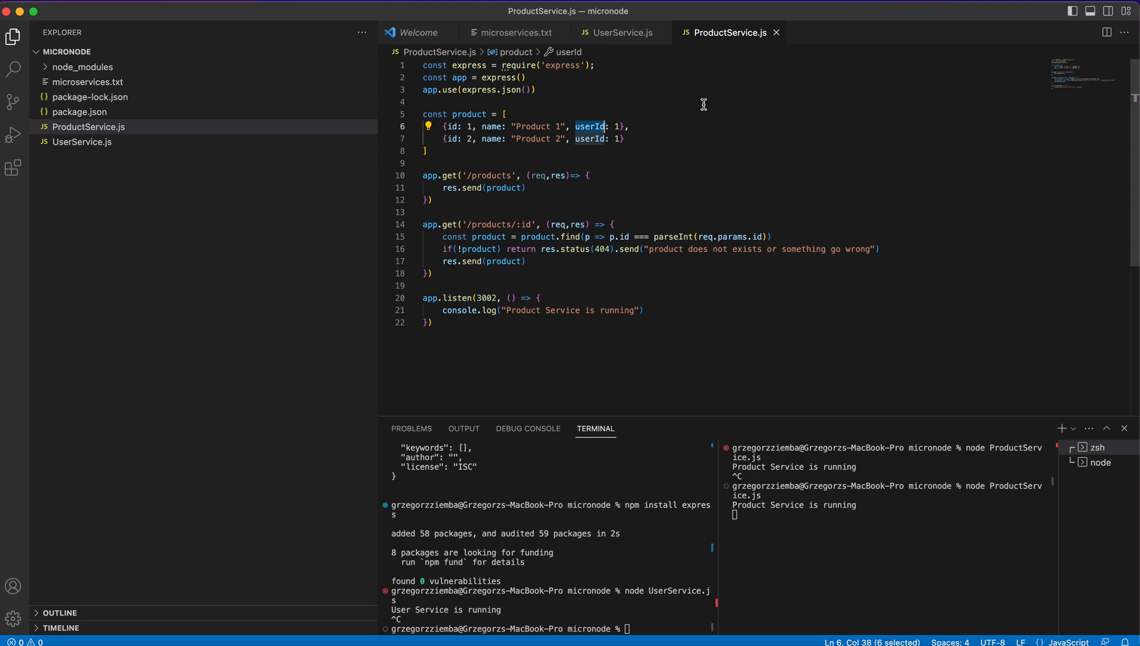
click(620, 32)
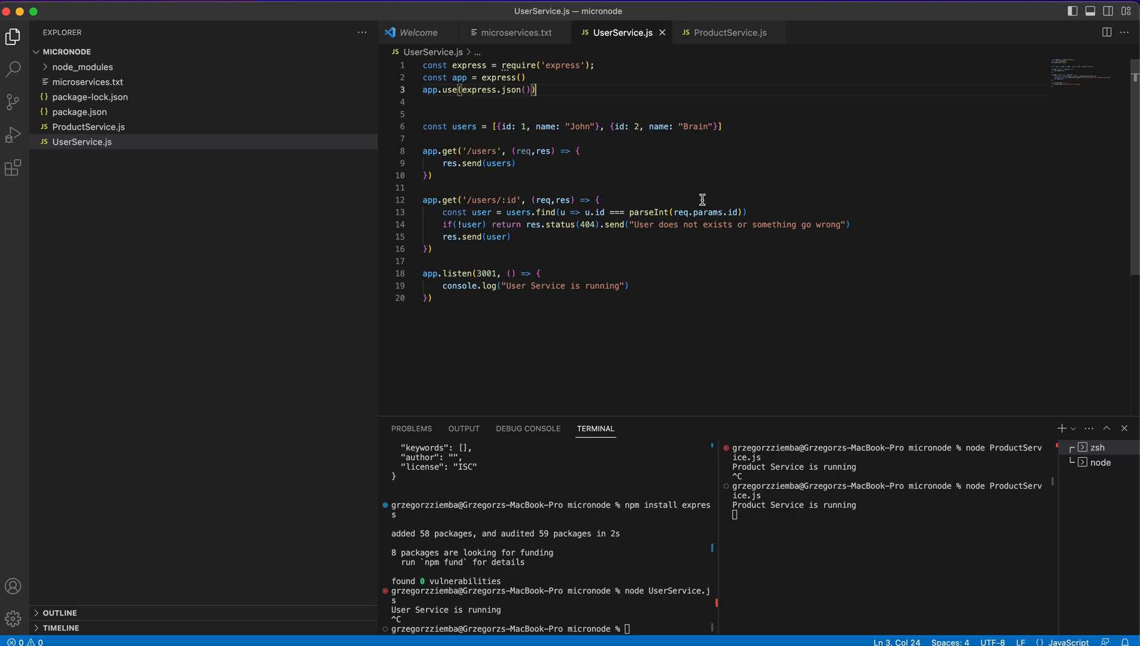
click(727, 32)
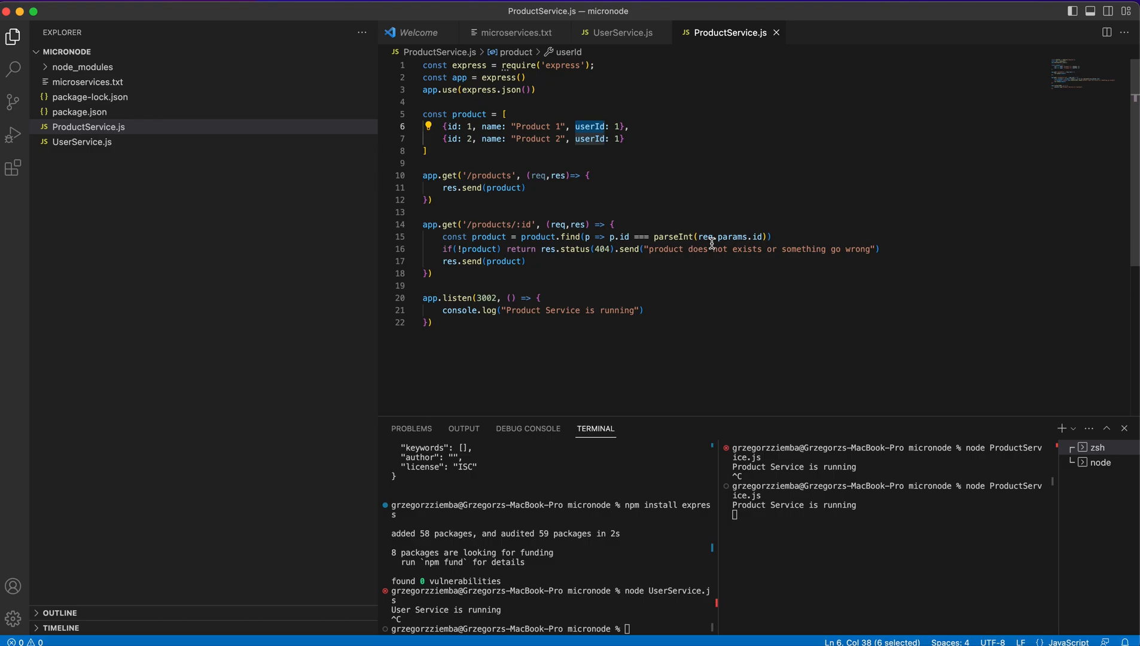
key(cmd+a)
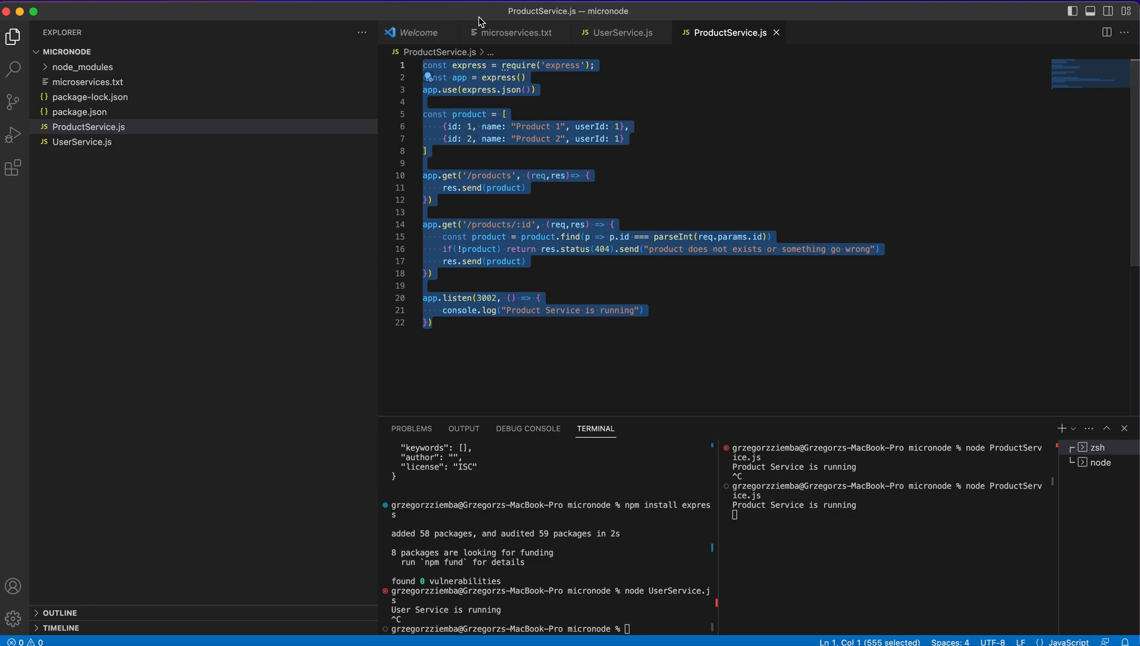
- Bring microservices.txt to the front to discuss the Isolation principle
click(513, 32)
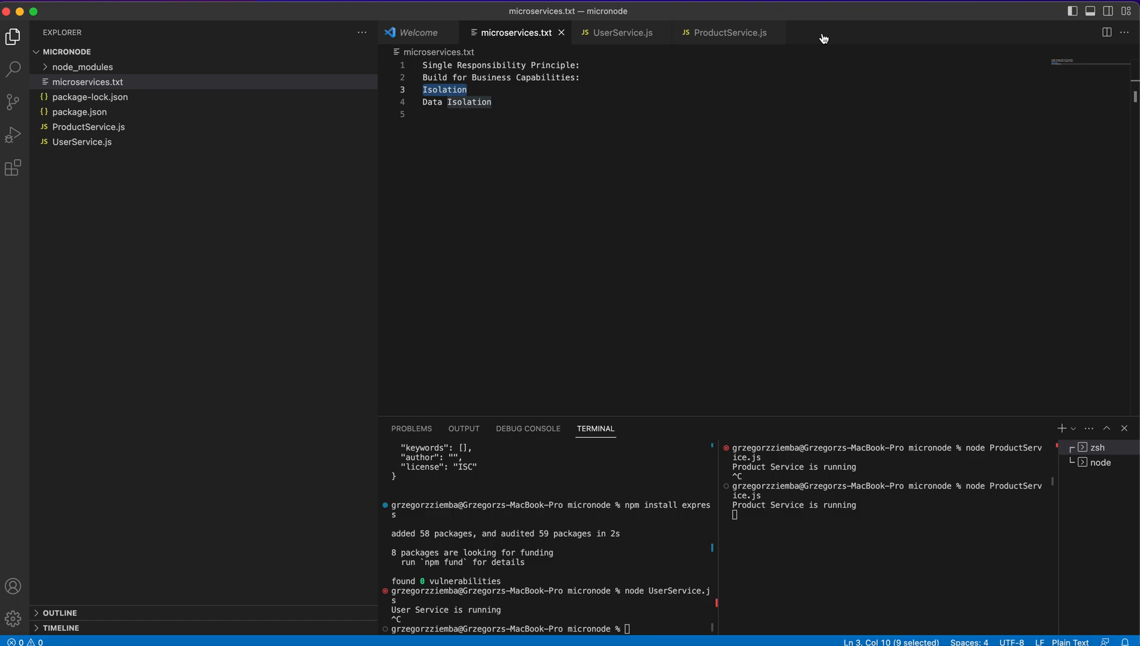
mouse_move(466, 104)
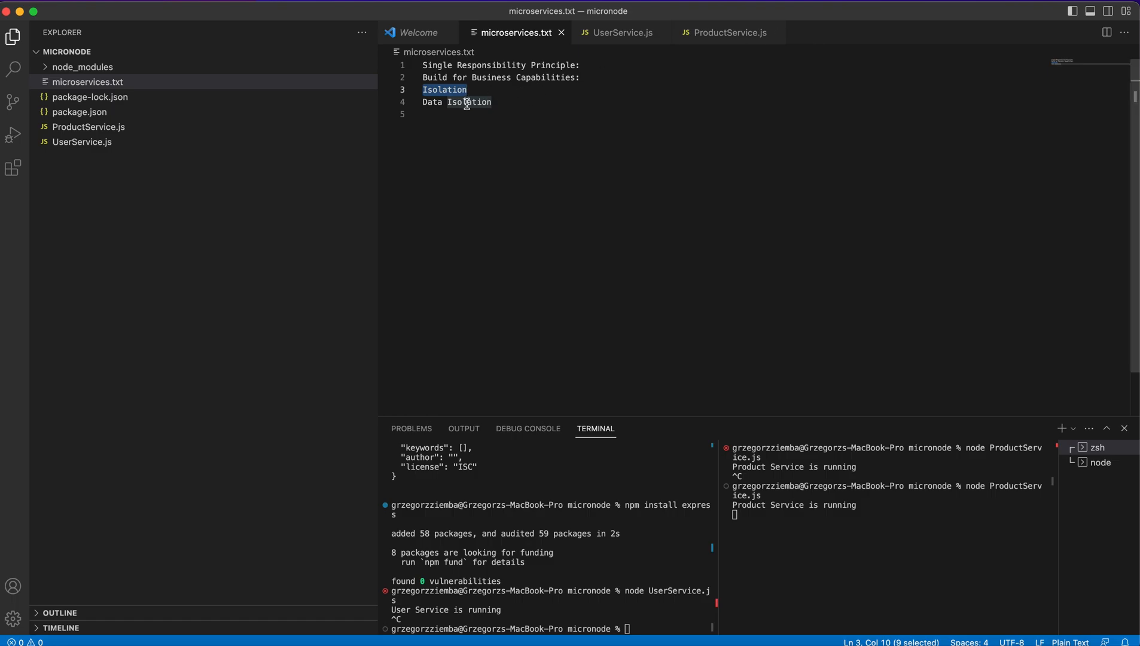
- Bring UserService.js back to the front from the principles notes
click(621, 32)
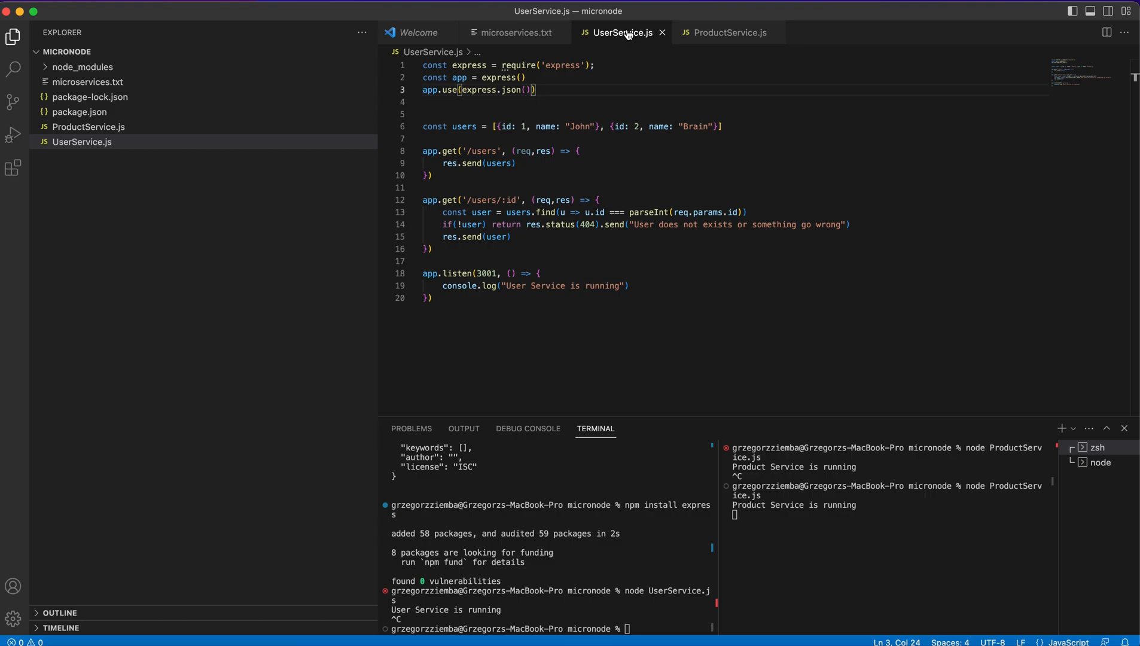
mouse_move(727, 33)
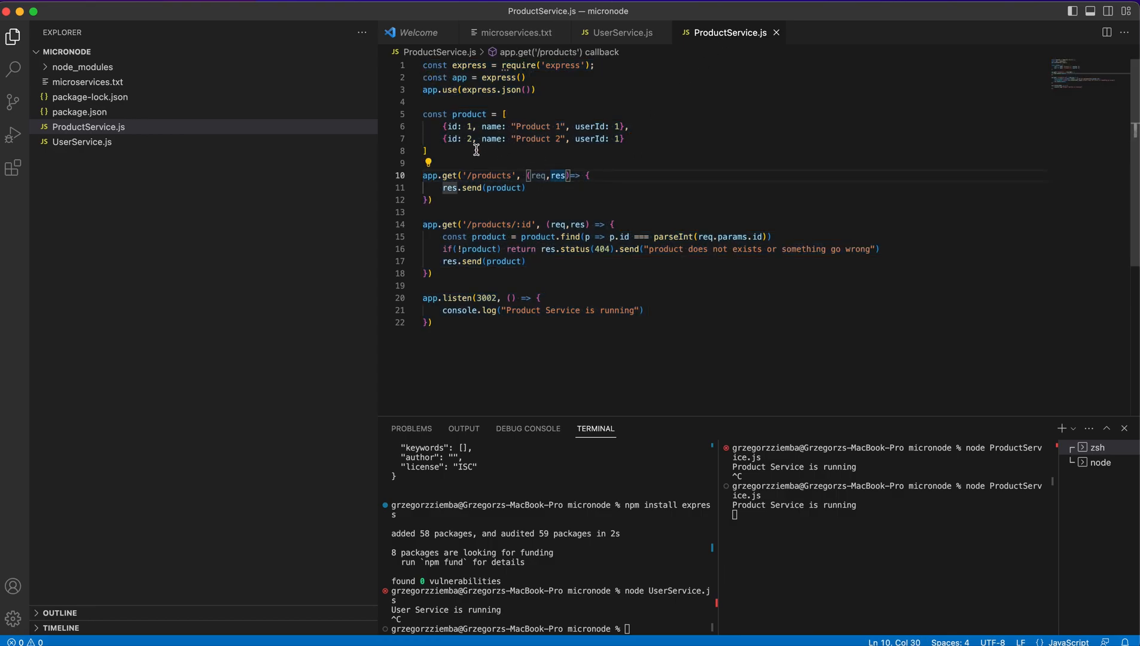
- Highlight the product data array, glance at UserService.js, and return to ProductService.js
drag(422, 114, 424, 151)
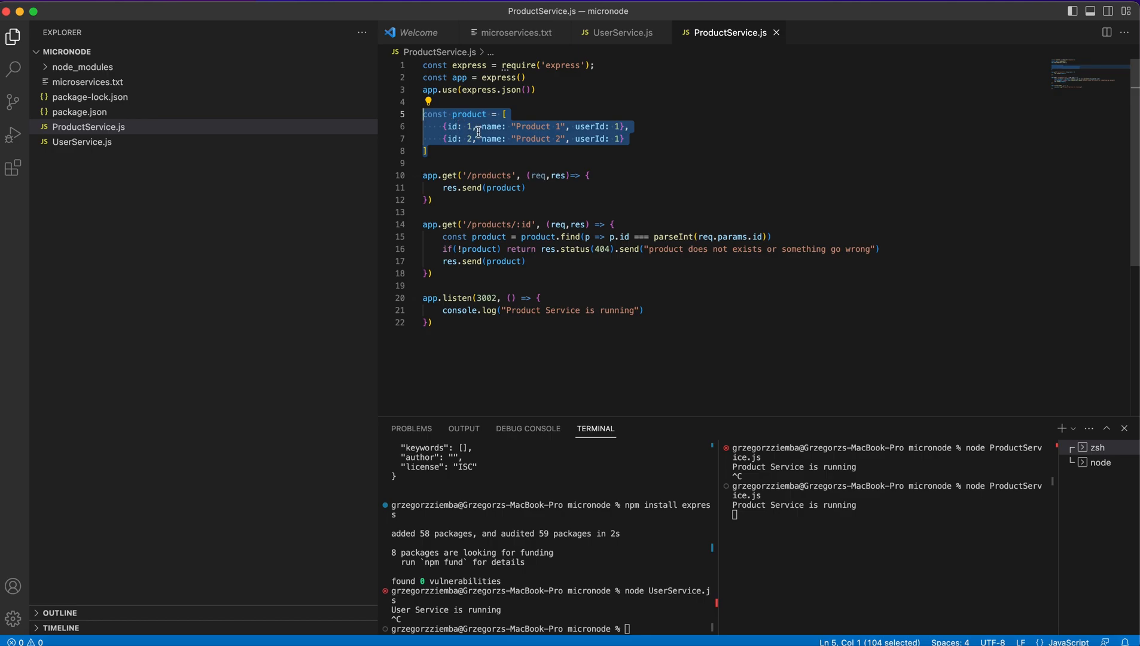
click(622, 32)
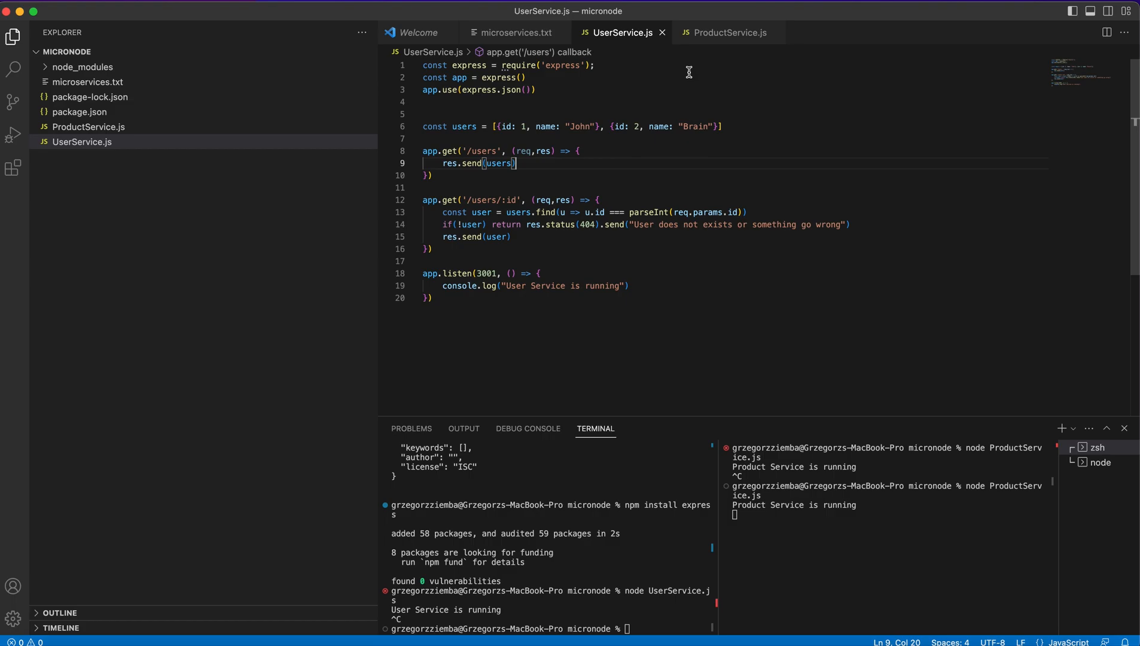
click(727, 32)
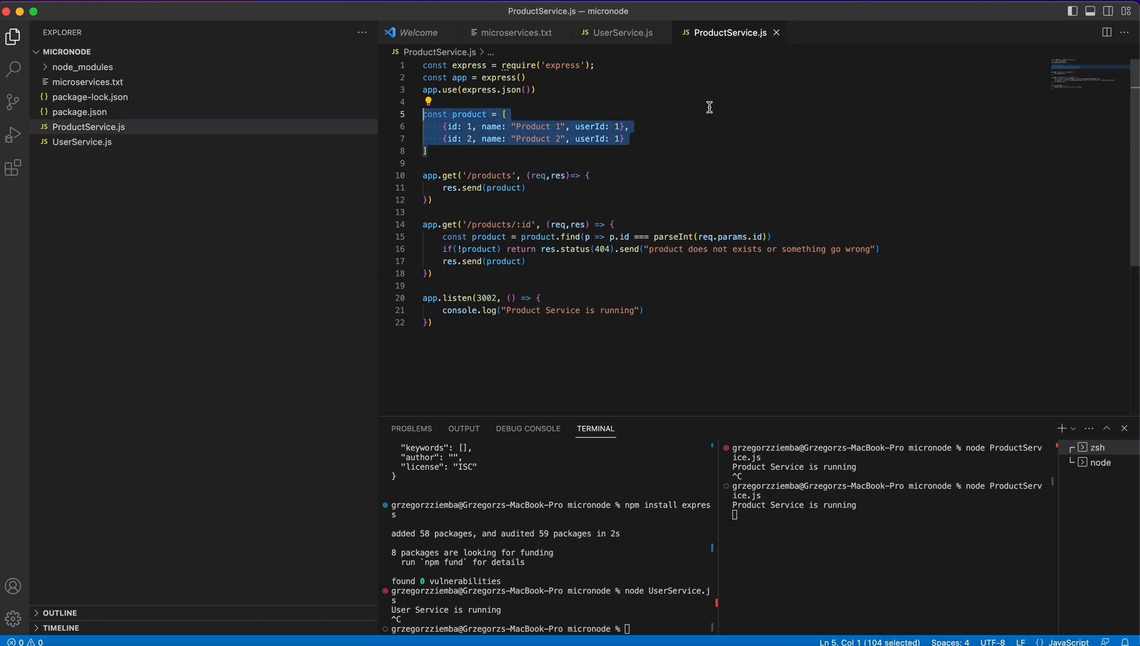